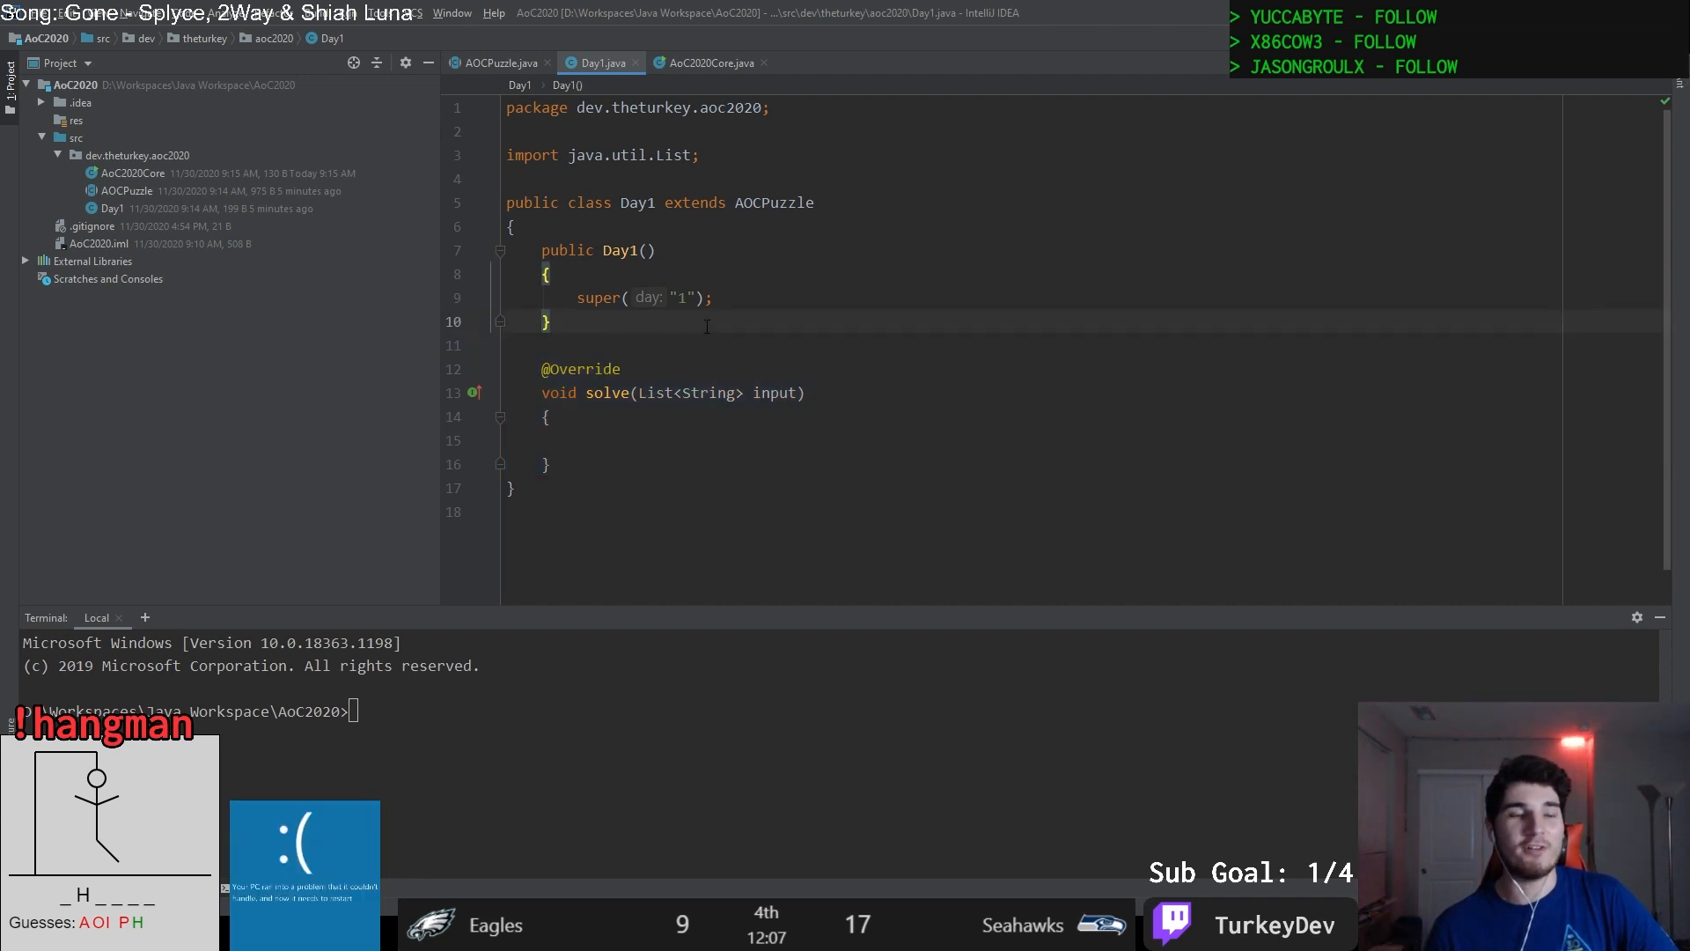
Switch from Day1's empty solve method to the AOCPuzzle base class that loads each day's input file.
{"action": "left_click", "coordinate": [76, 120]}
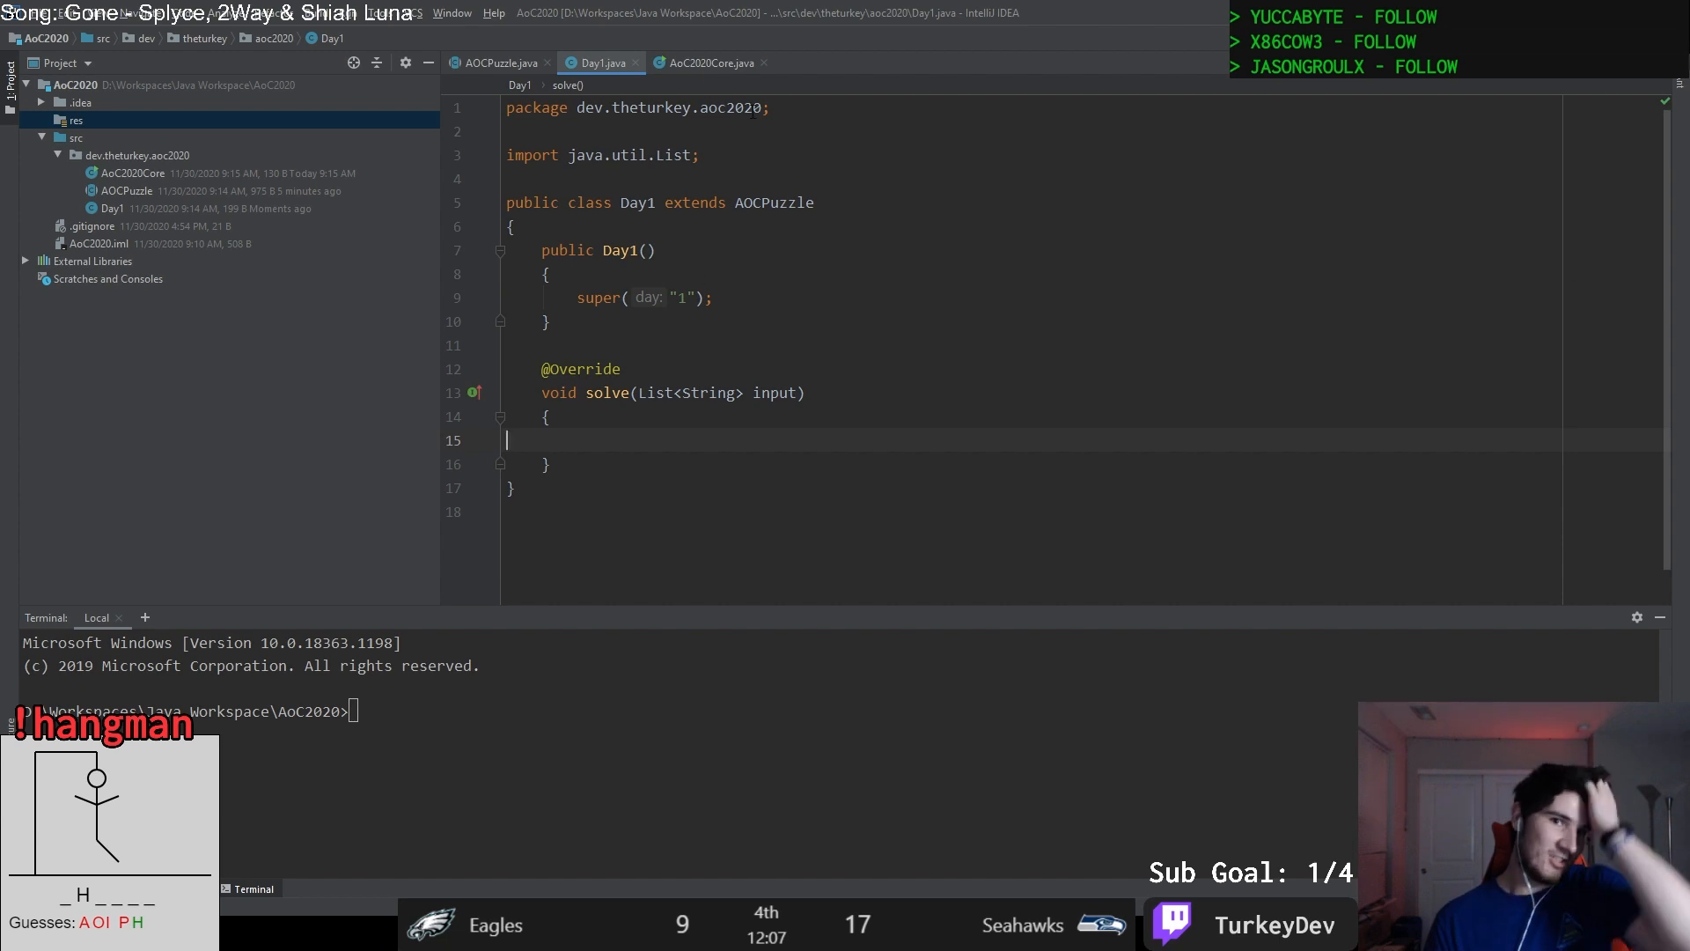
{"action": "left_click", "coordinate": [497, 64]}
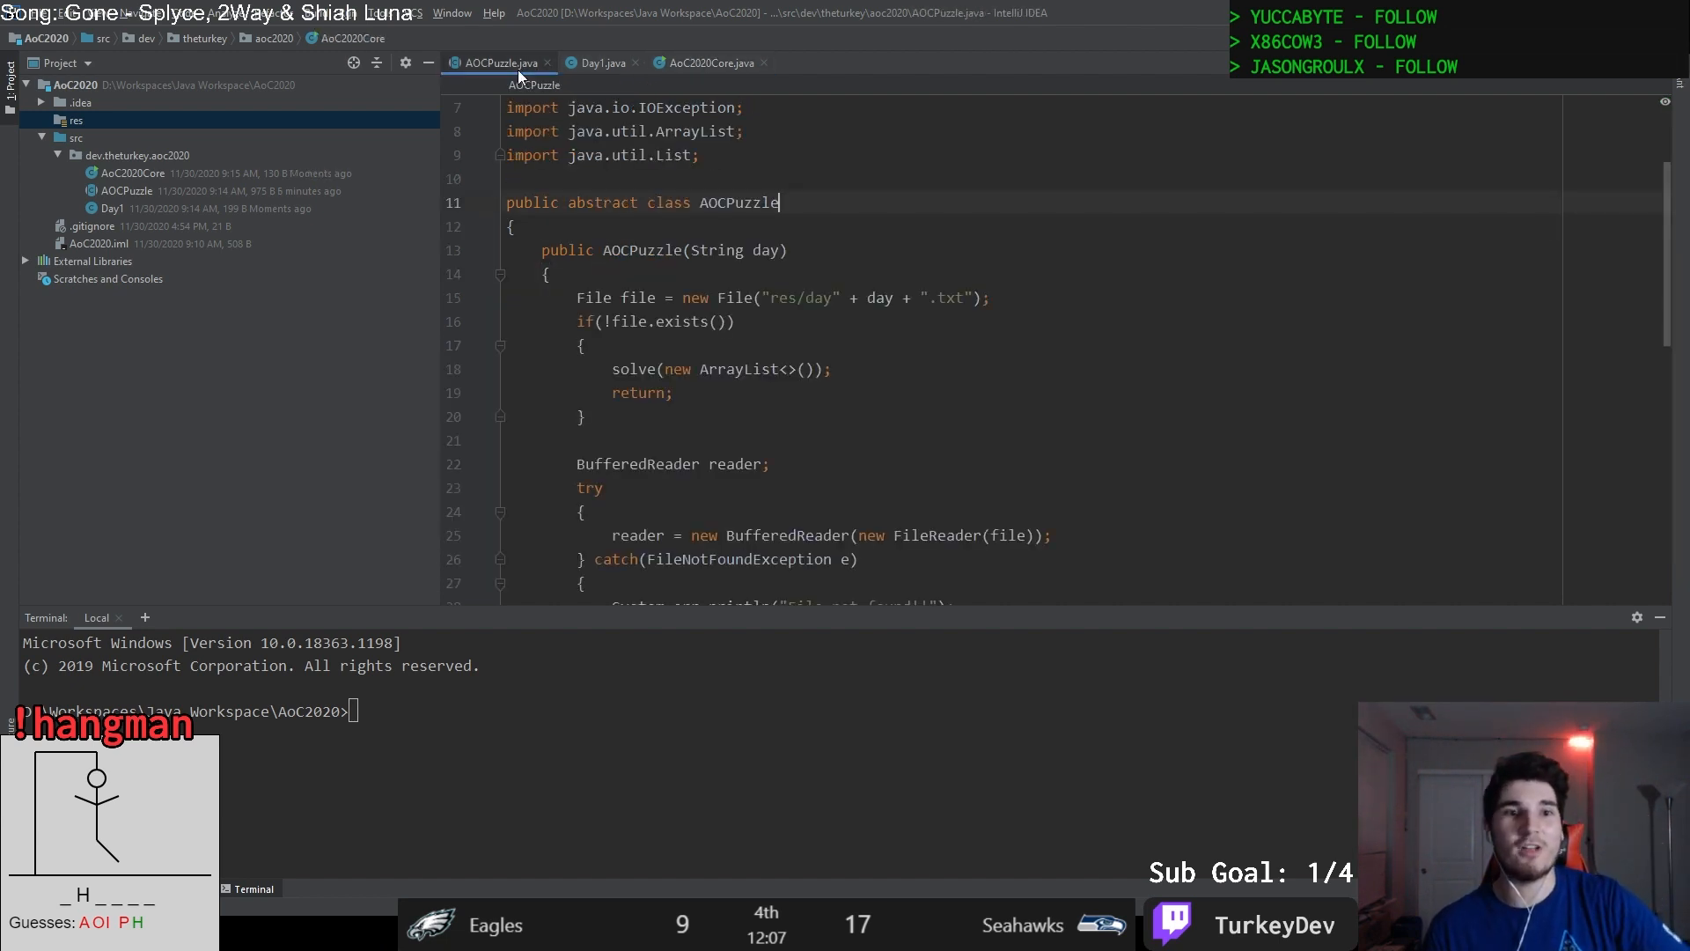
{"action": "left_click", "coordinate": [683, 63]}
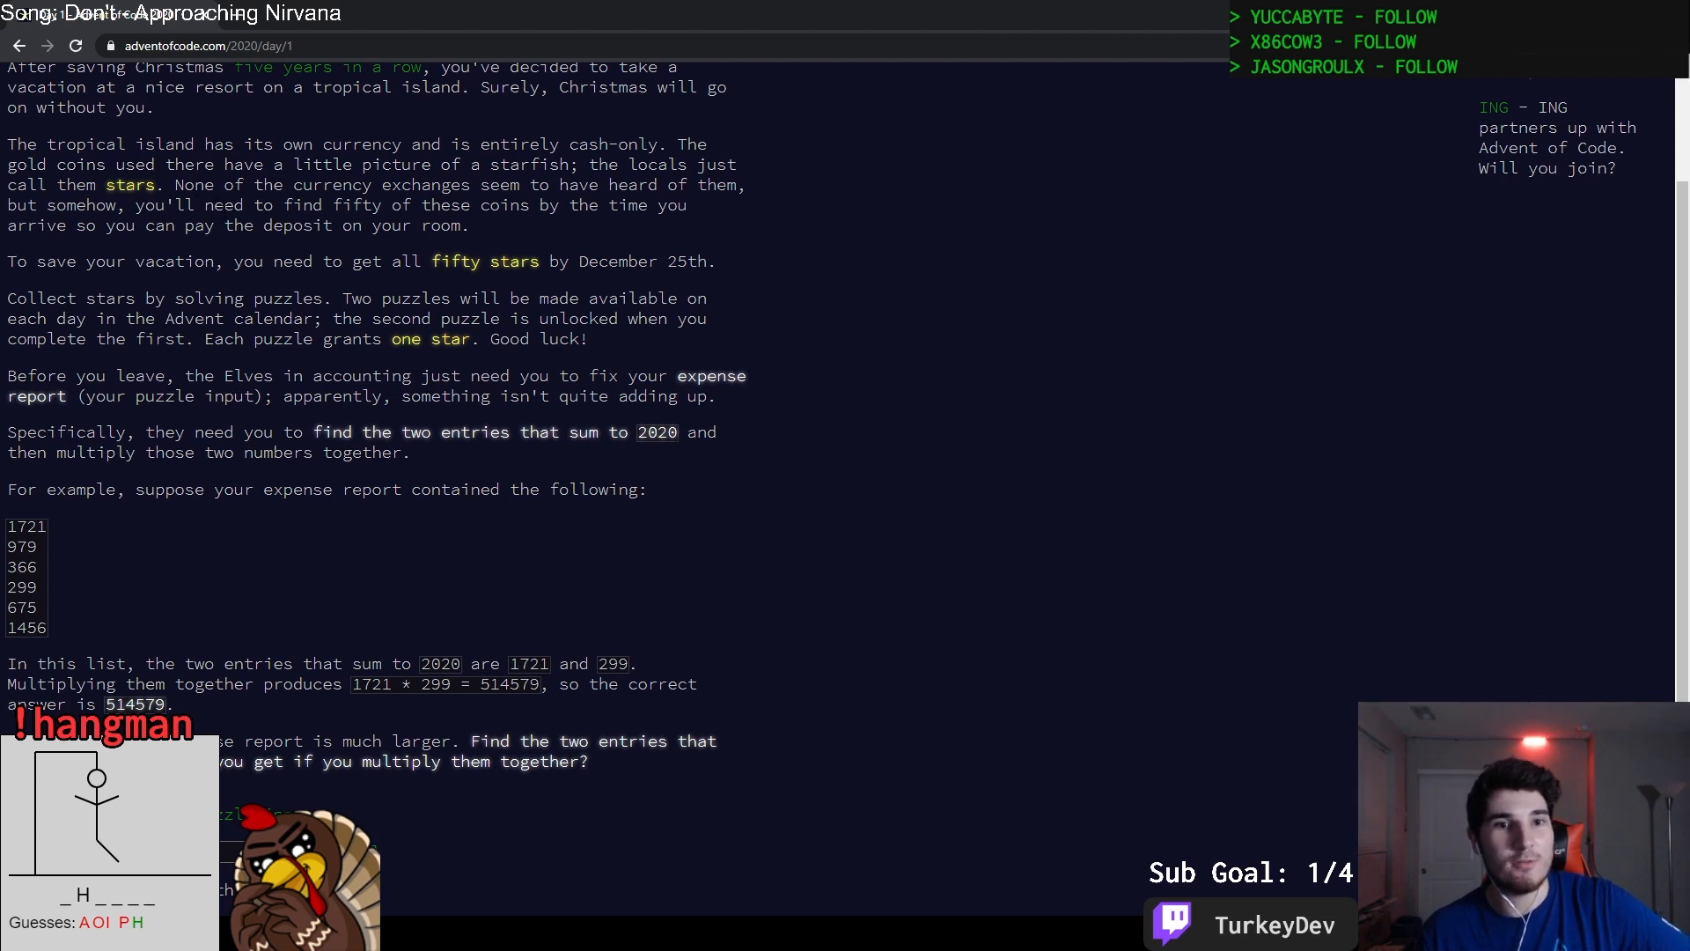
{"action": "mouse_move", "coordinate": [213, 257]}
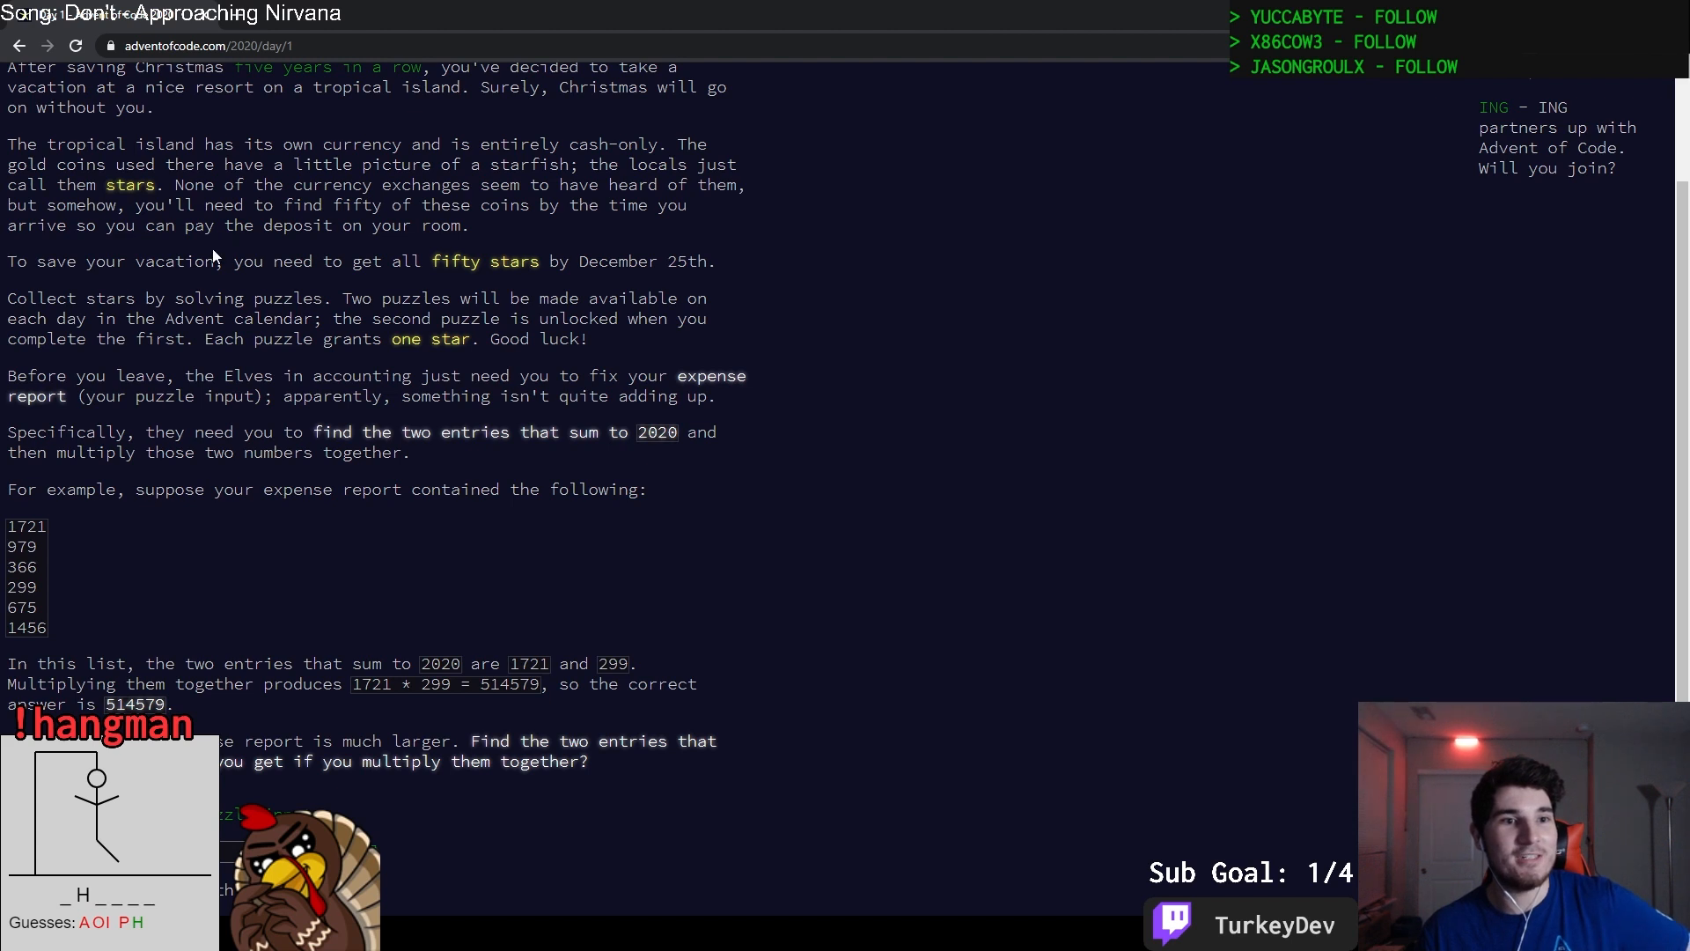
{"action": "mouse_move", "coordinate": [192, 251]}
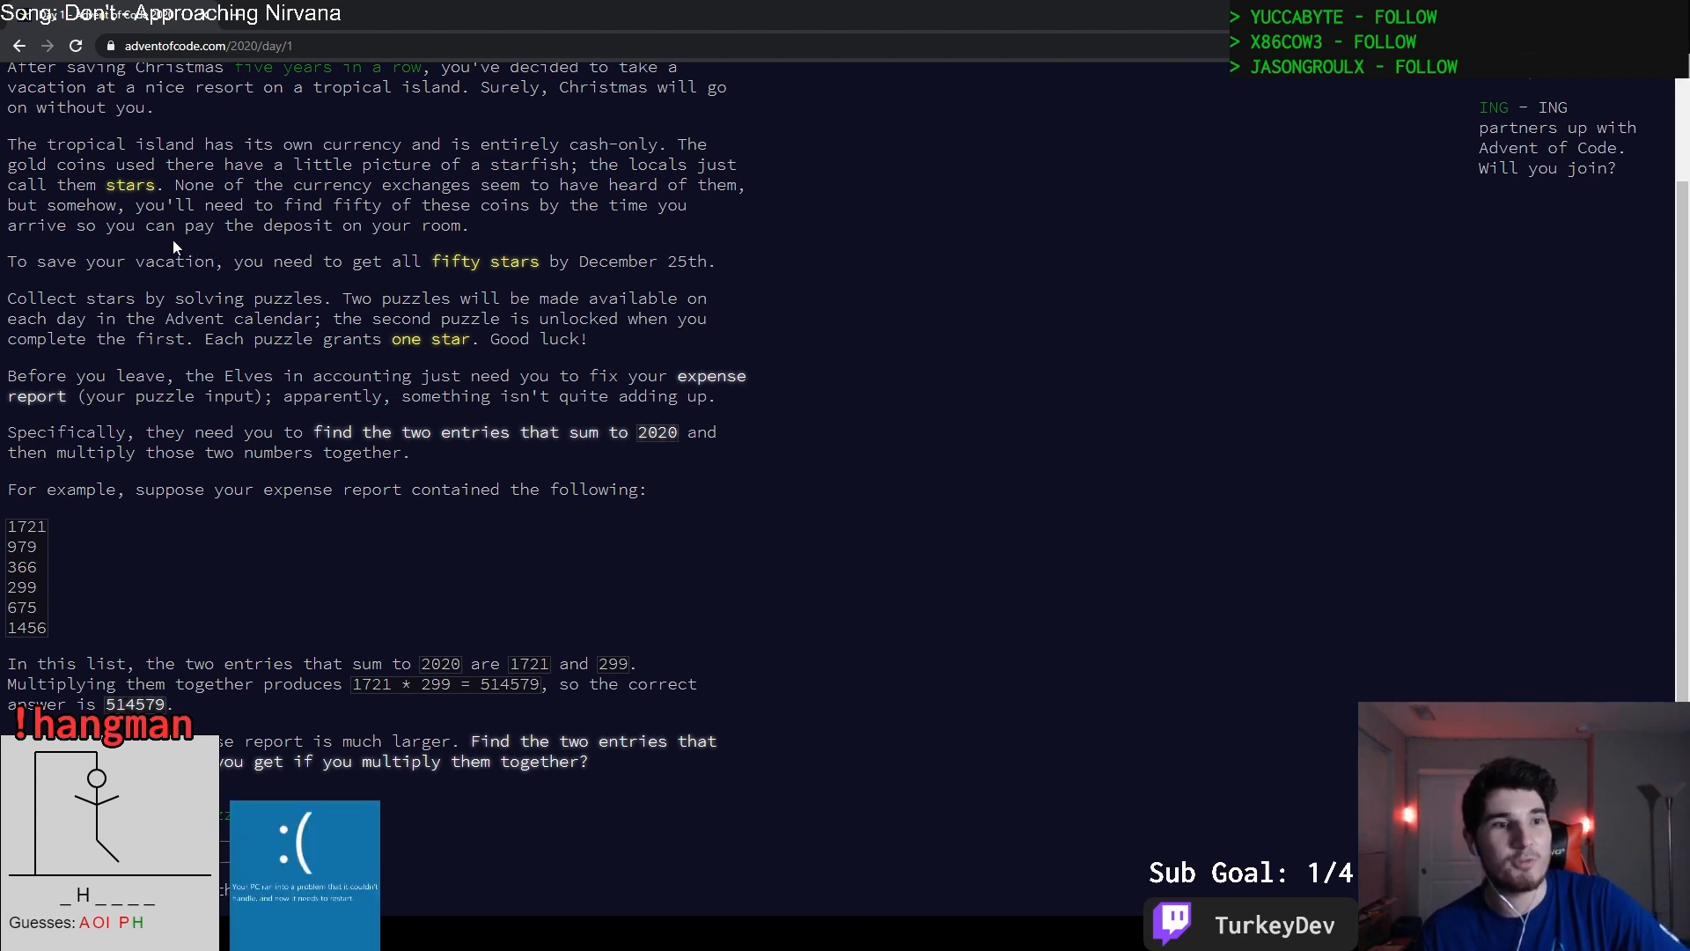
{"action": "mouse_move", "coordinate": [106, 280]}
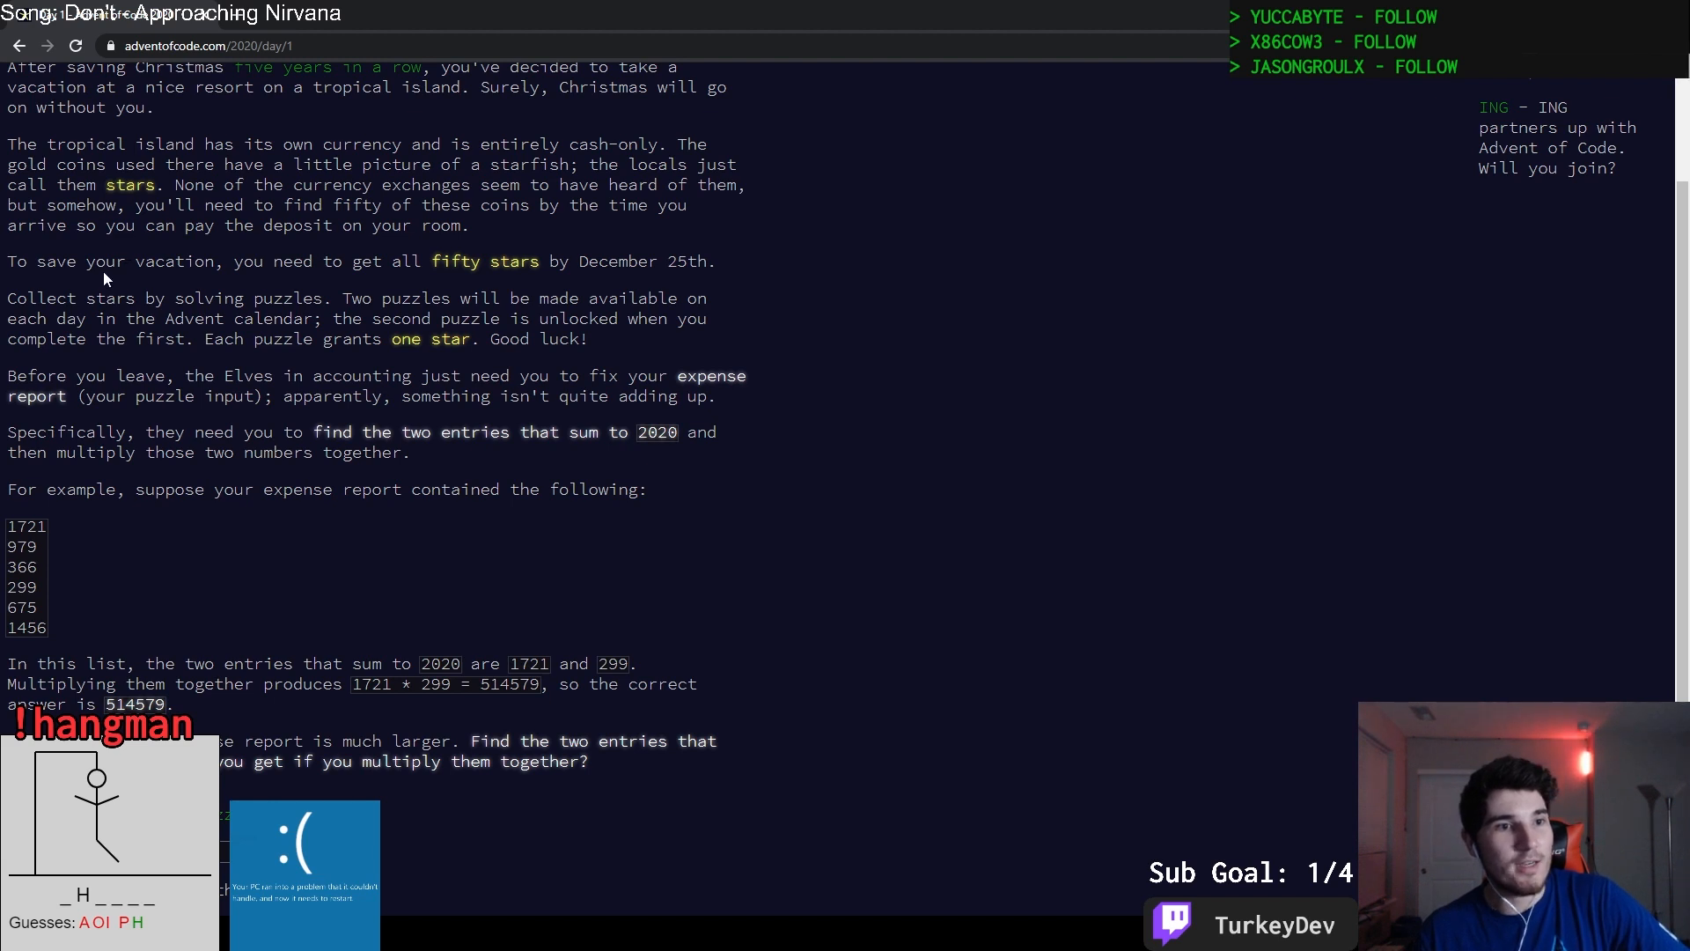
{"action": "mouse_move", "coordinate": [183, 284]}
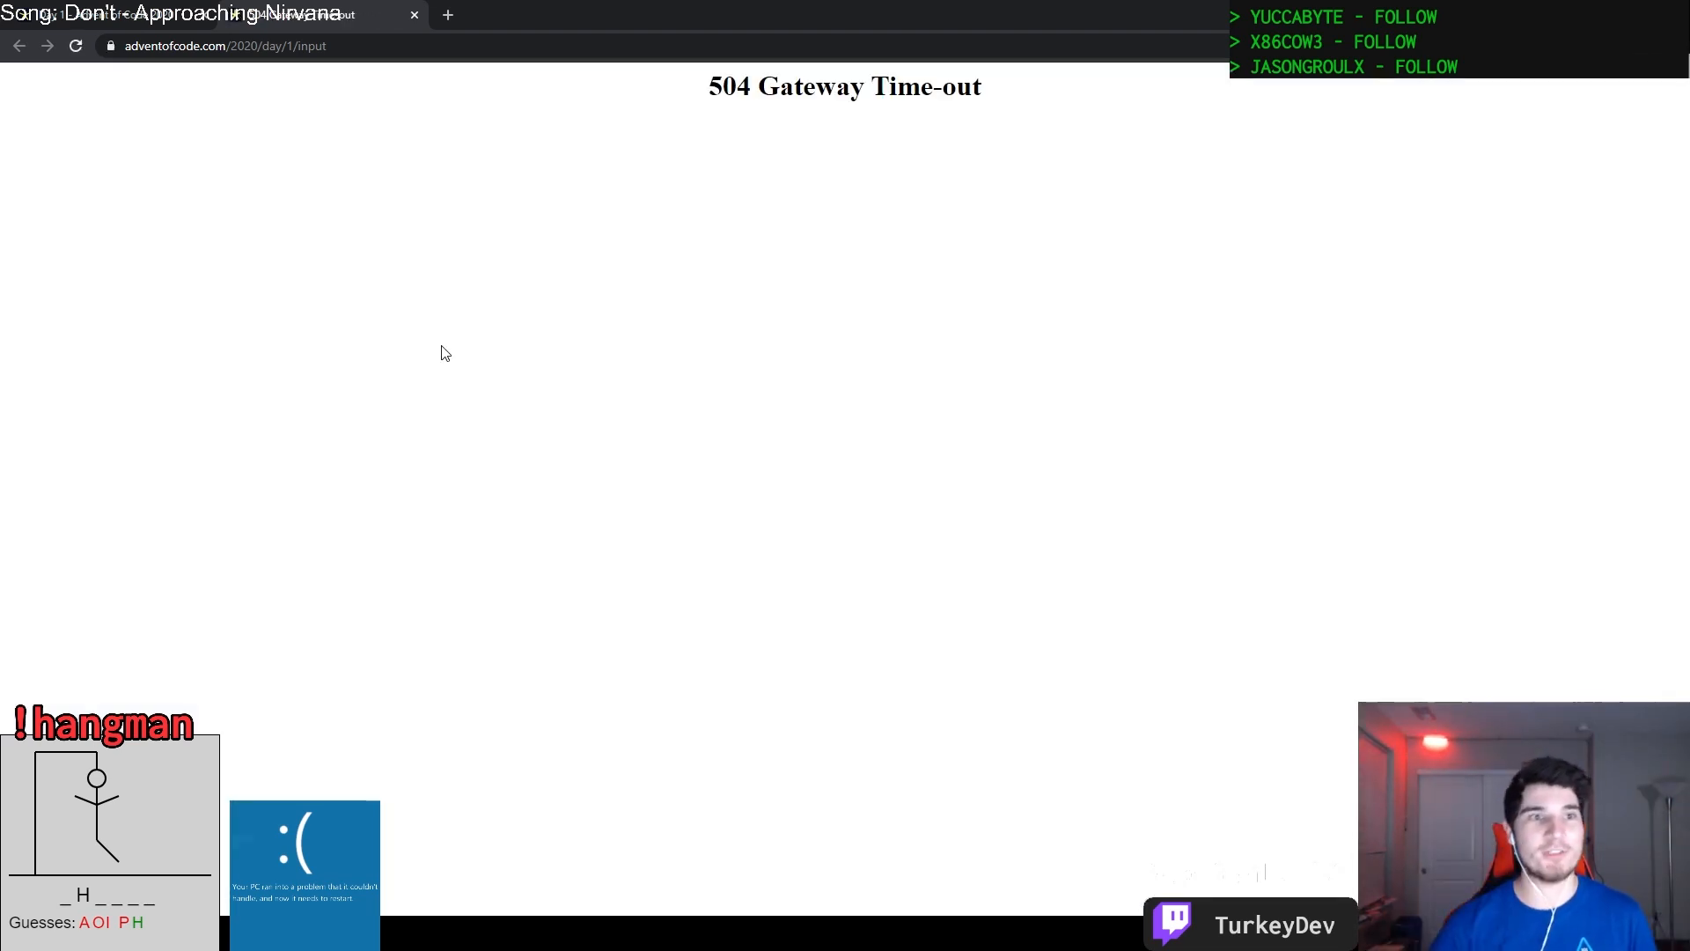
{"action": "mouse_move", "coordinate": [276, 237]}
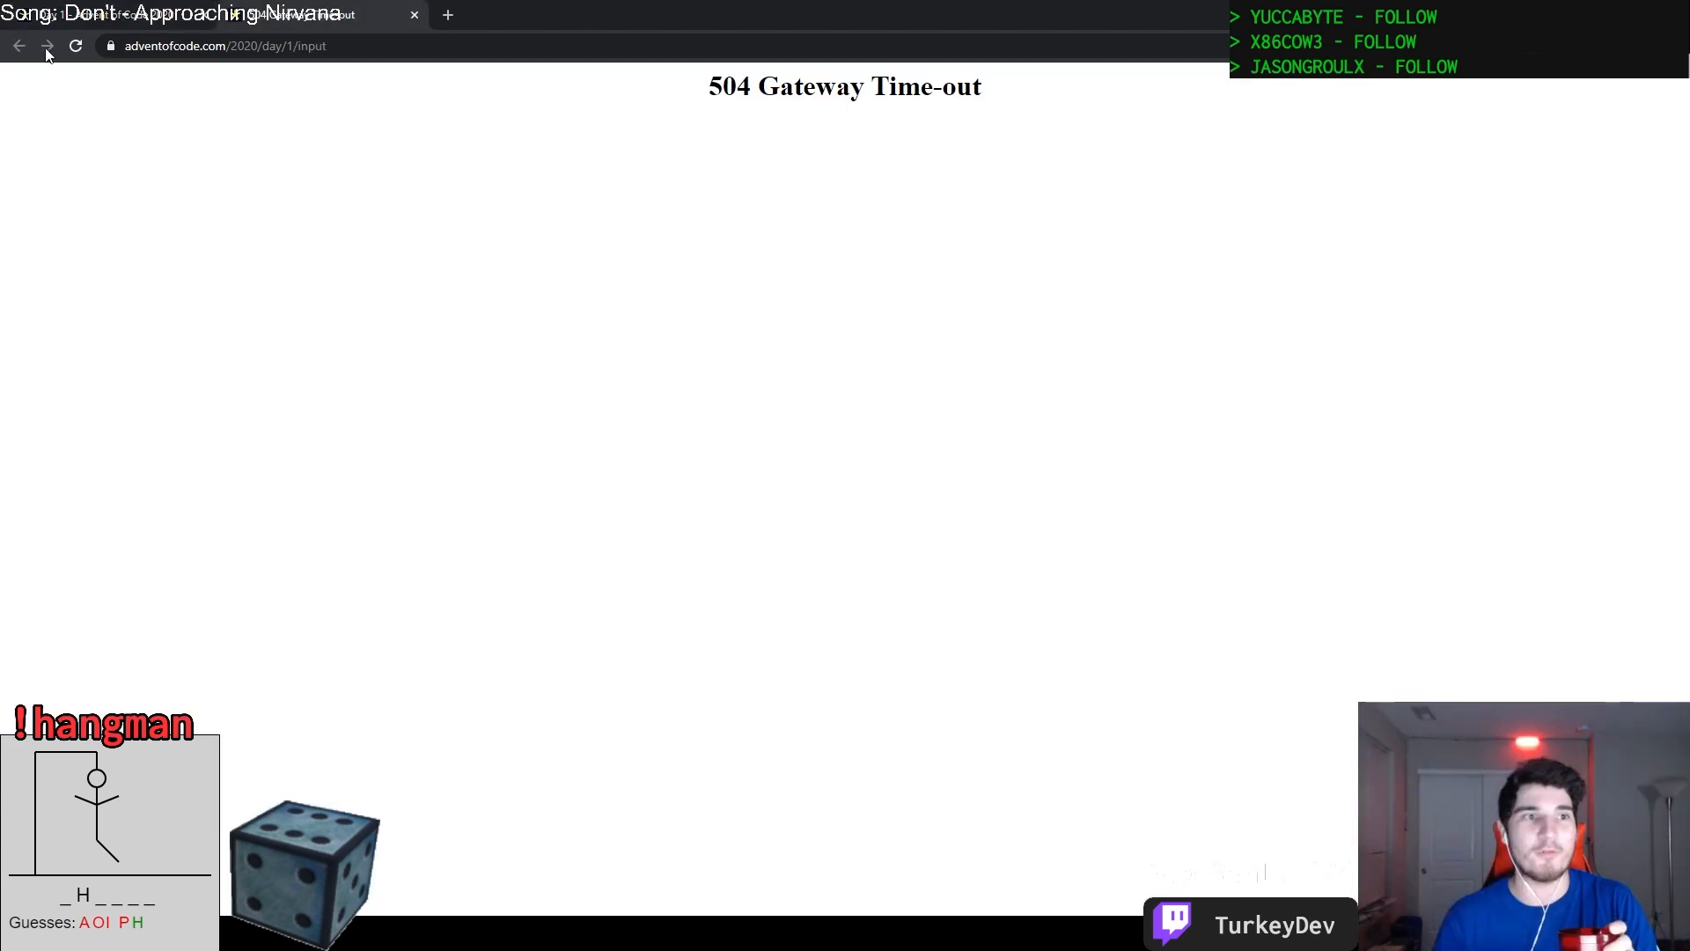
Request the day 1 puzzle input page, which returns a 504 Gateway Time-out.
{"action": "left_click", "coordinate": [74, 46]}
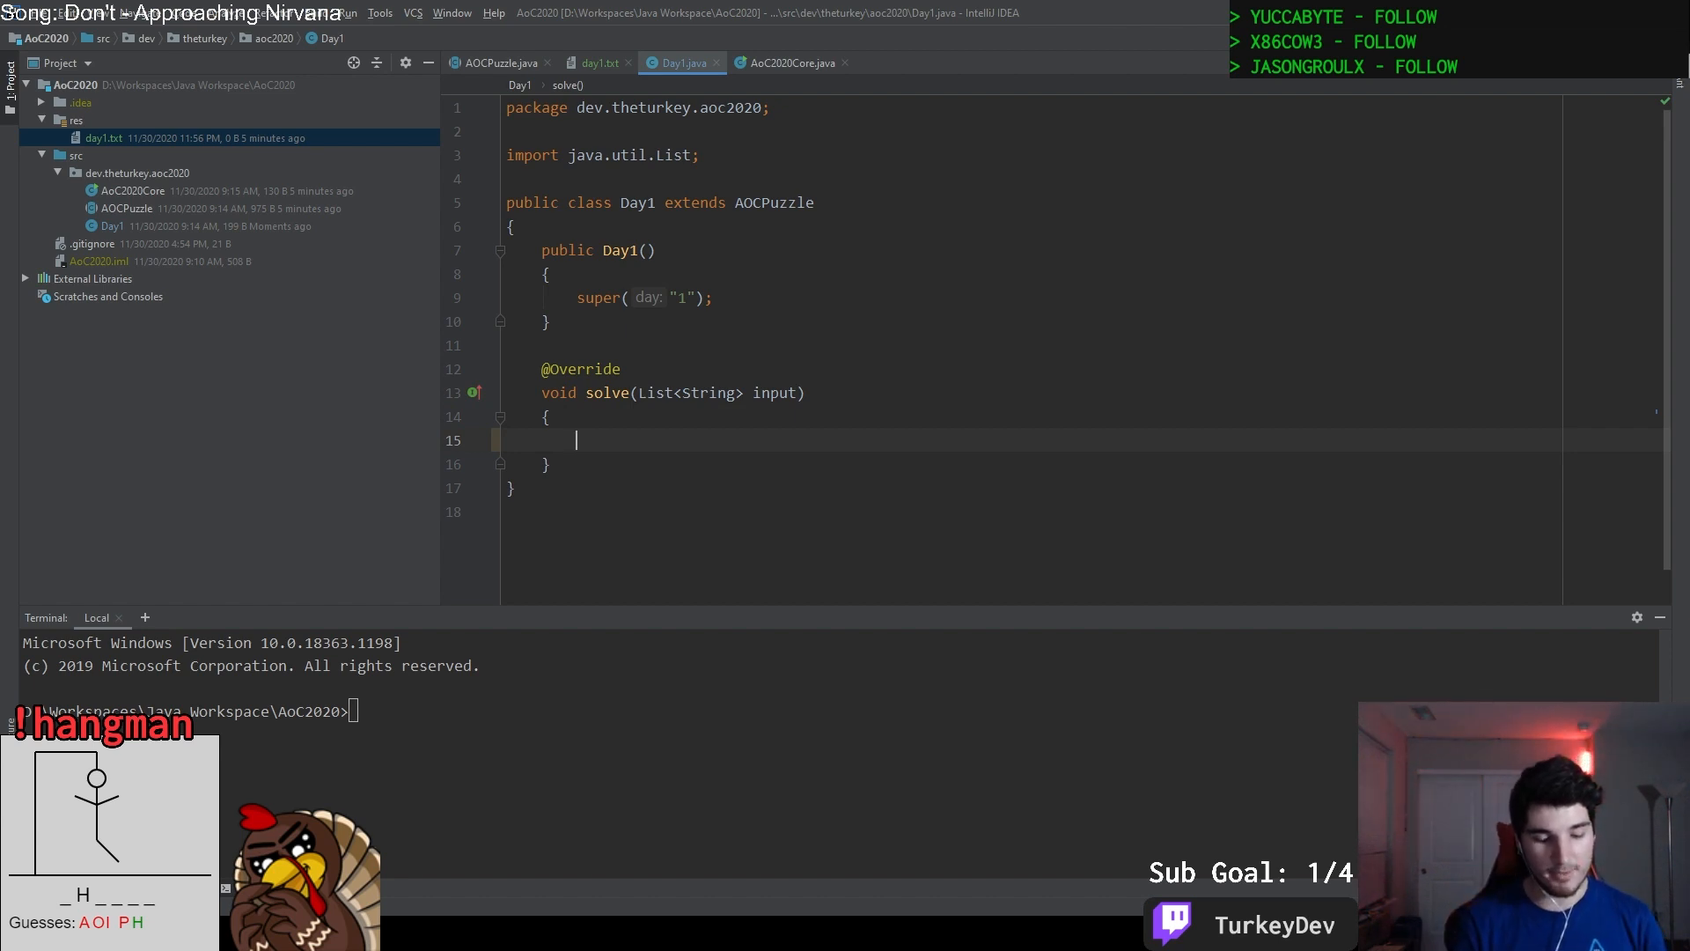
Write an outer for loop over input.size() and an inner loop with j starting at i + 1.
{"action": "type", "text": "for("}
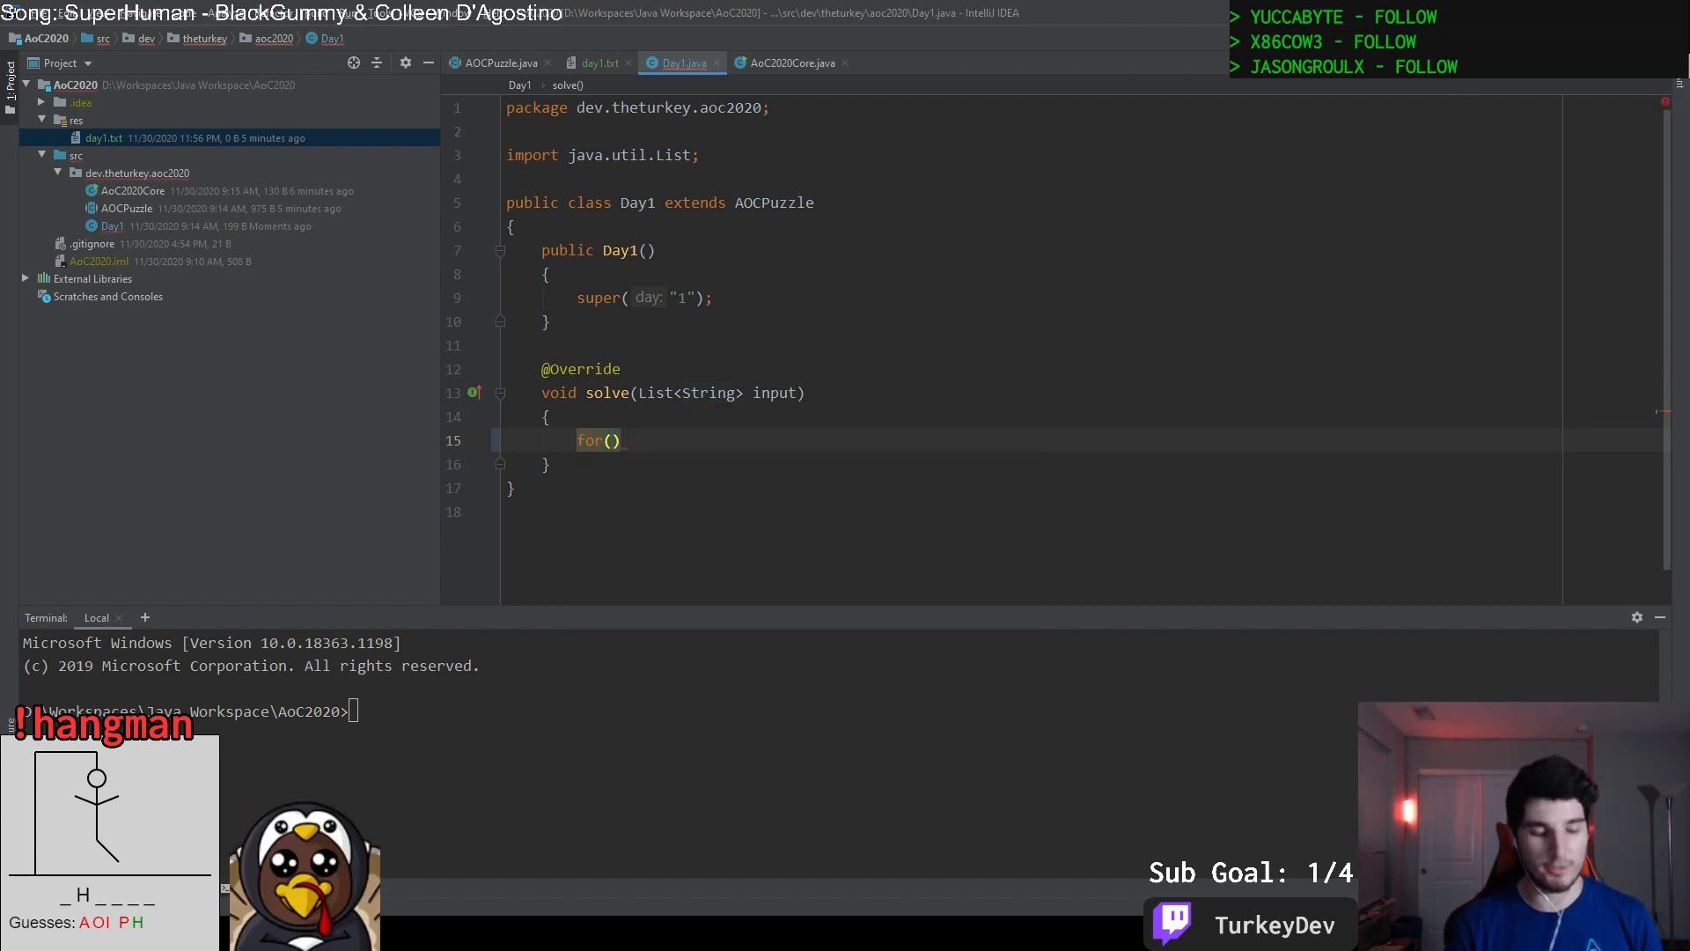
{"action": "type", "text": "int o"}
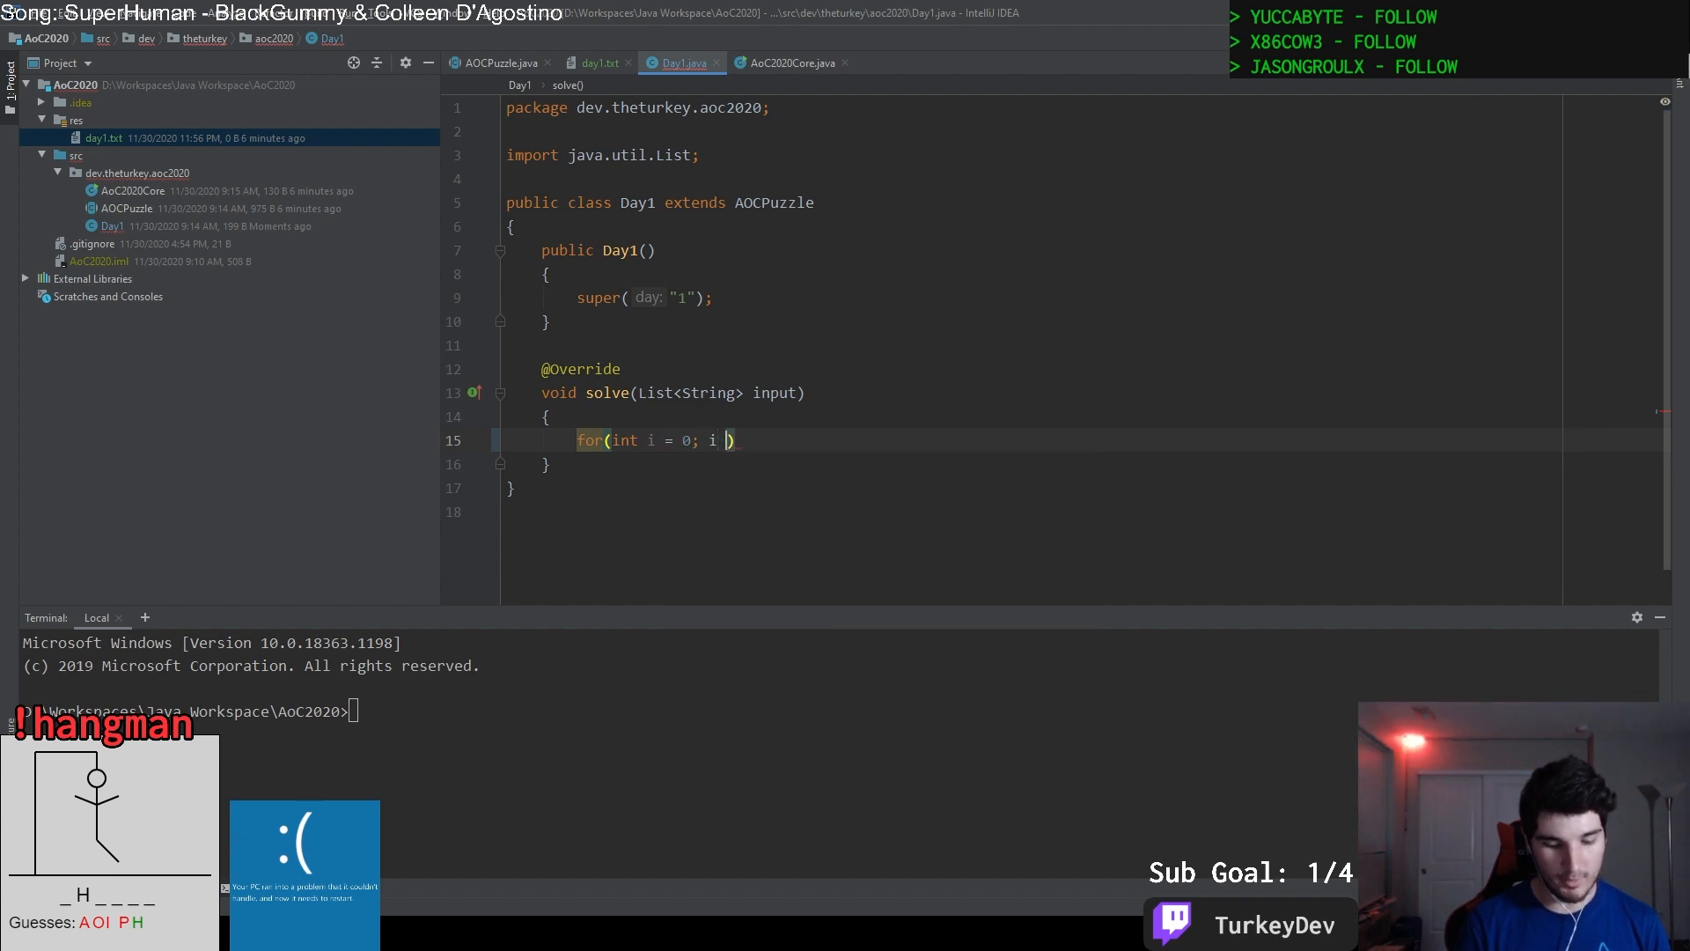
{"action": "type", "text": "< input.s"}
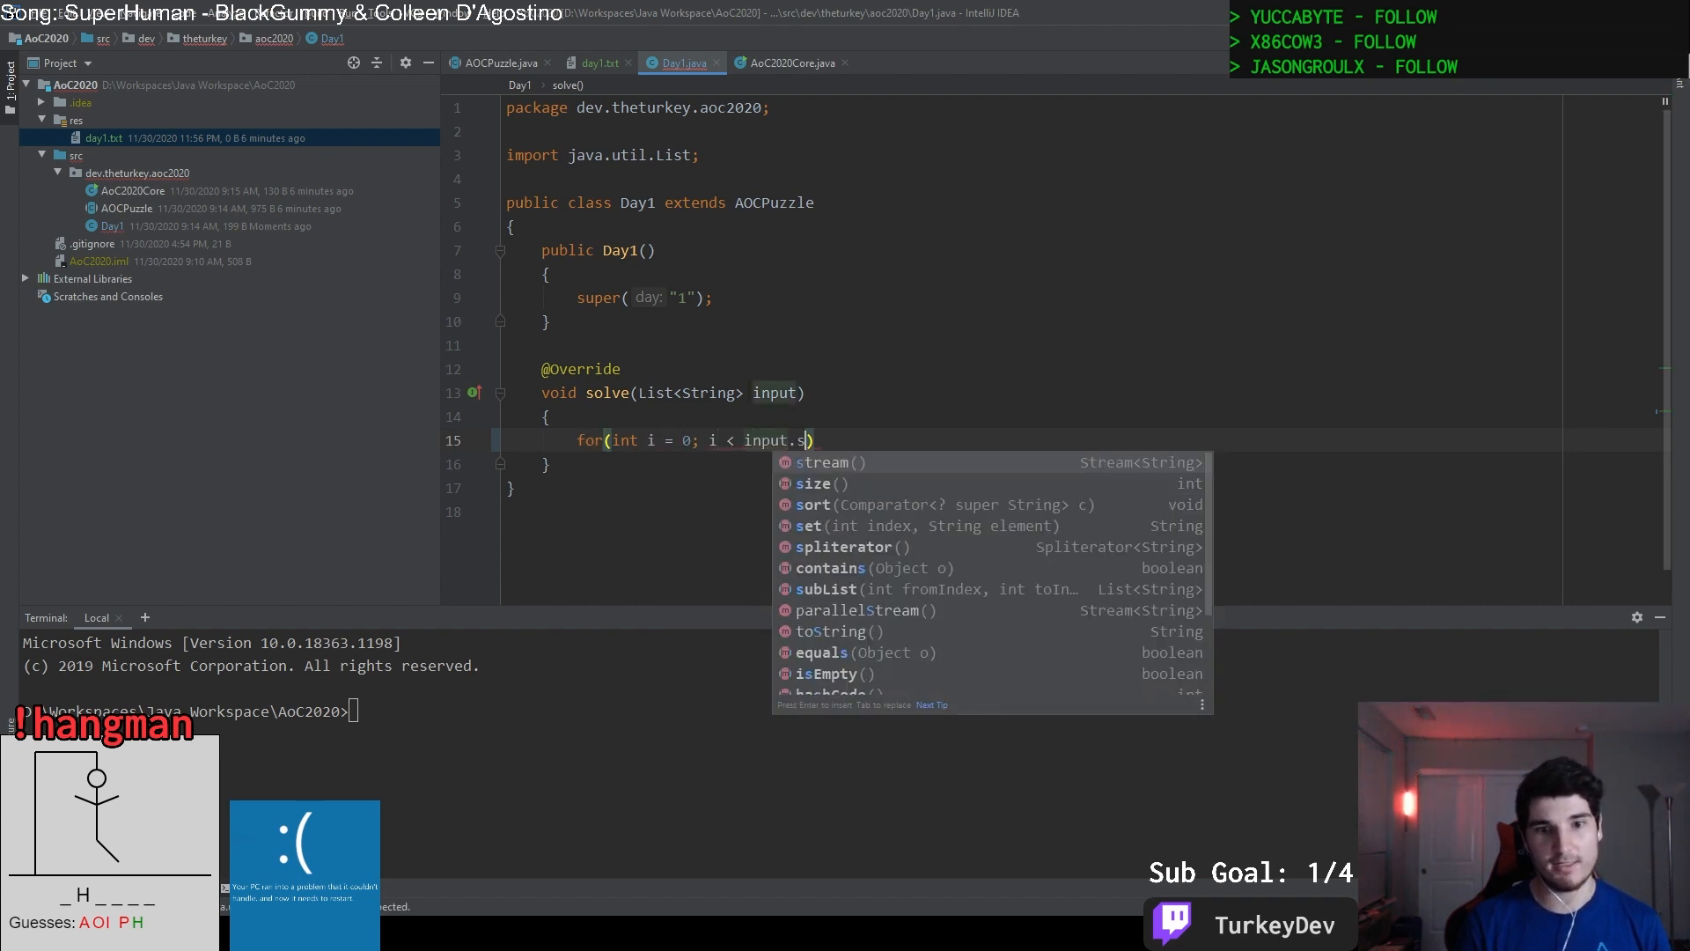
{"action": "type", "text": "ize(); i++)"}
{"action": "type", "text": "{"}
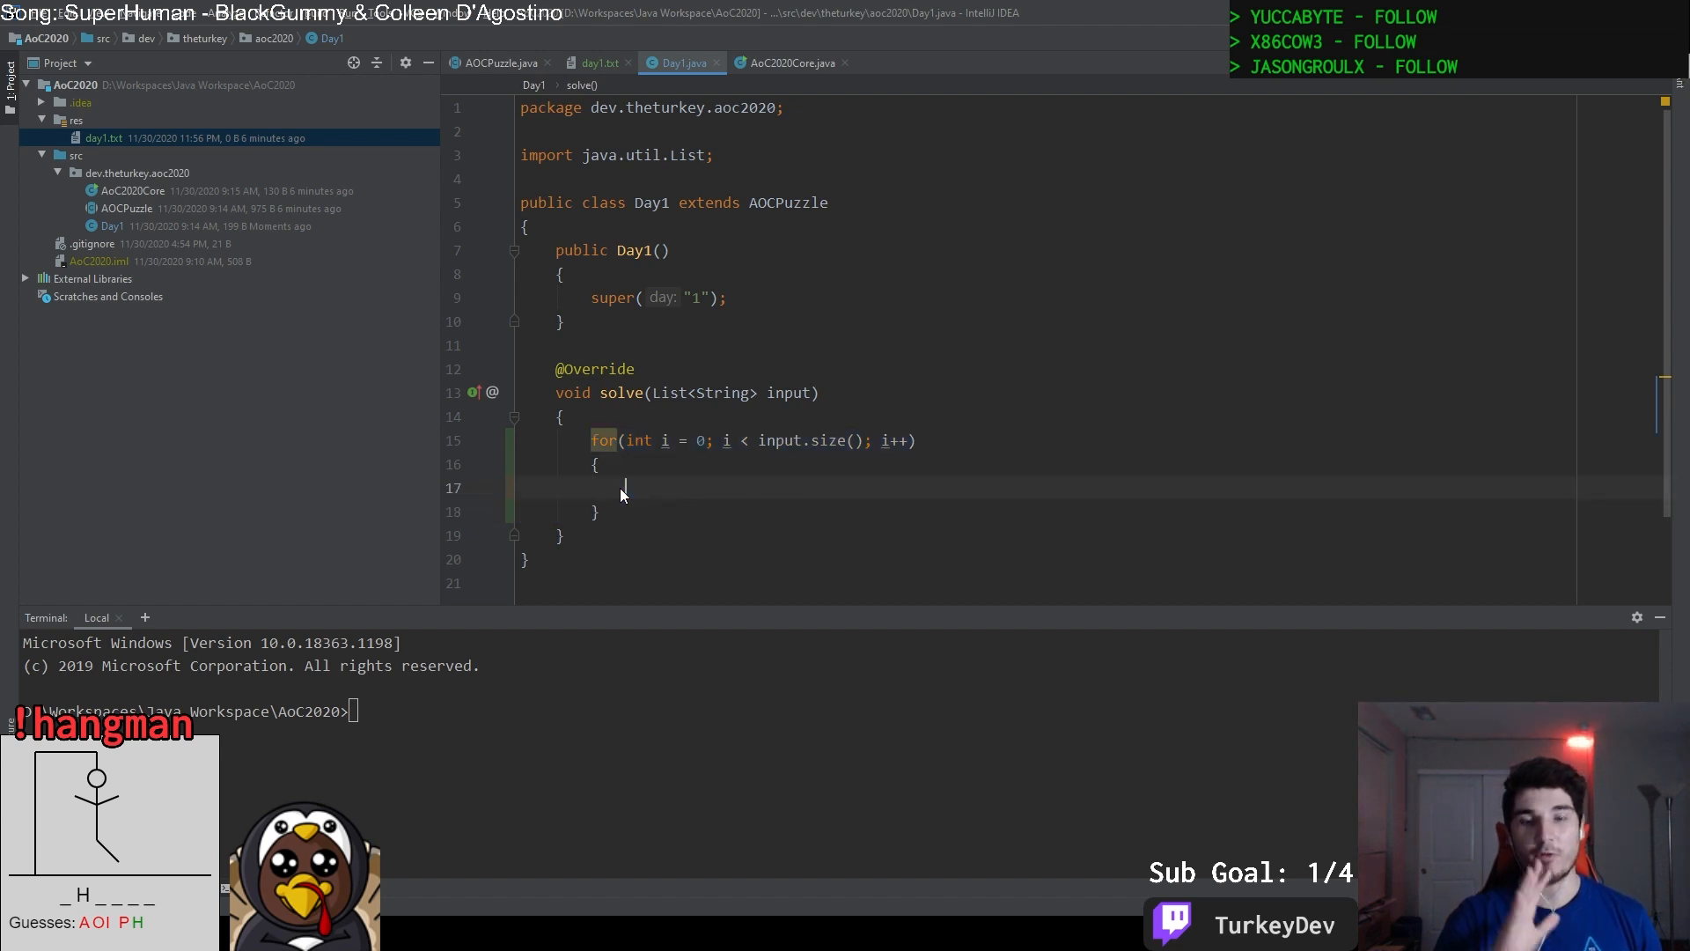
{"action": "type", "text": "for(int i = 0; i < input.size(); i++)"}
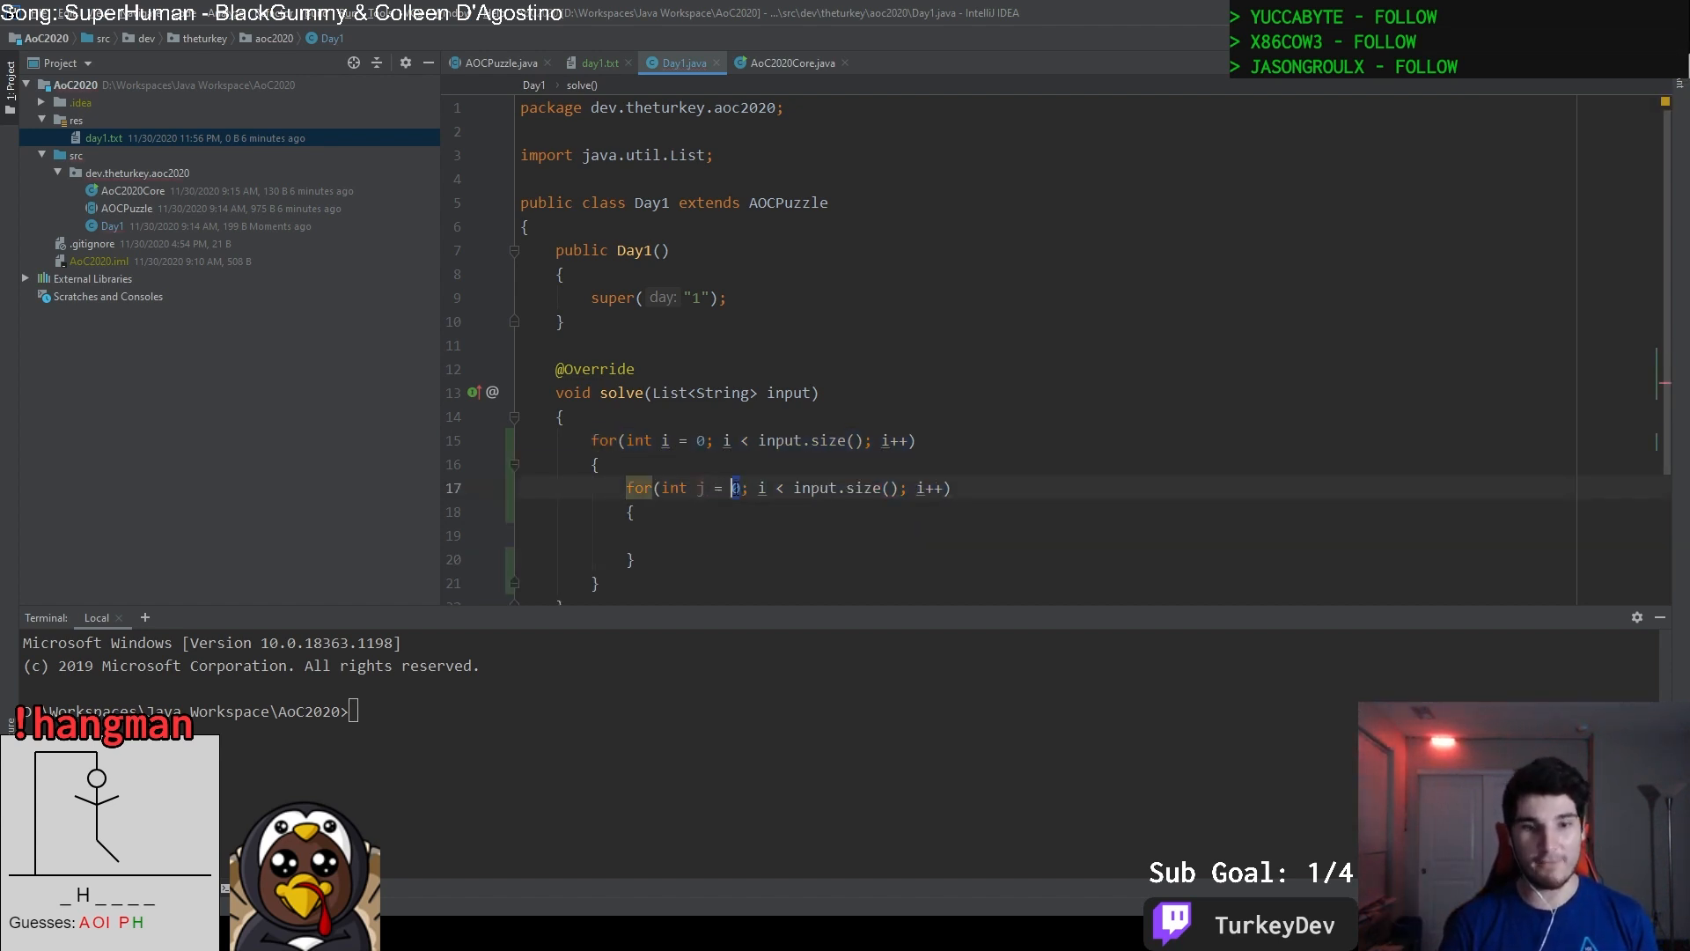
{"action": "type", "text": "i+1"}
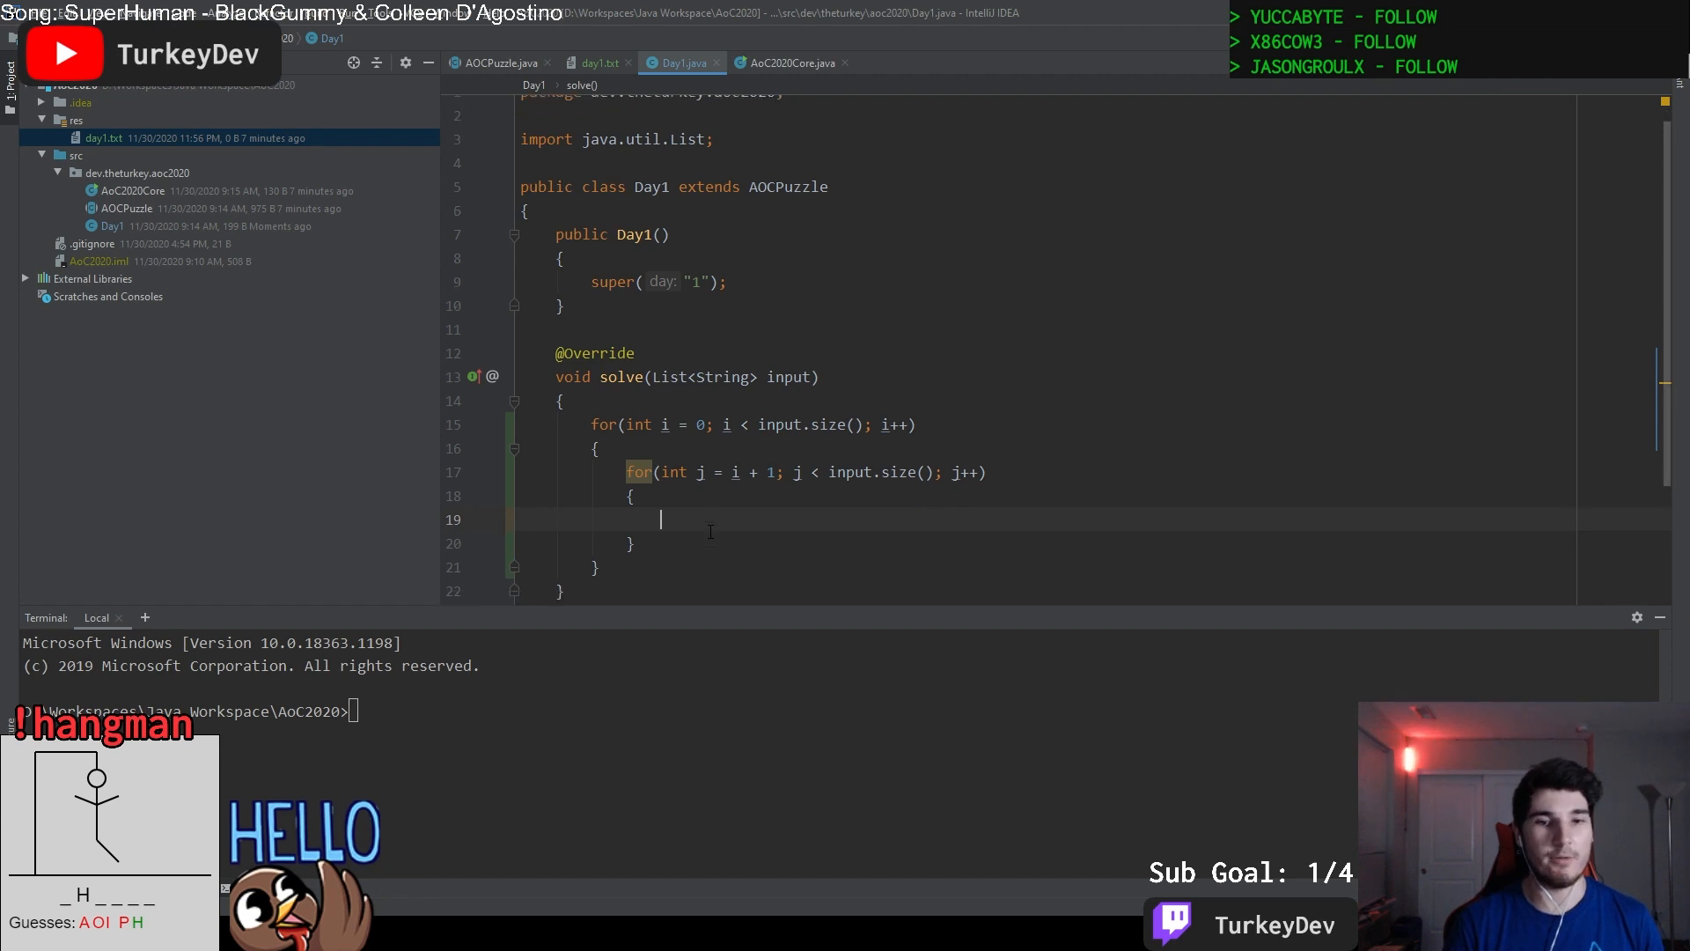
Declare Integer int1 = Integer.parseInt(input.get(i)) and int2 likewise from input.get(j).
{"action": "type", "text": "I"}
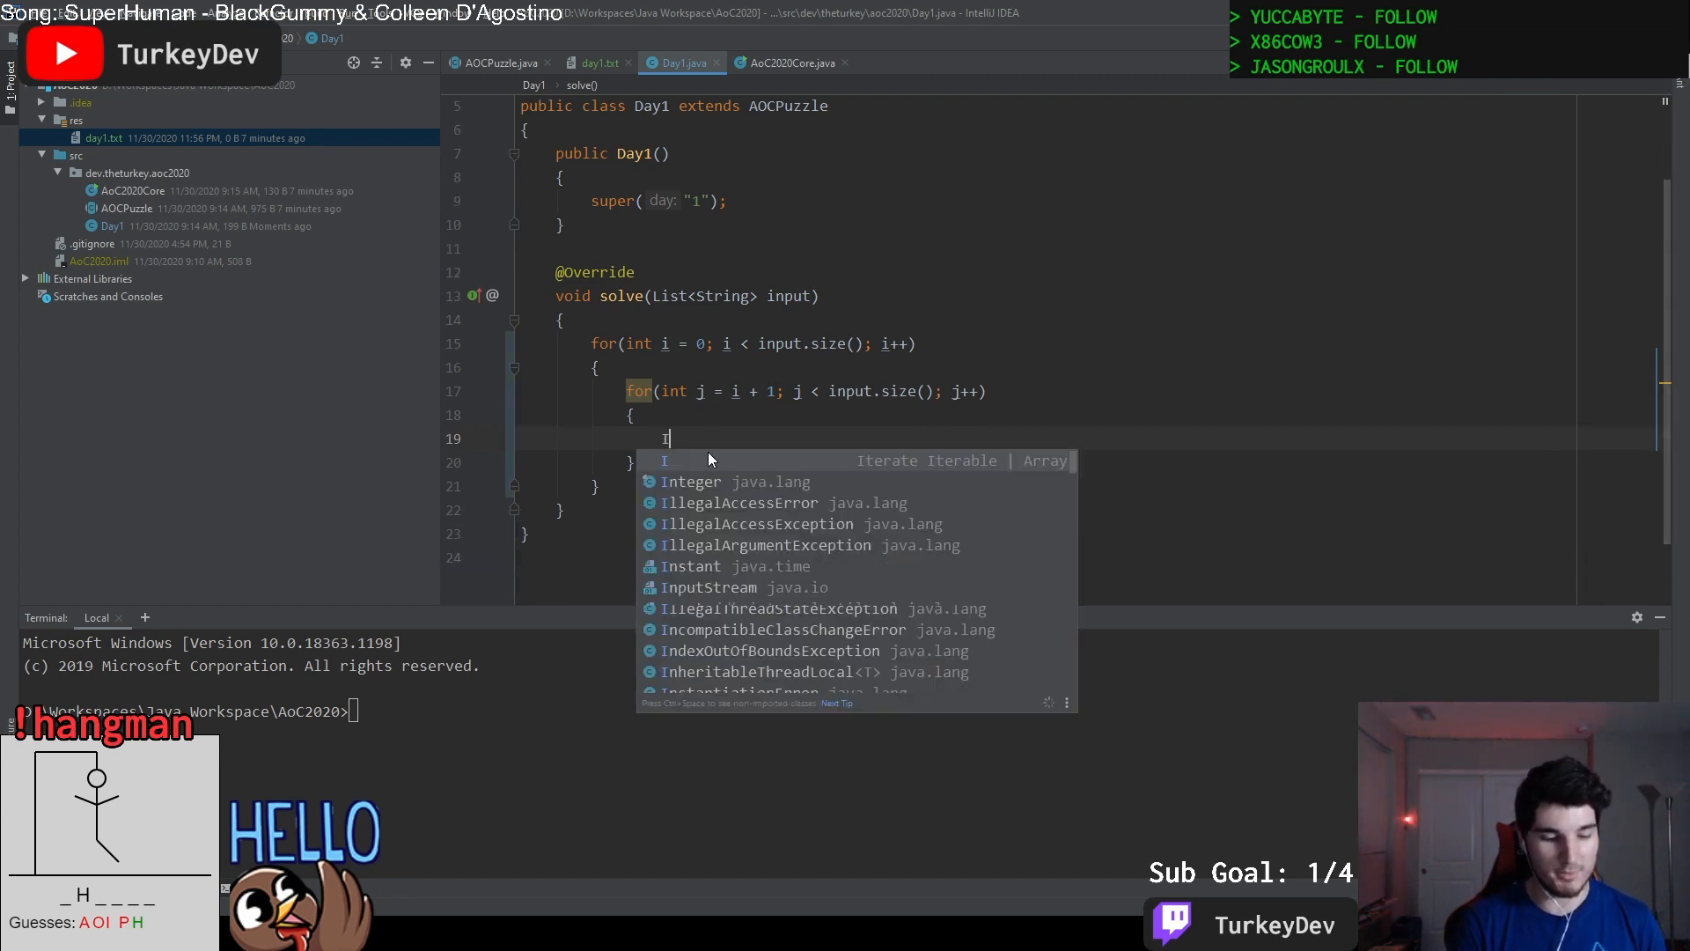
{"action": "type", "text": "nte"}
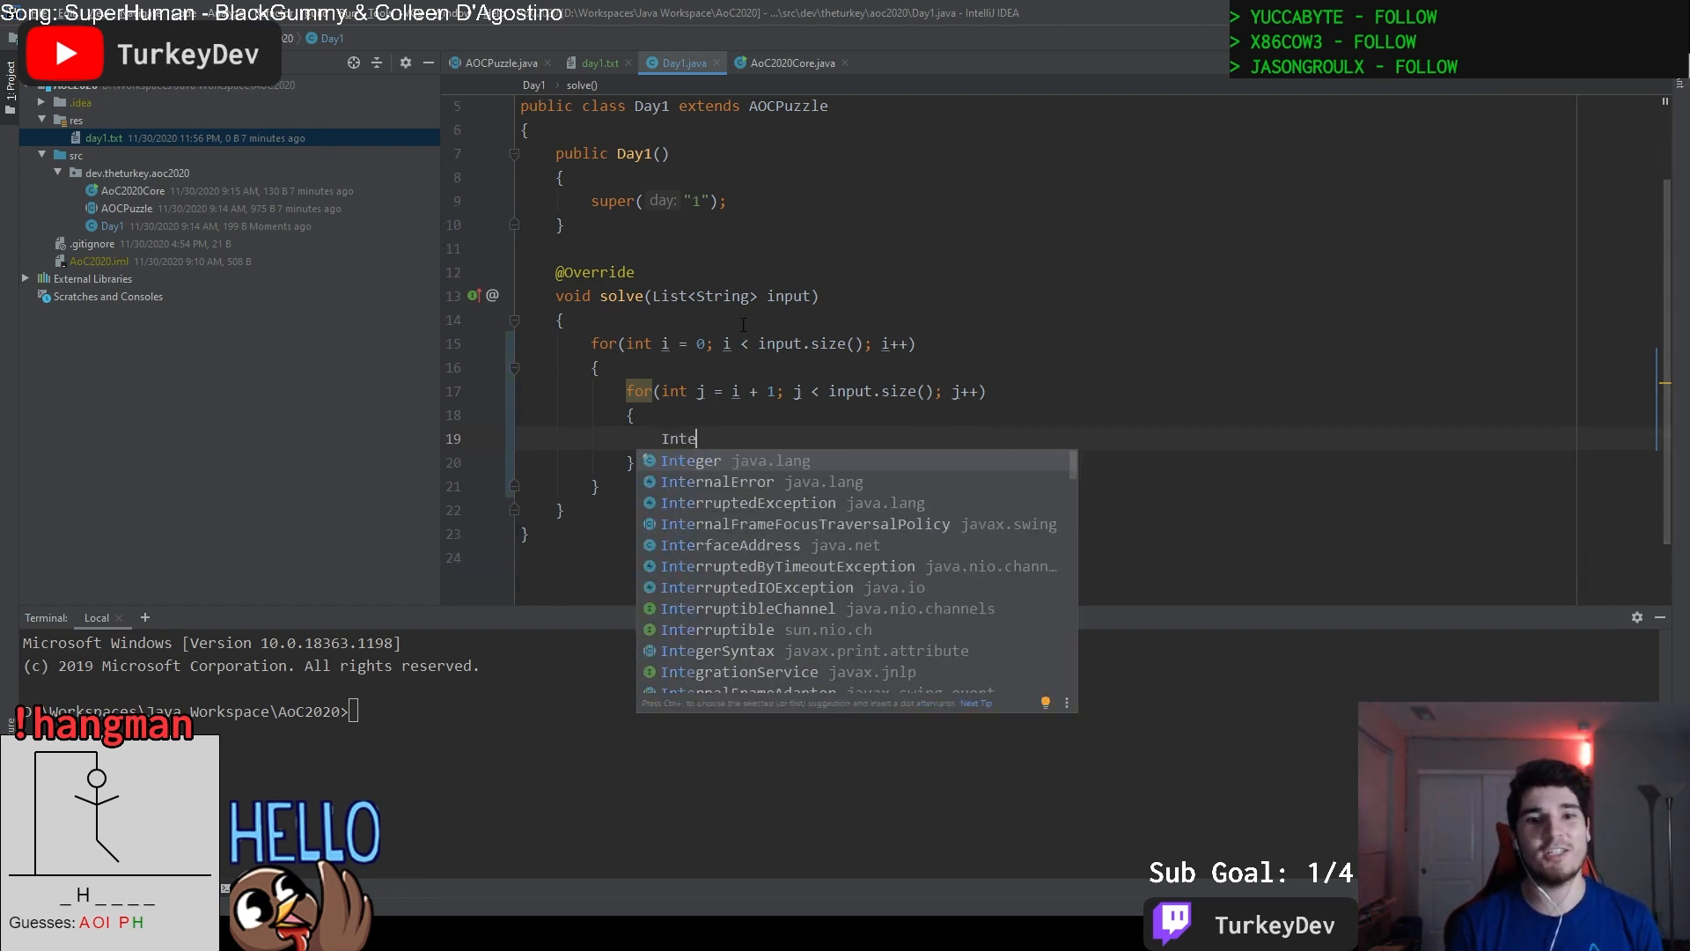
{"action": "type", "text": "n"}
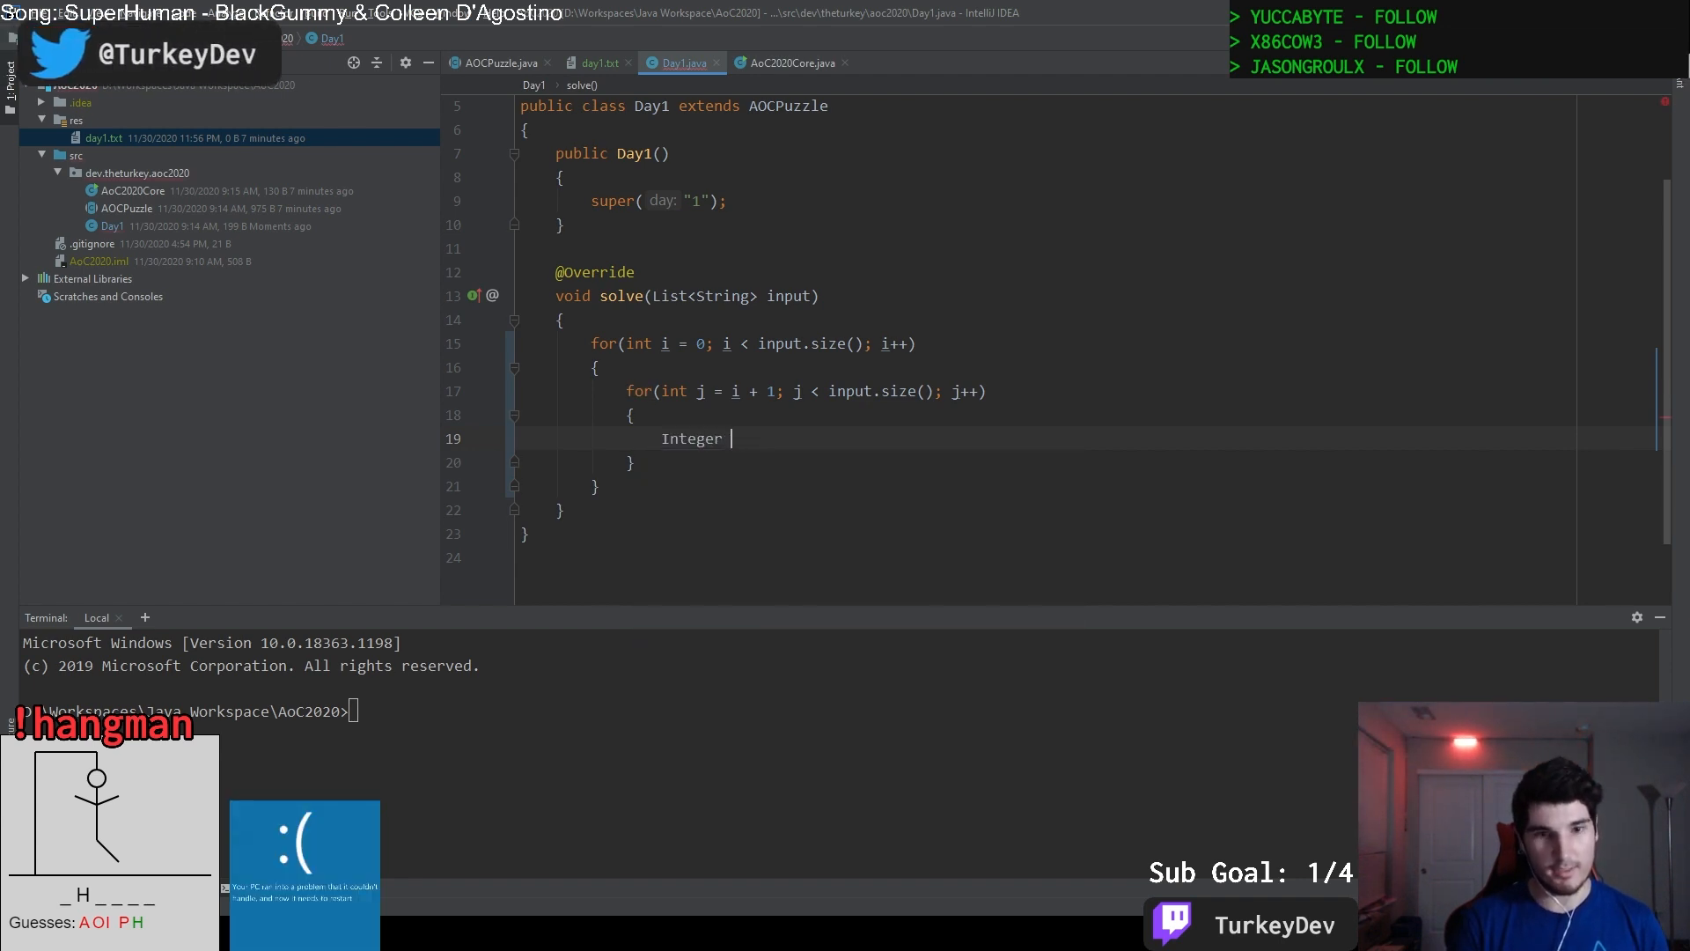
{"action": "type", "text": "i2"}
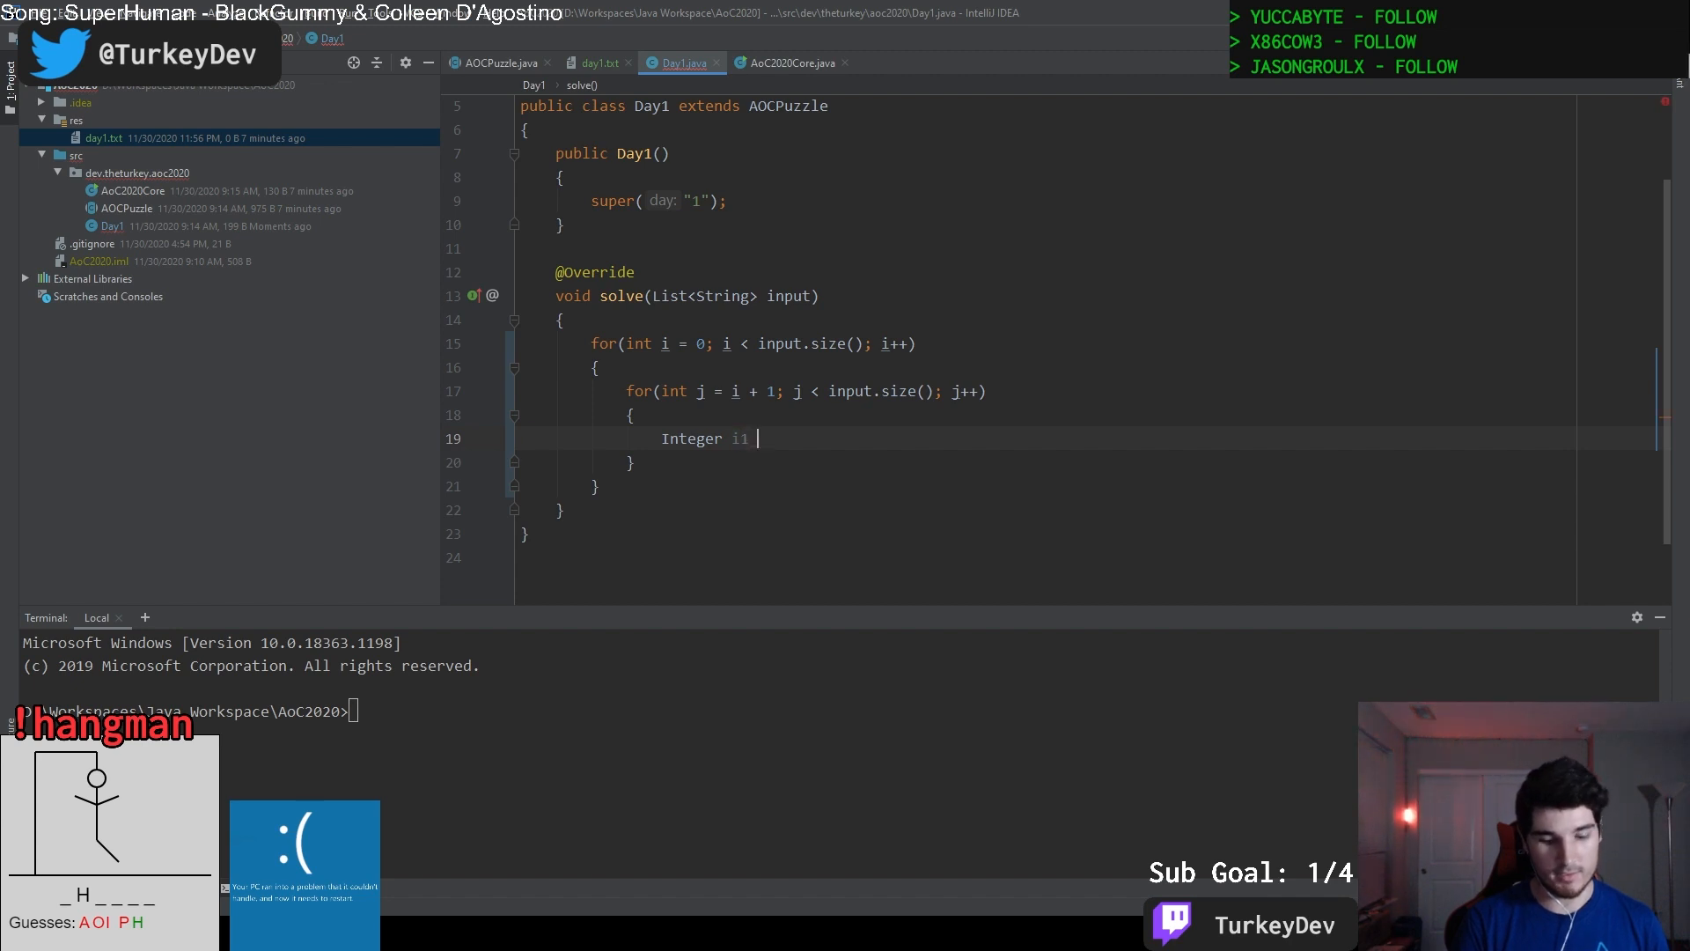
{"action": "type", "text": "1 = input.get("}
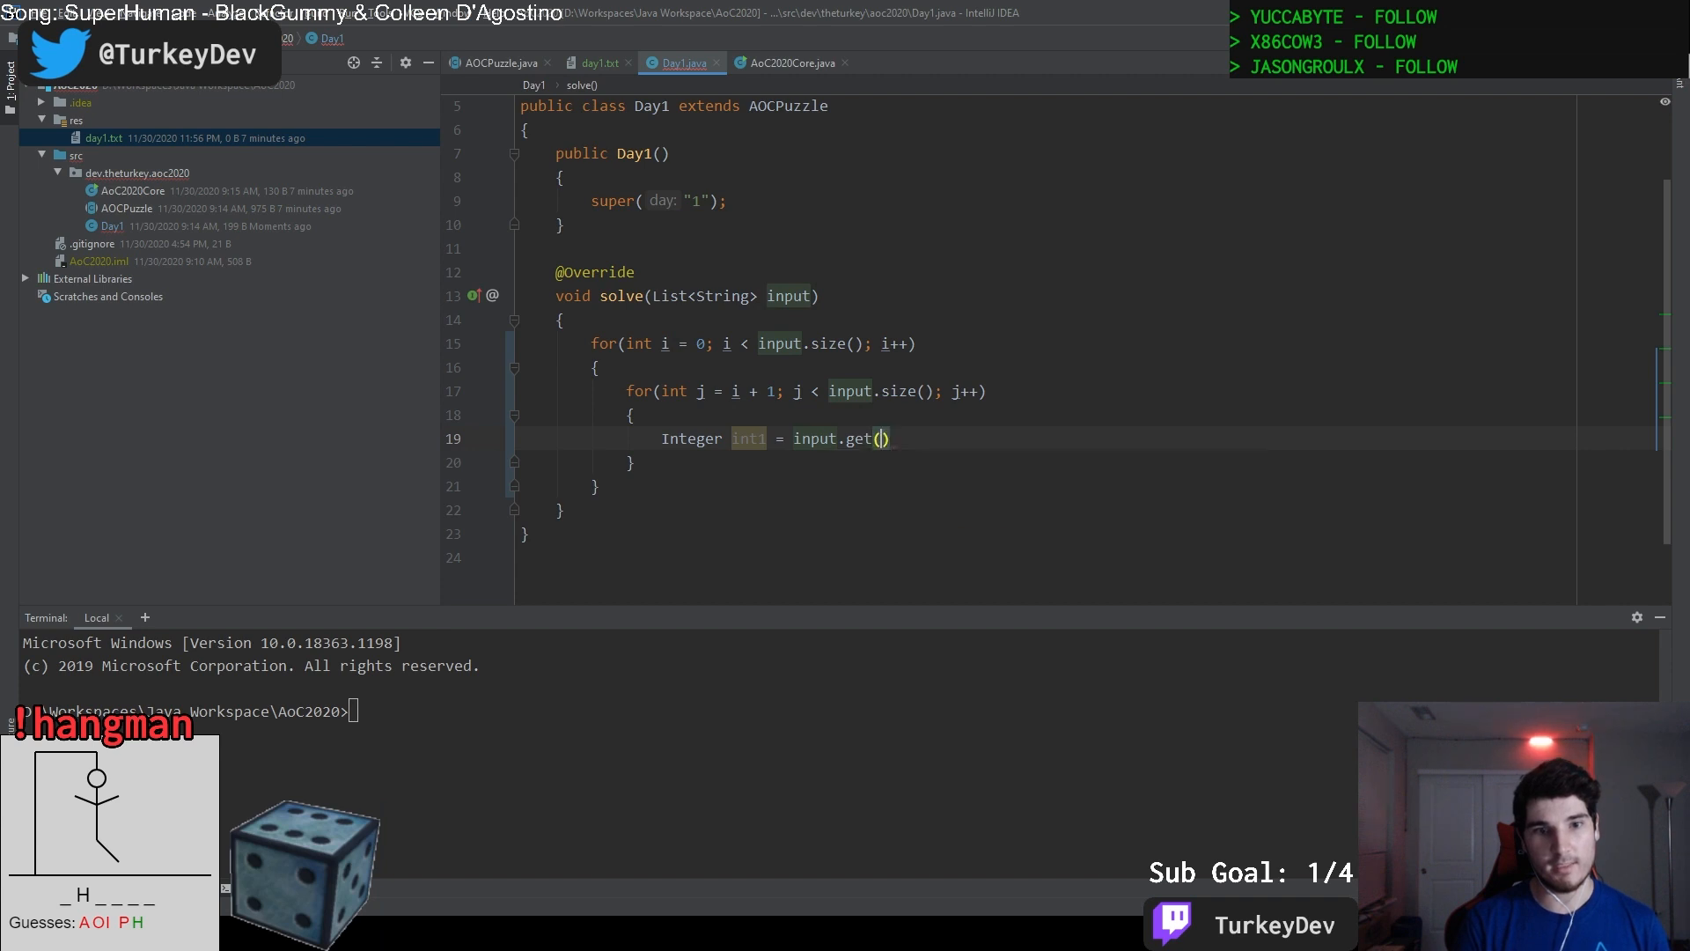
{"action": "type", "text": "i"}
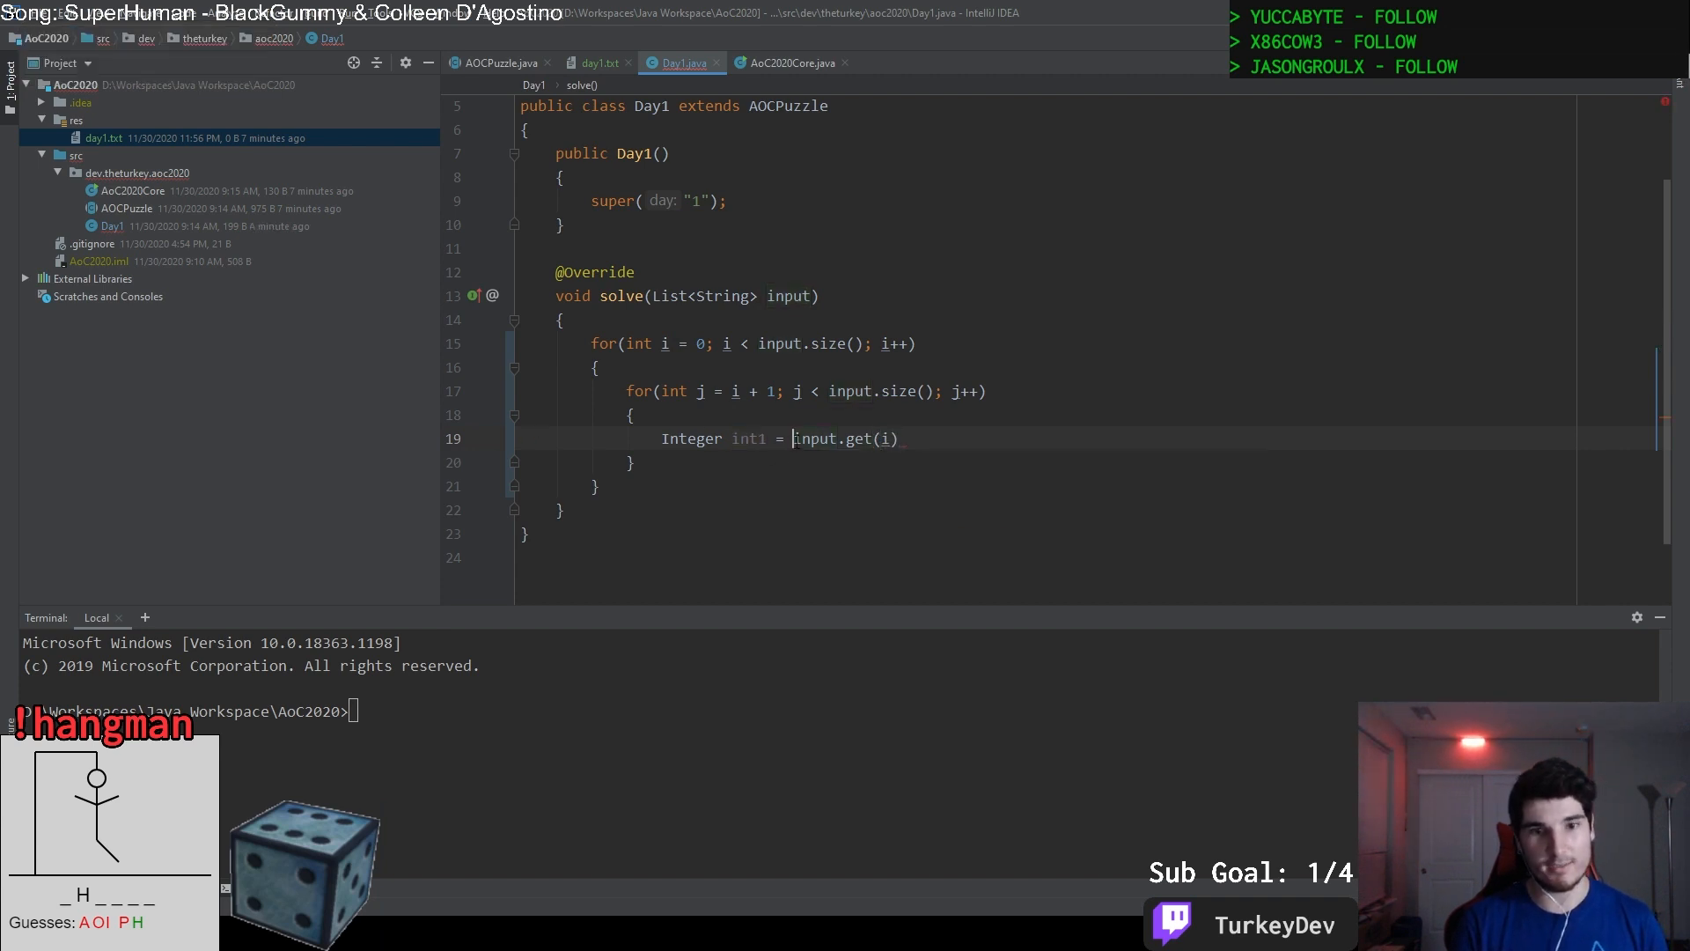
{"action": "type", "text": "Integer.parseInt("}
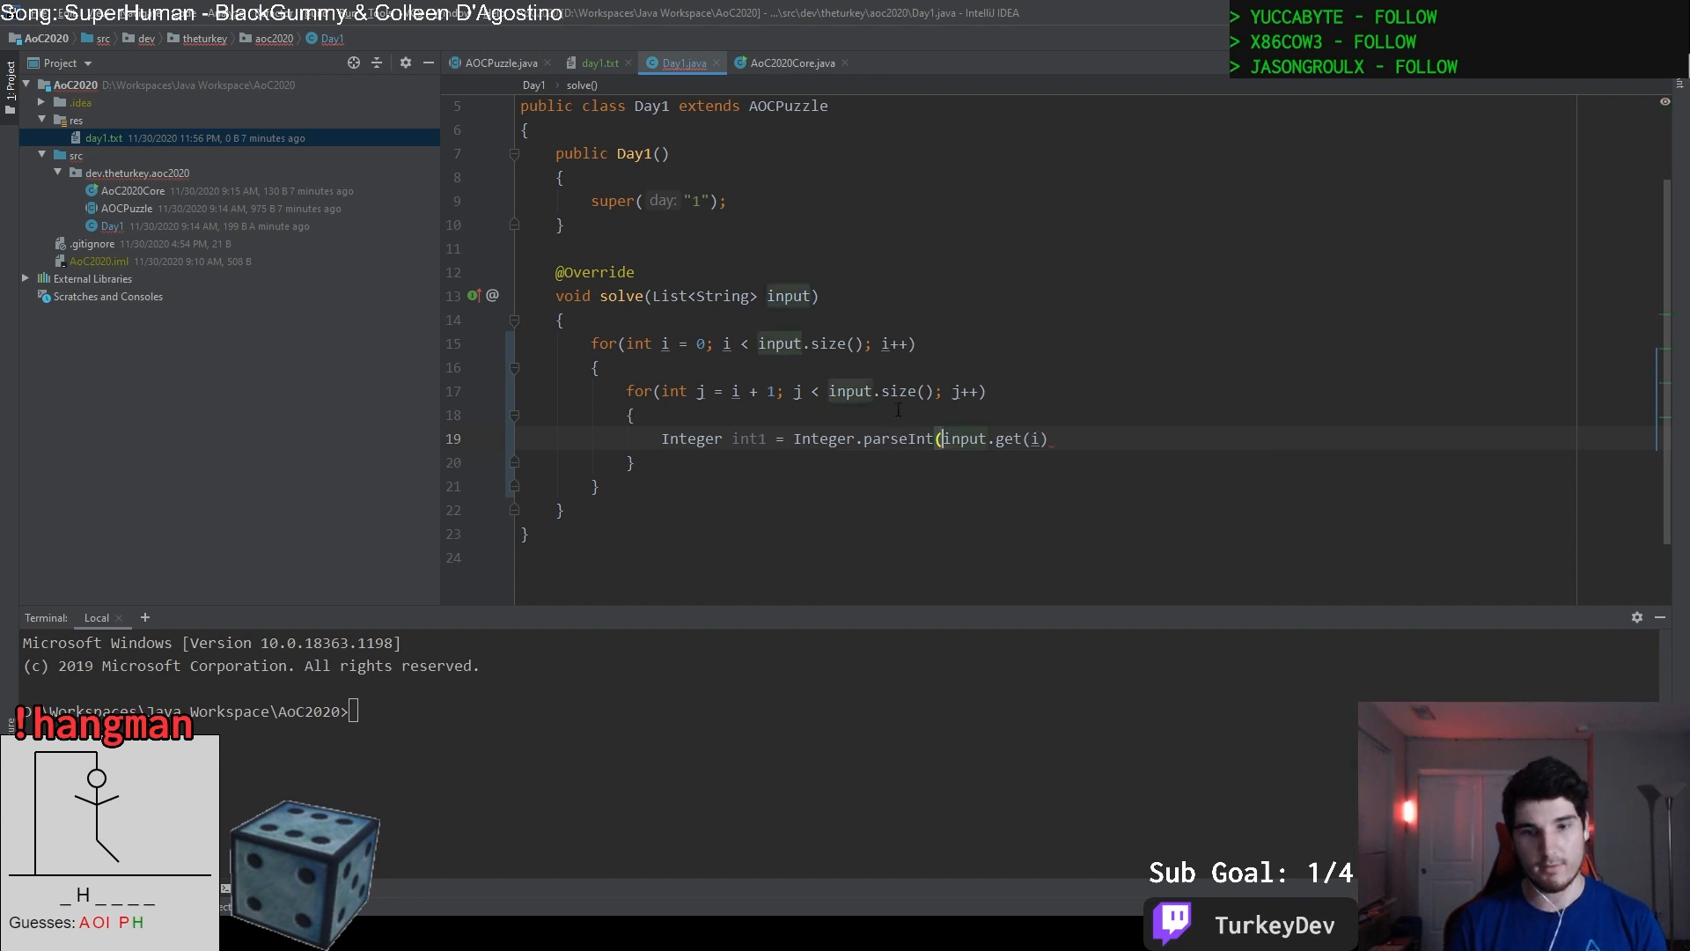
{"action": "type", "text": ");"}
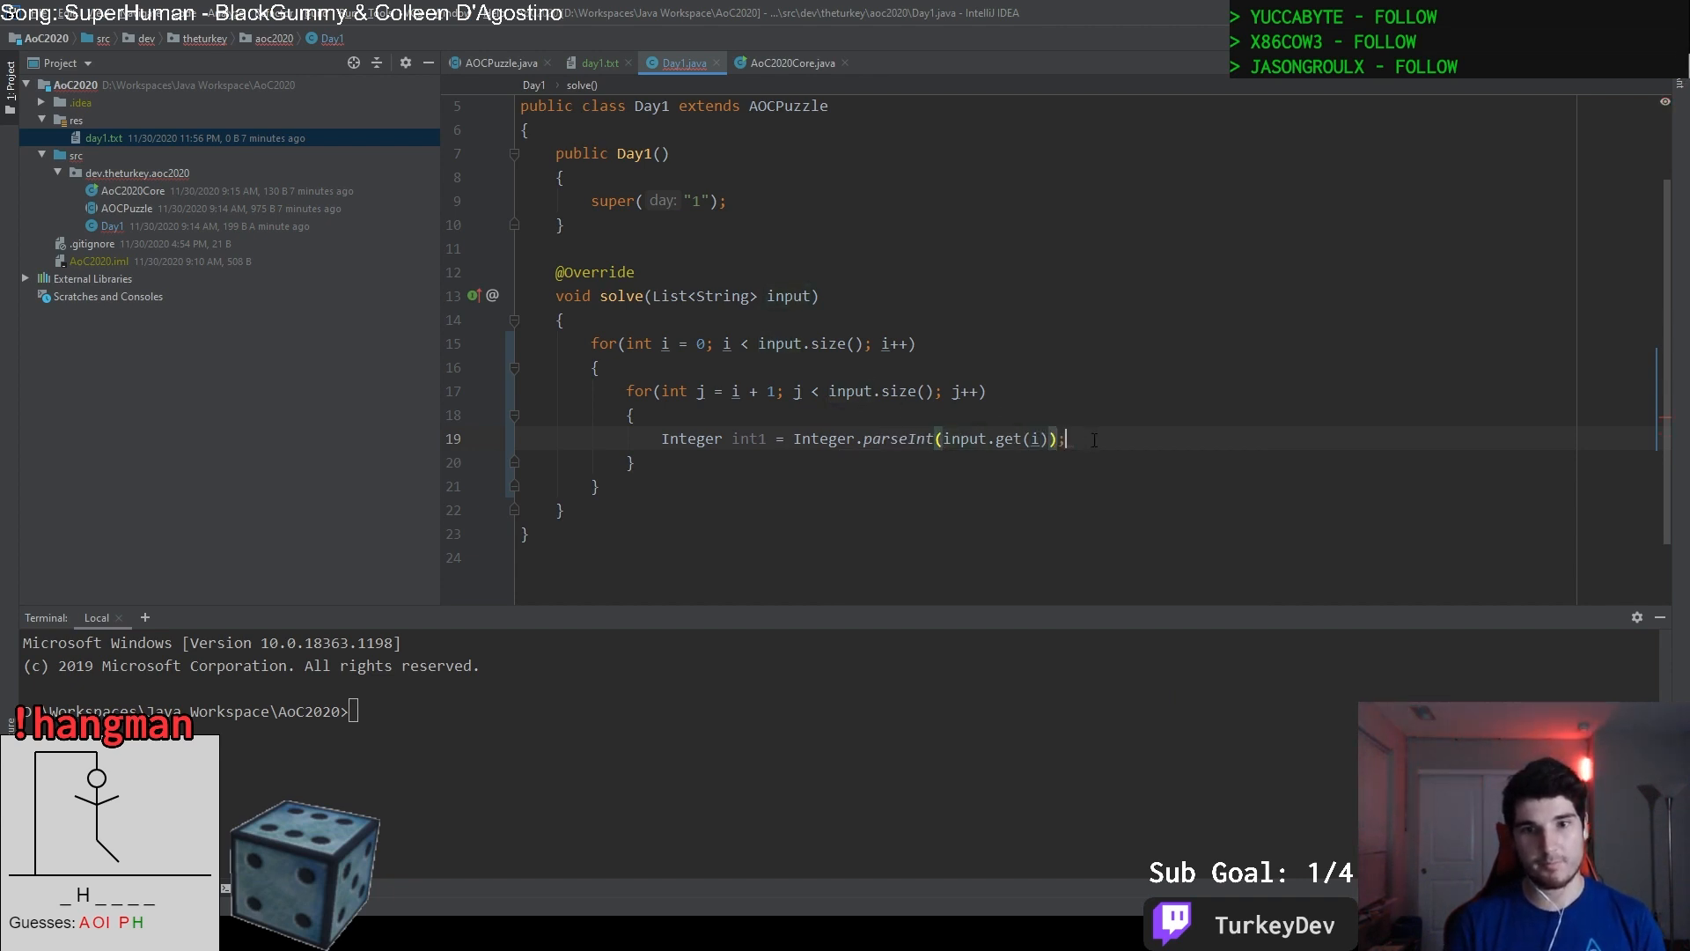
{"action": "type", "text": "Integer int1 = Integer.parseInt(input.get(i));"}
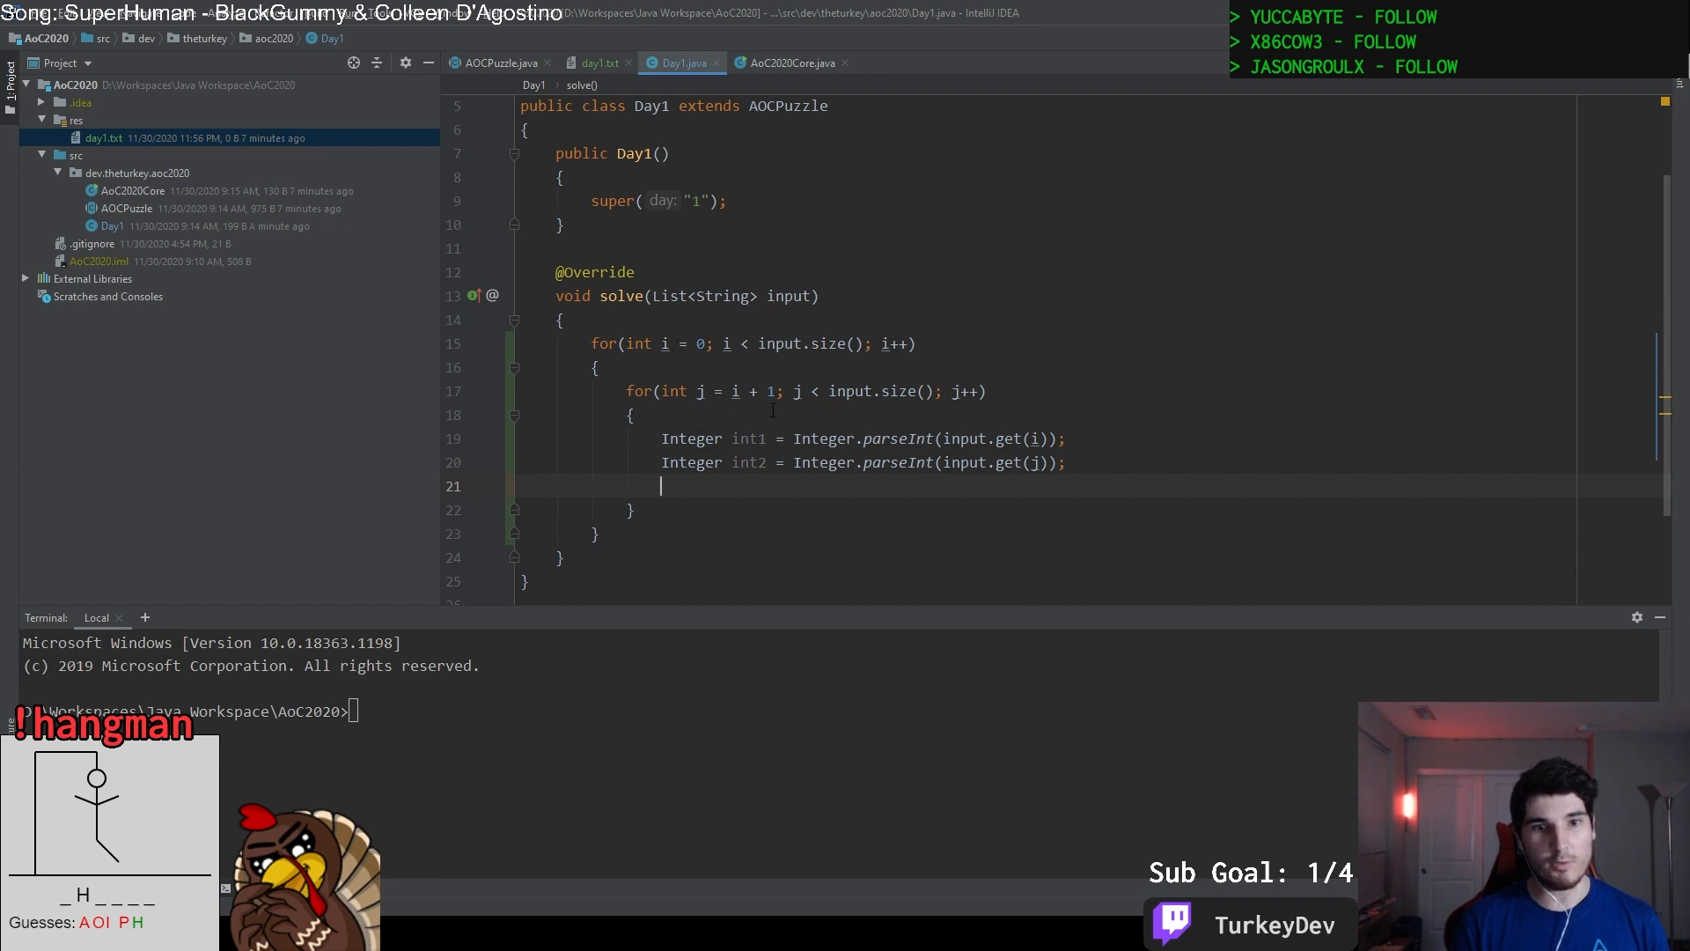
Declare int answer = -1 and add the check if(int1 + int2 == 200) inside the inner loop.
{"action": "type", "text": "int"}
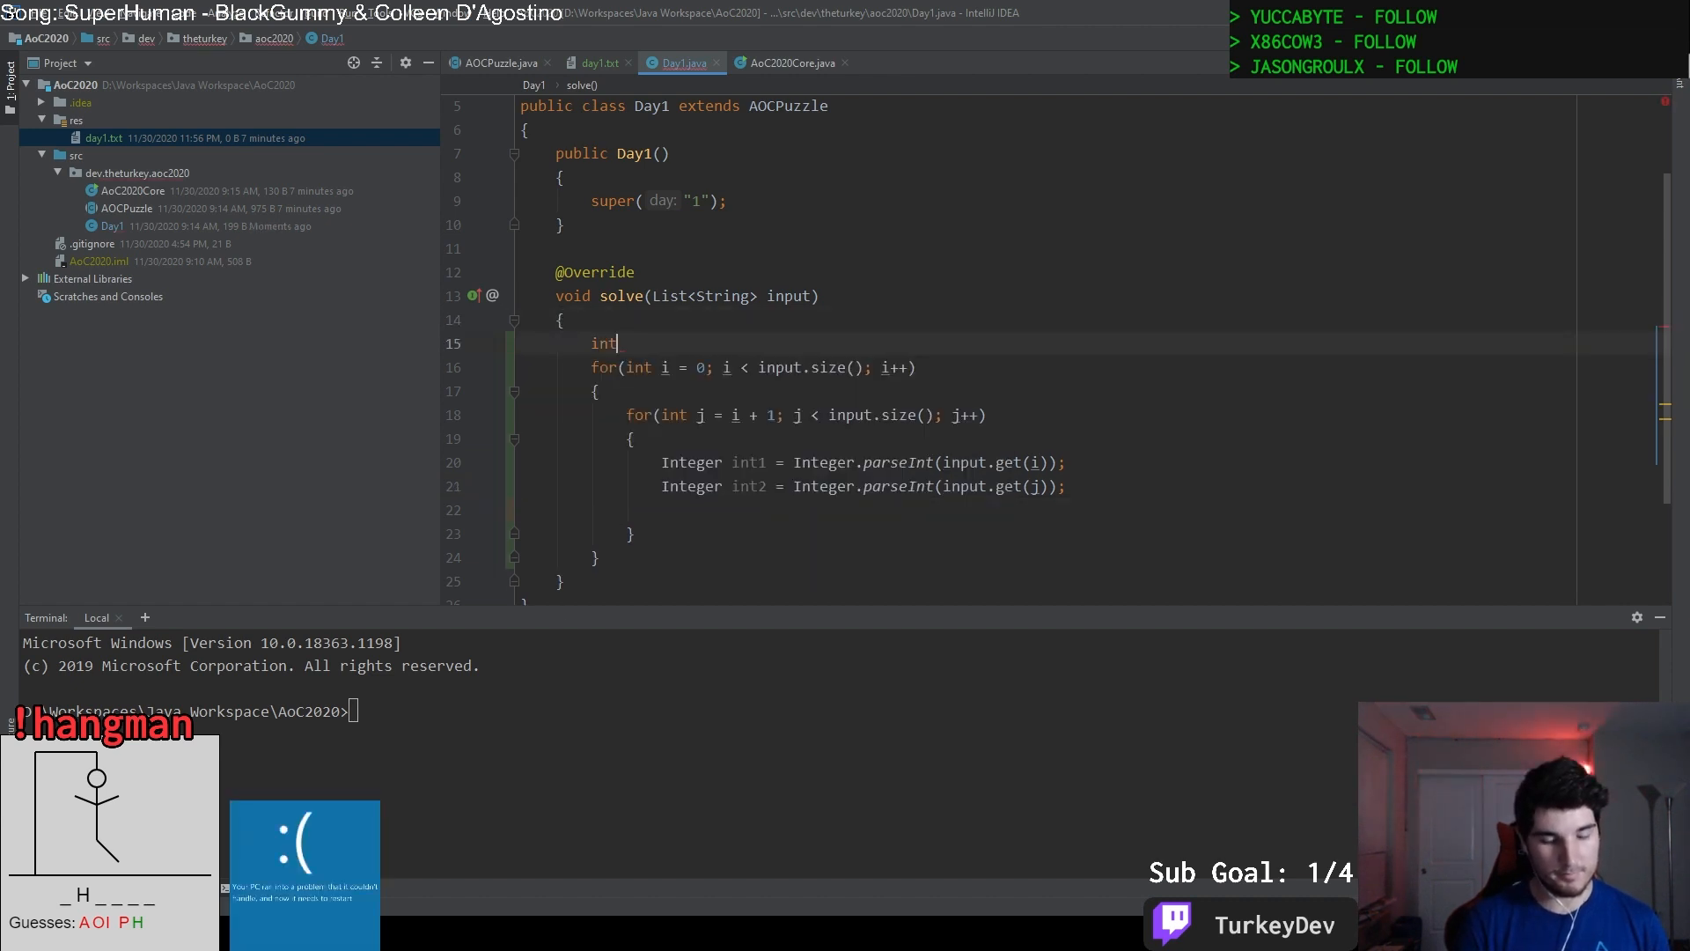
{"action": "type", "text": "answer1 ="}
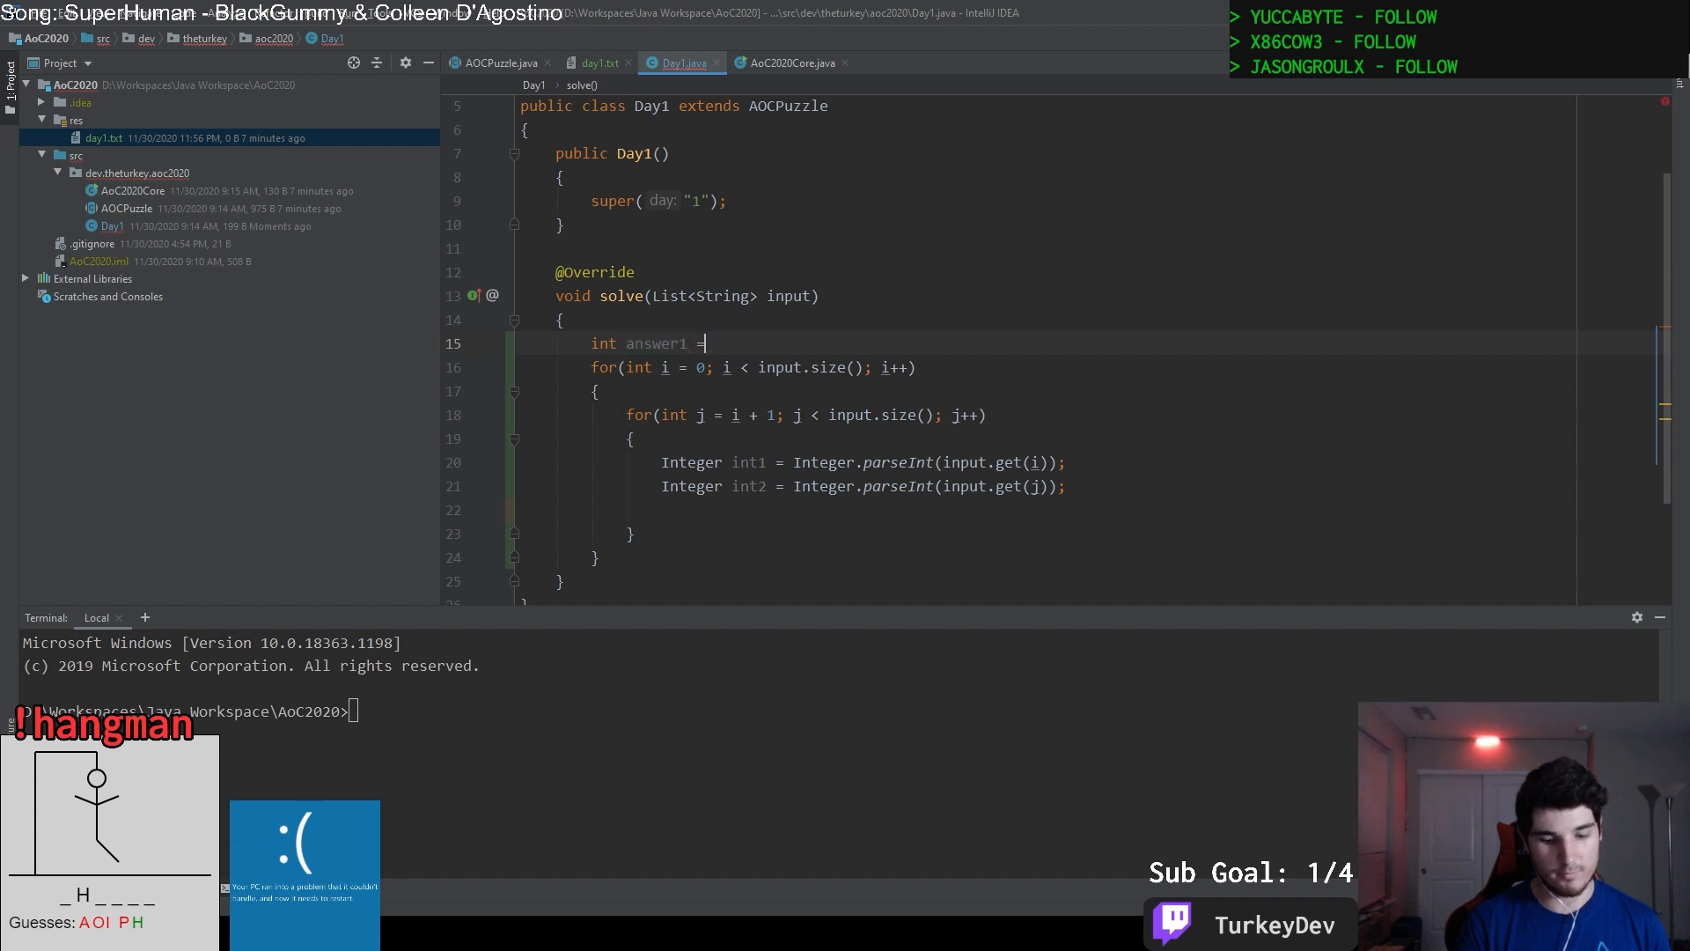
{"action": "type", "text": "-1;"}
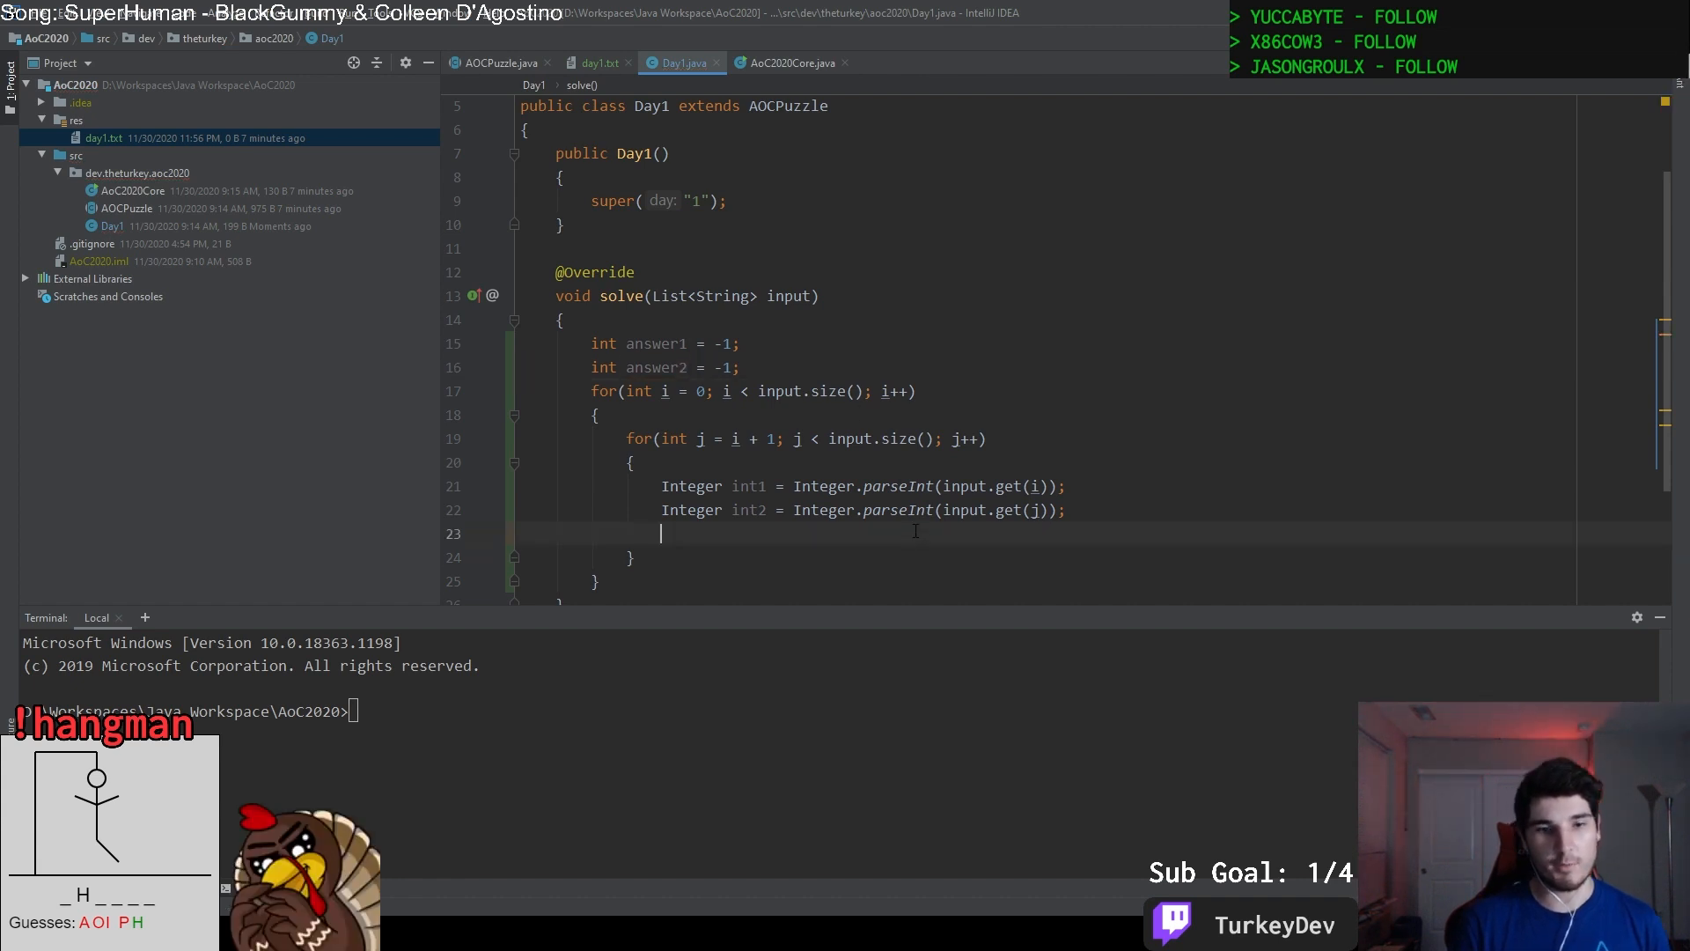
{"action": "type", "text": "if(i)"}
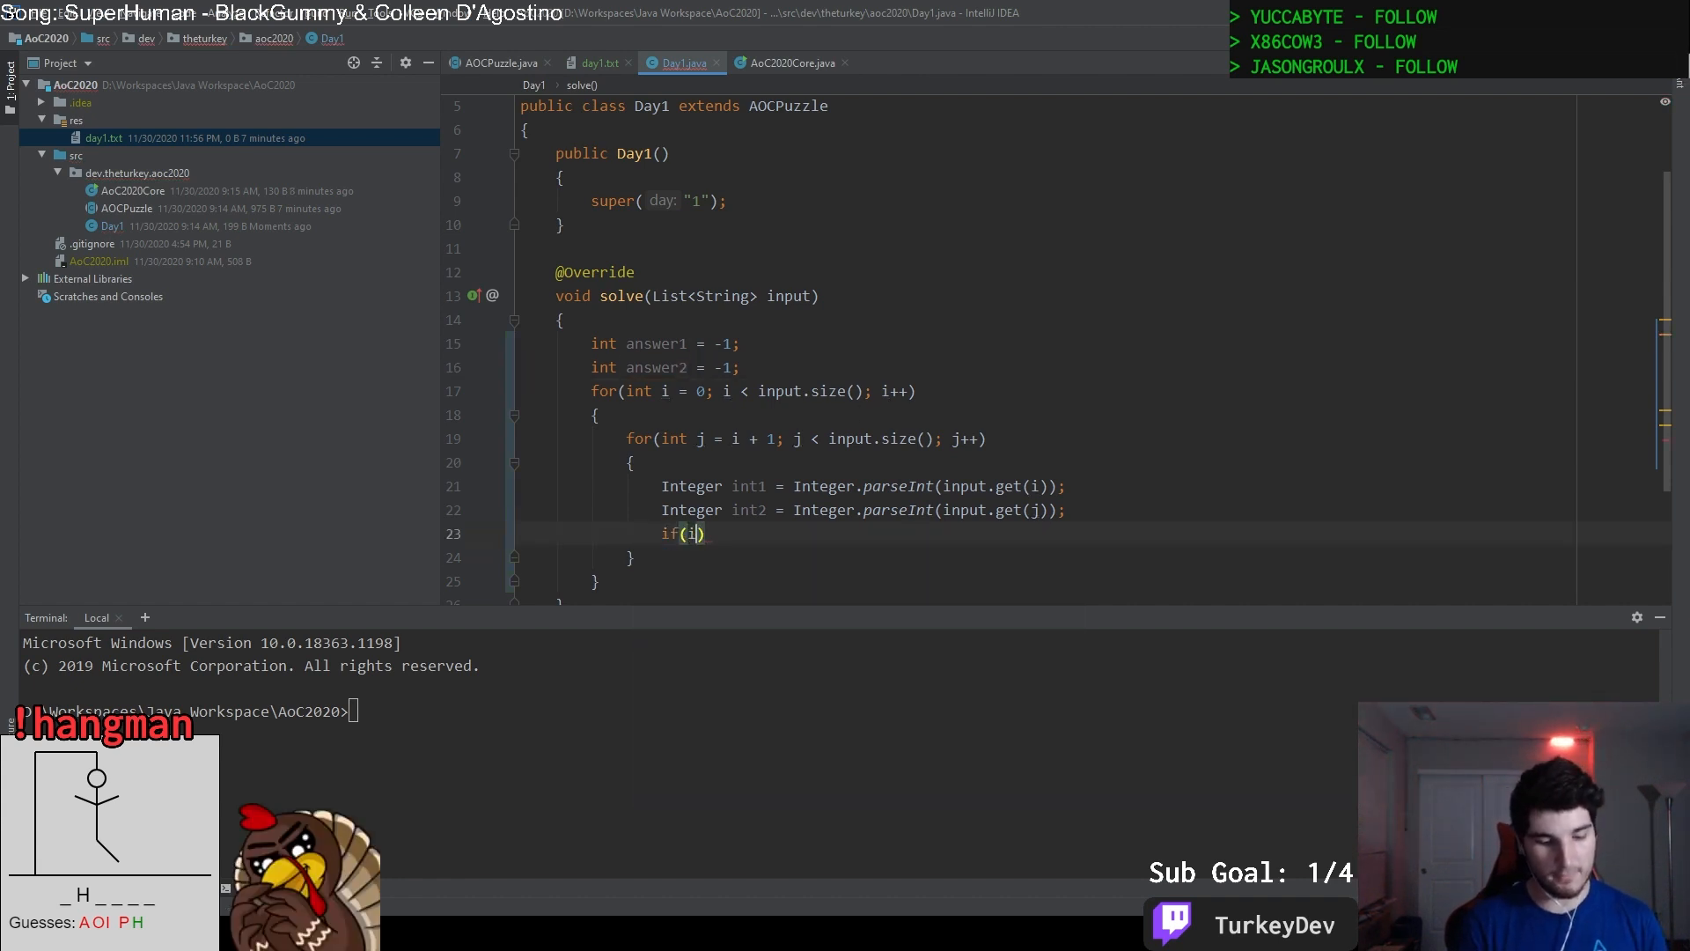
{"action": "type", "text": "int1"}
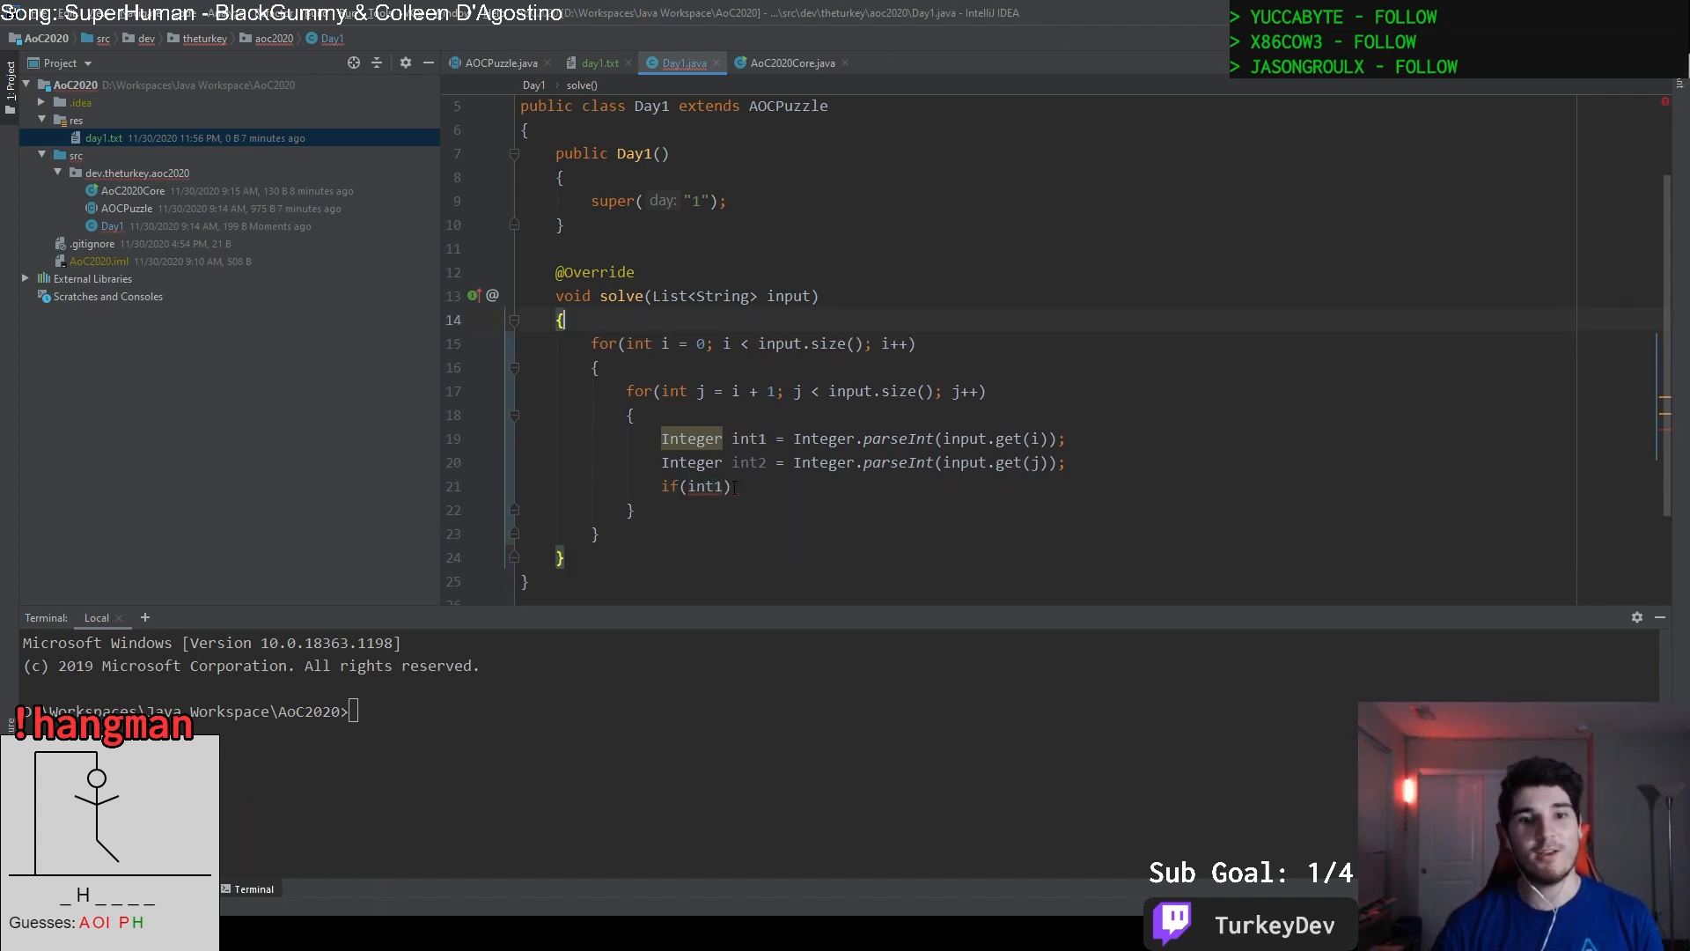
{"action": "type", "text": "\" \""}
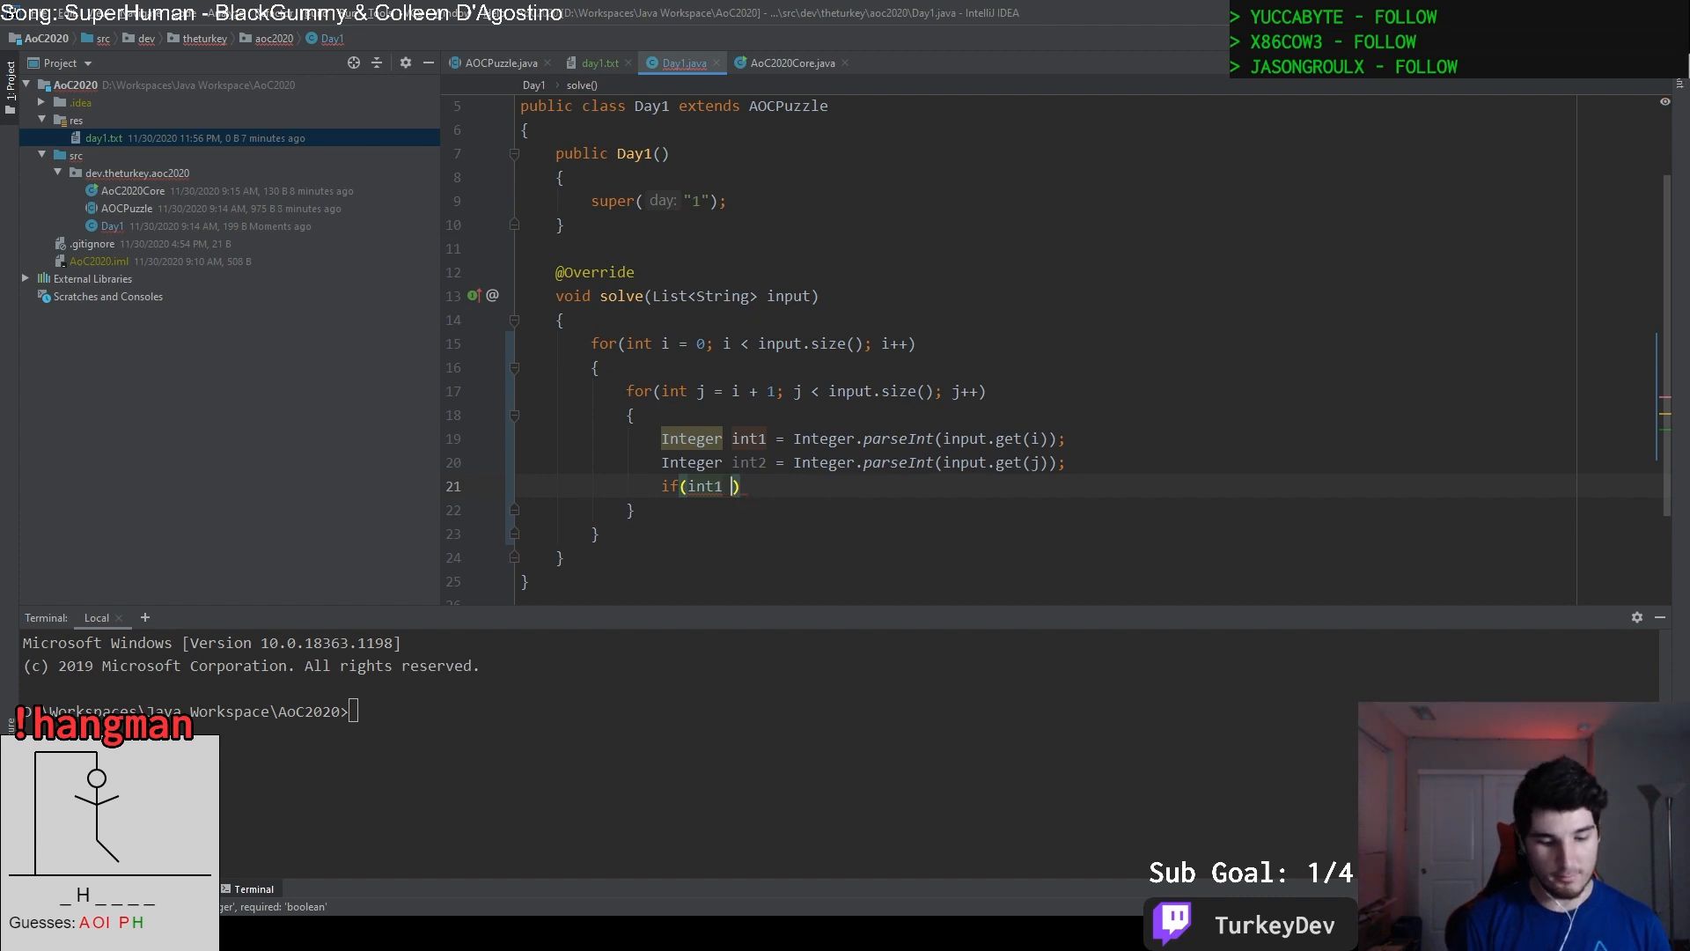
{"action": "type", "text": "+ int2"}
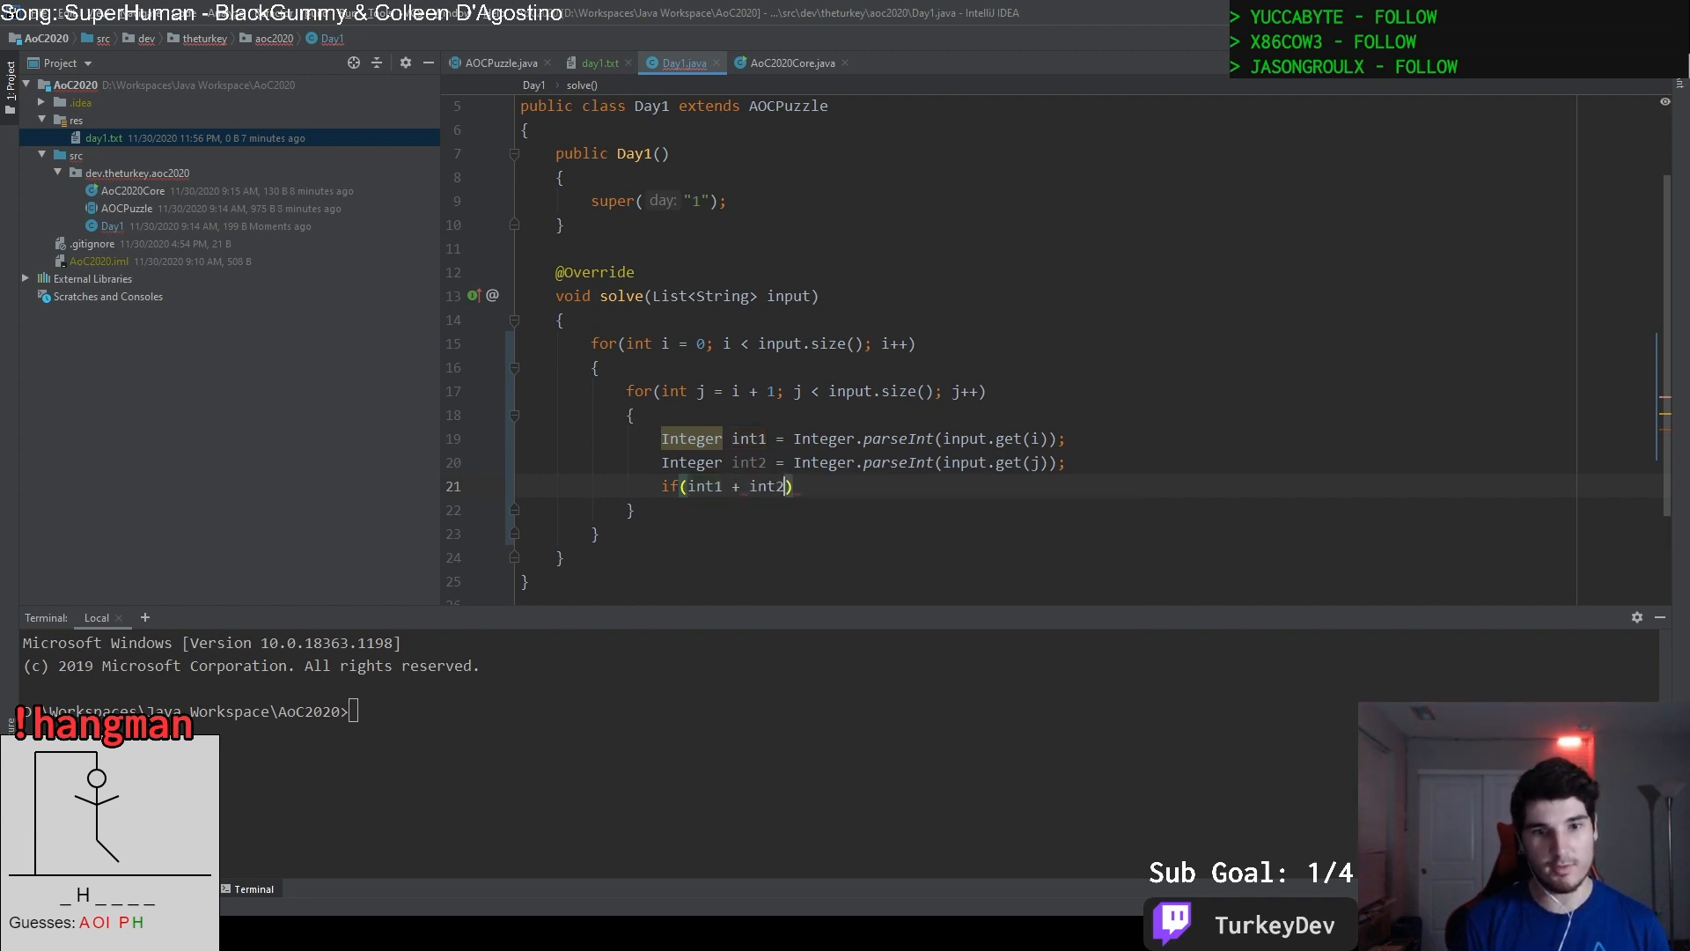
{"action": "type", "text": "== 200"}
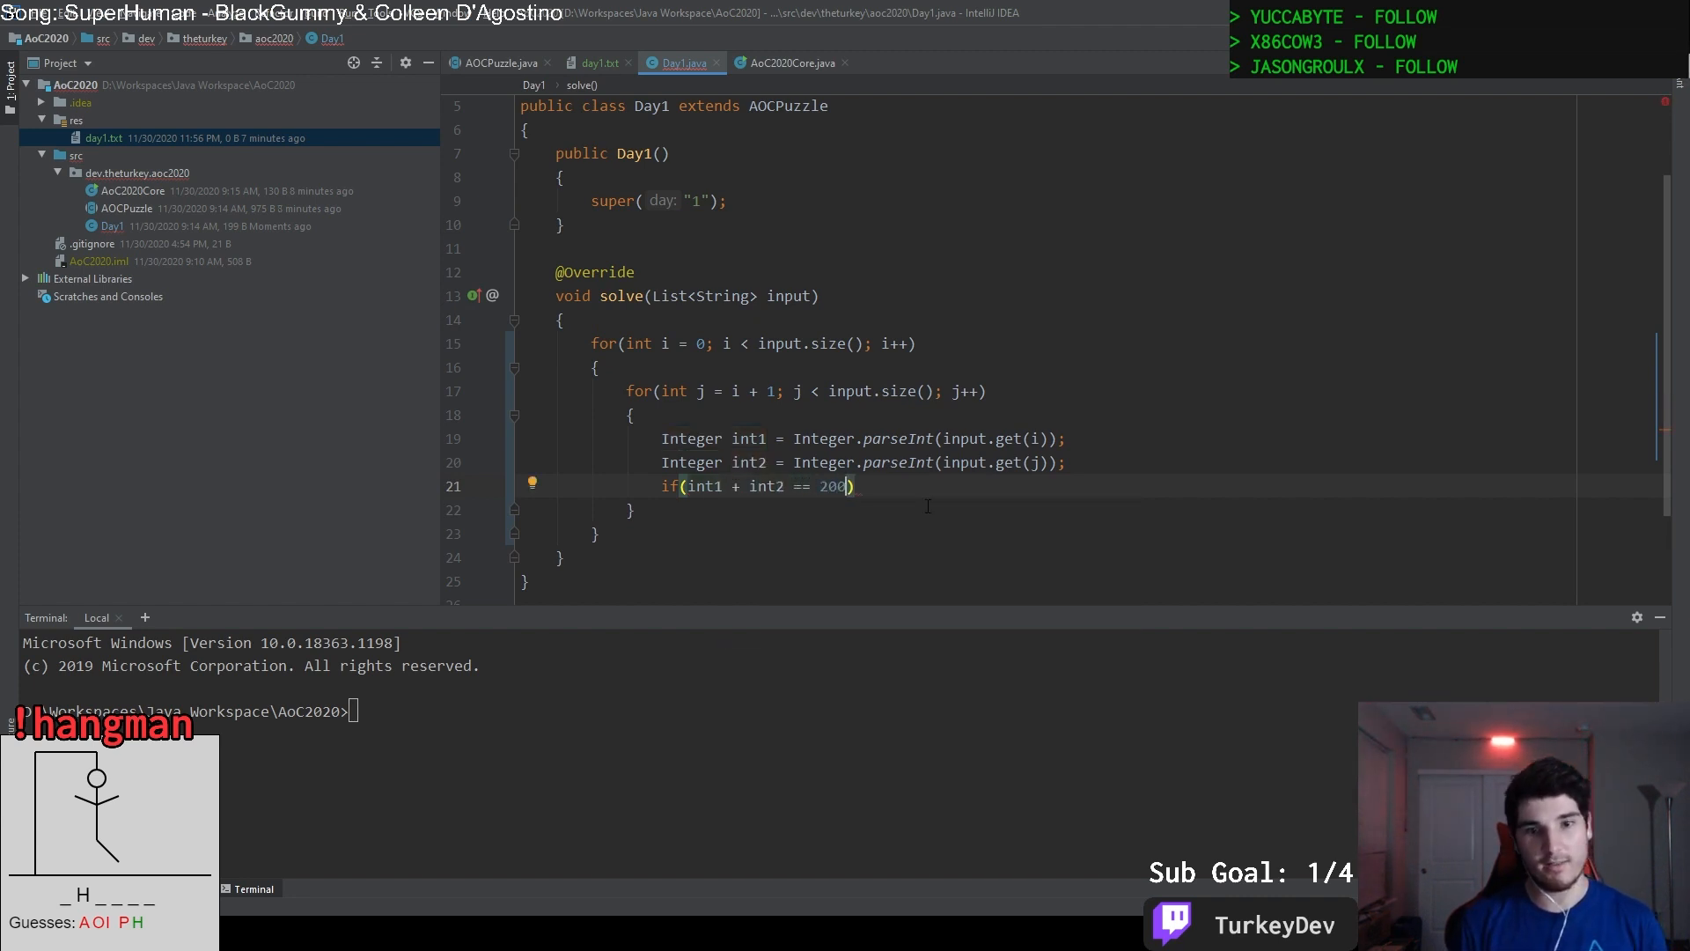
{"action": "type", "text": "{"}
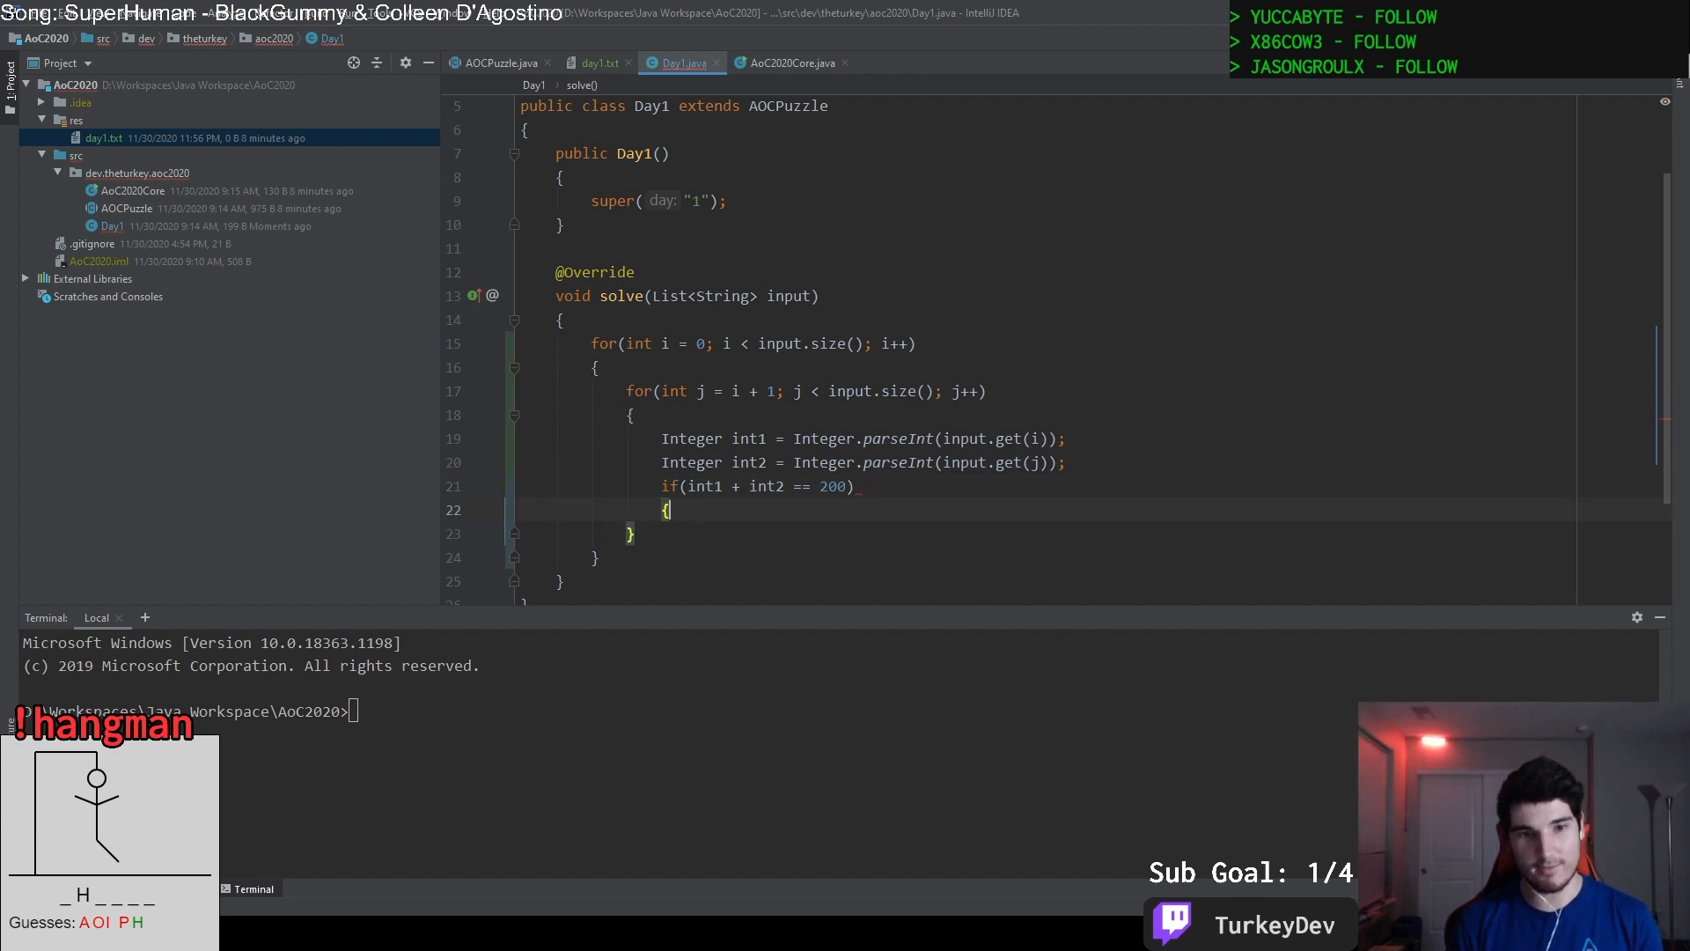
Print "Answer: " + int1 * int2 with System.out.println and return, then switch to the puzzle page.
{"action": "type", "text": "System.out.println();"}
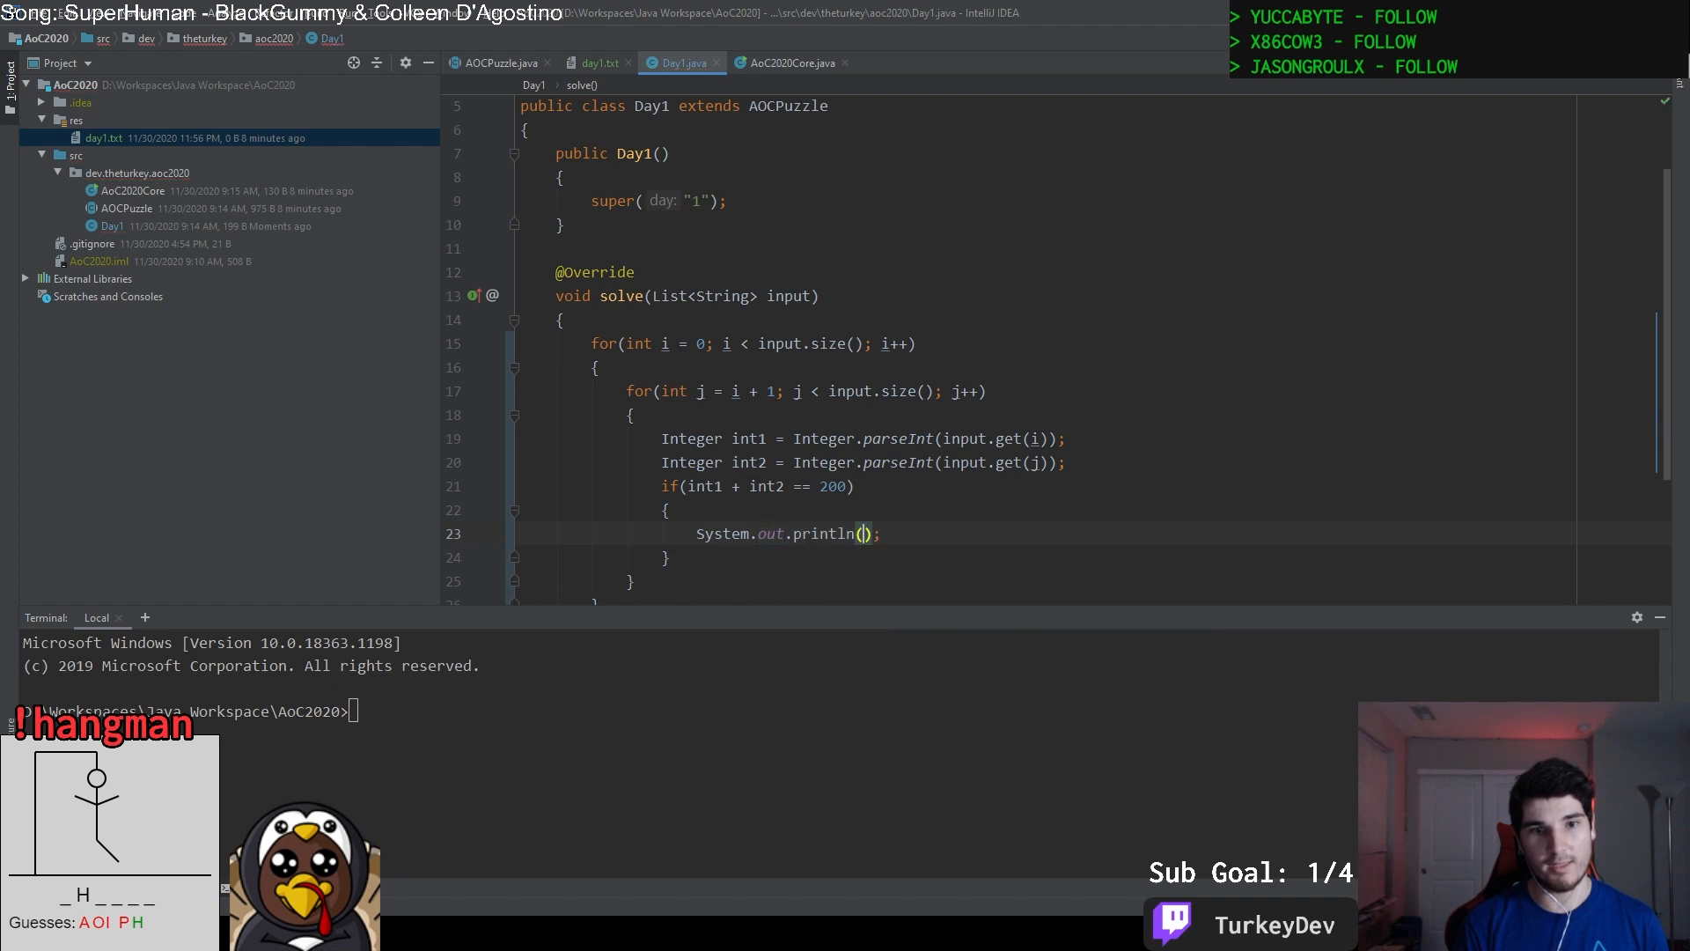
{"action": "type", "text": "int1 *"}
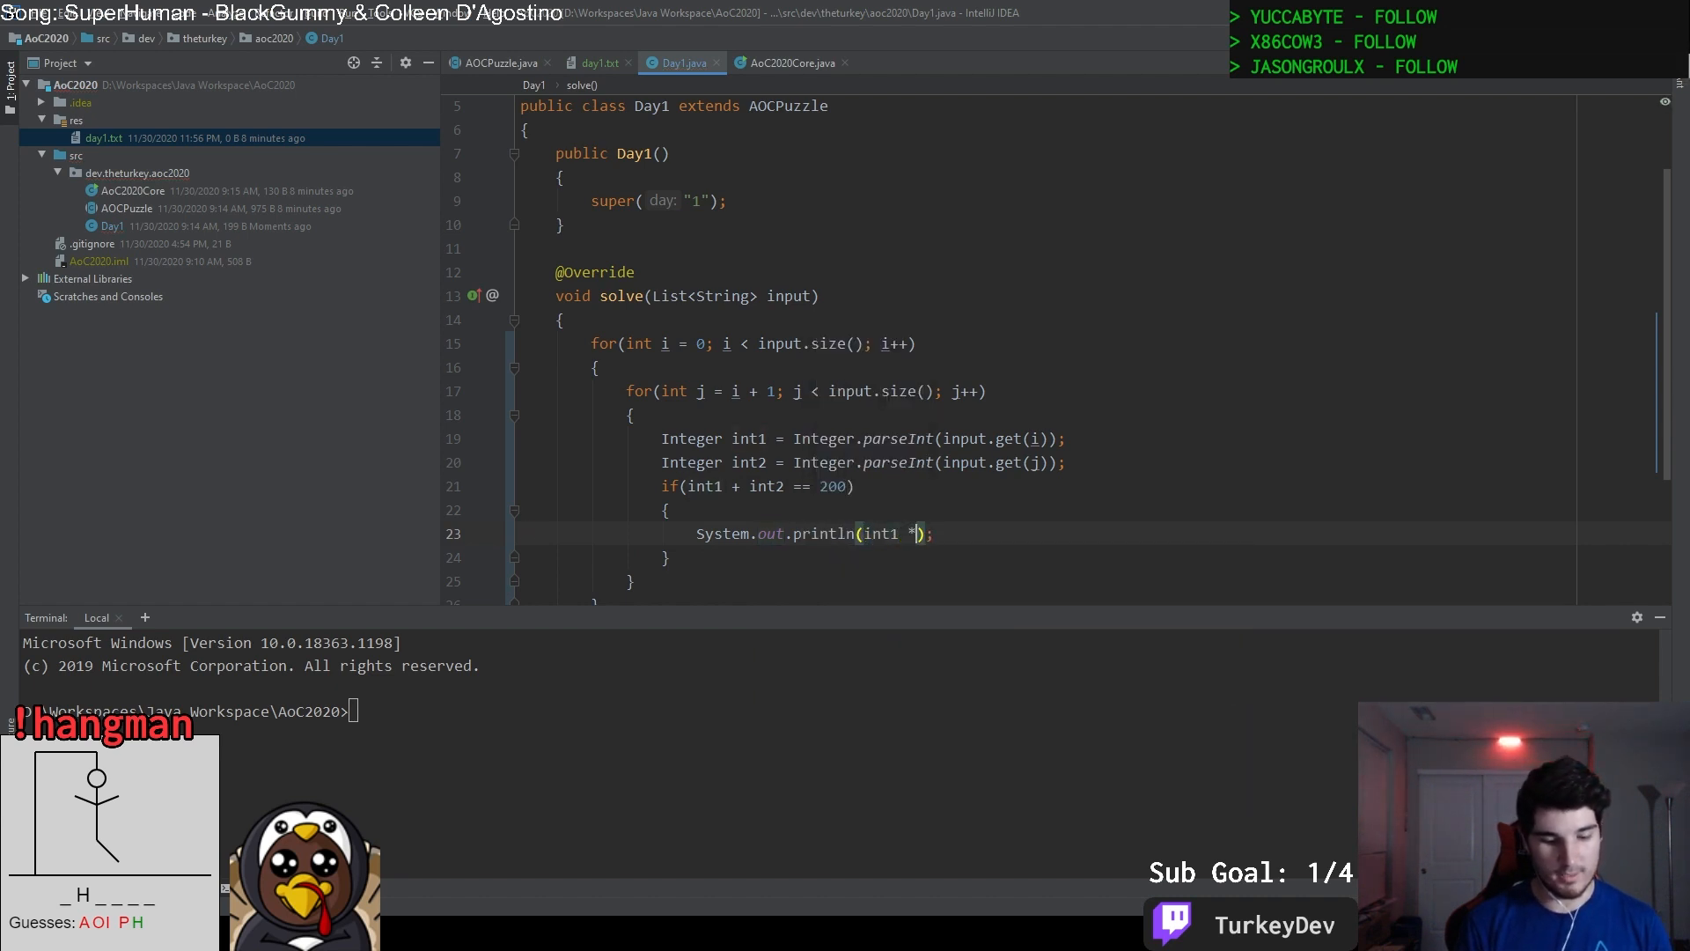
{"action": "type", "text": "int2"}
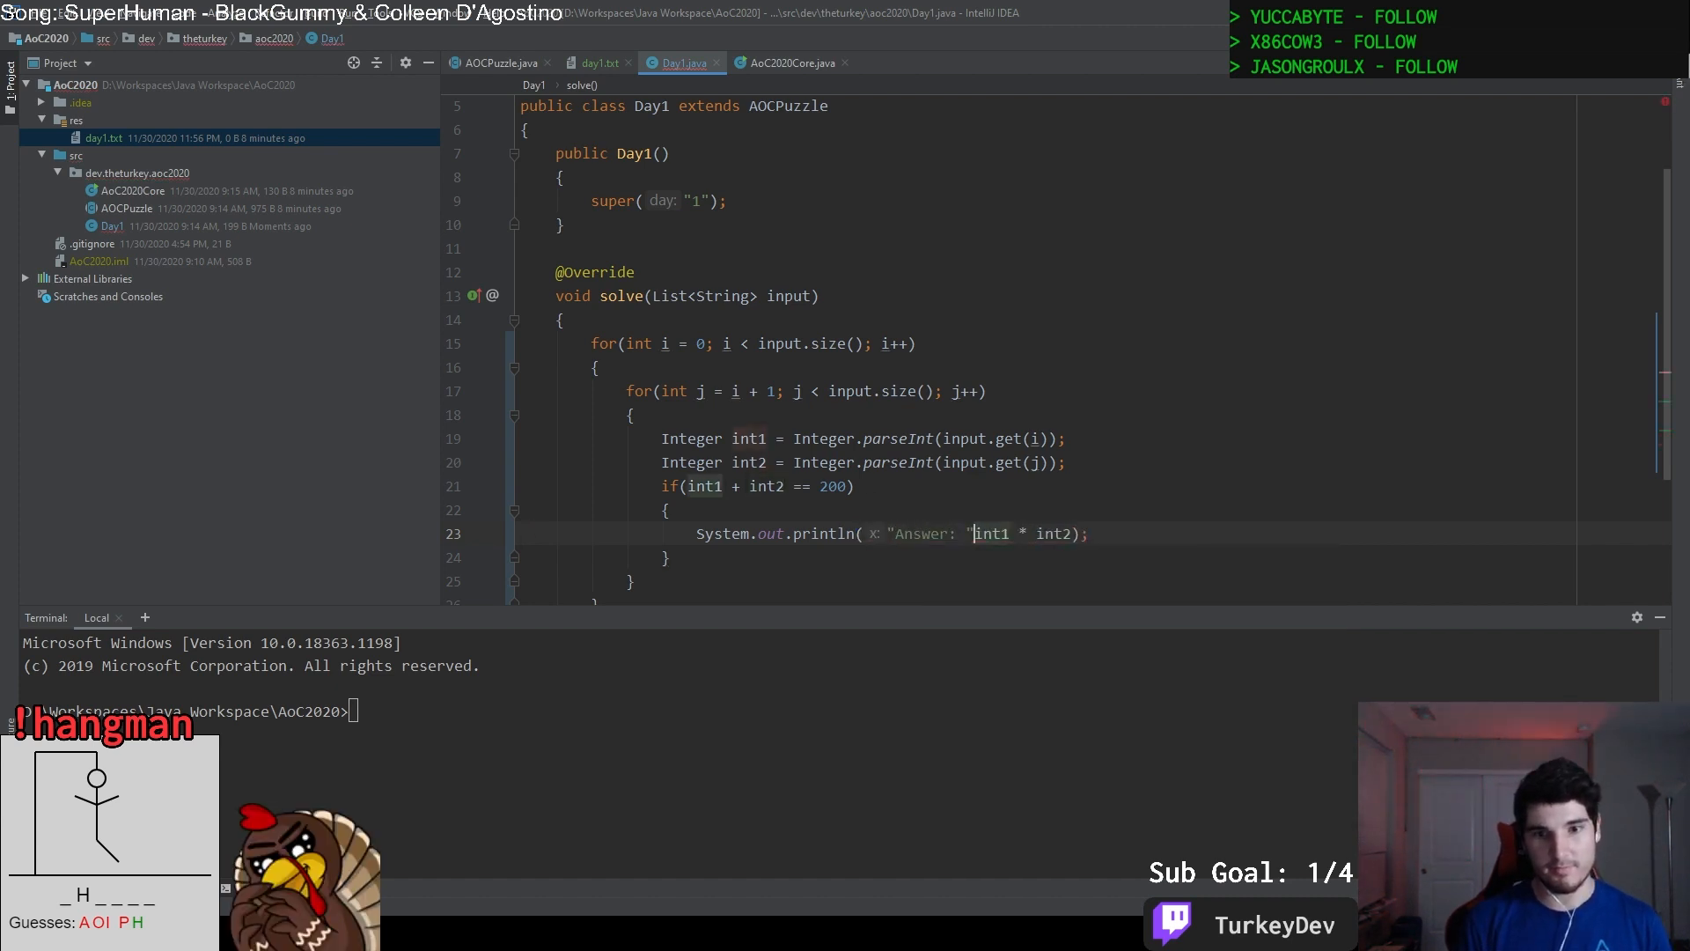
{"action": "type", "text": "+"}
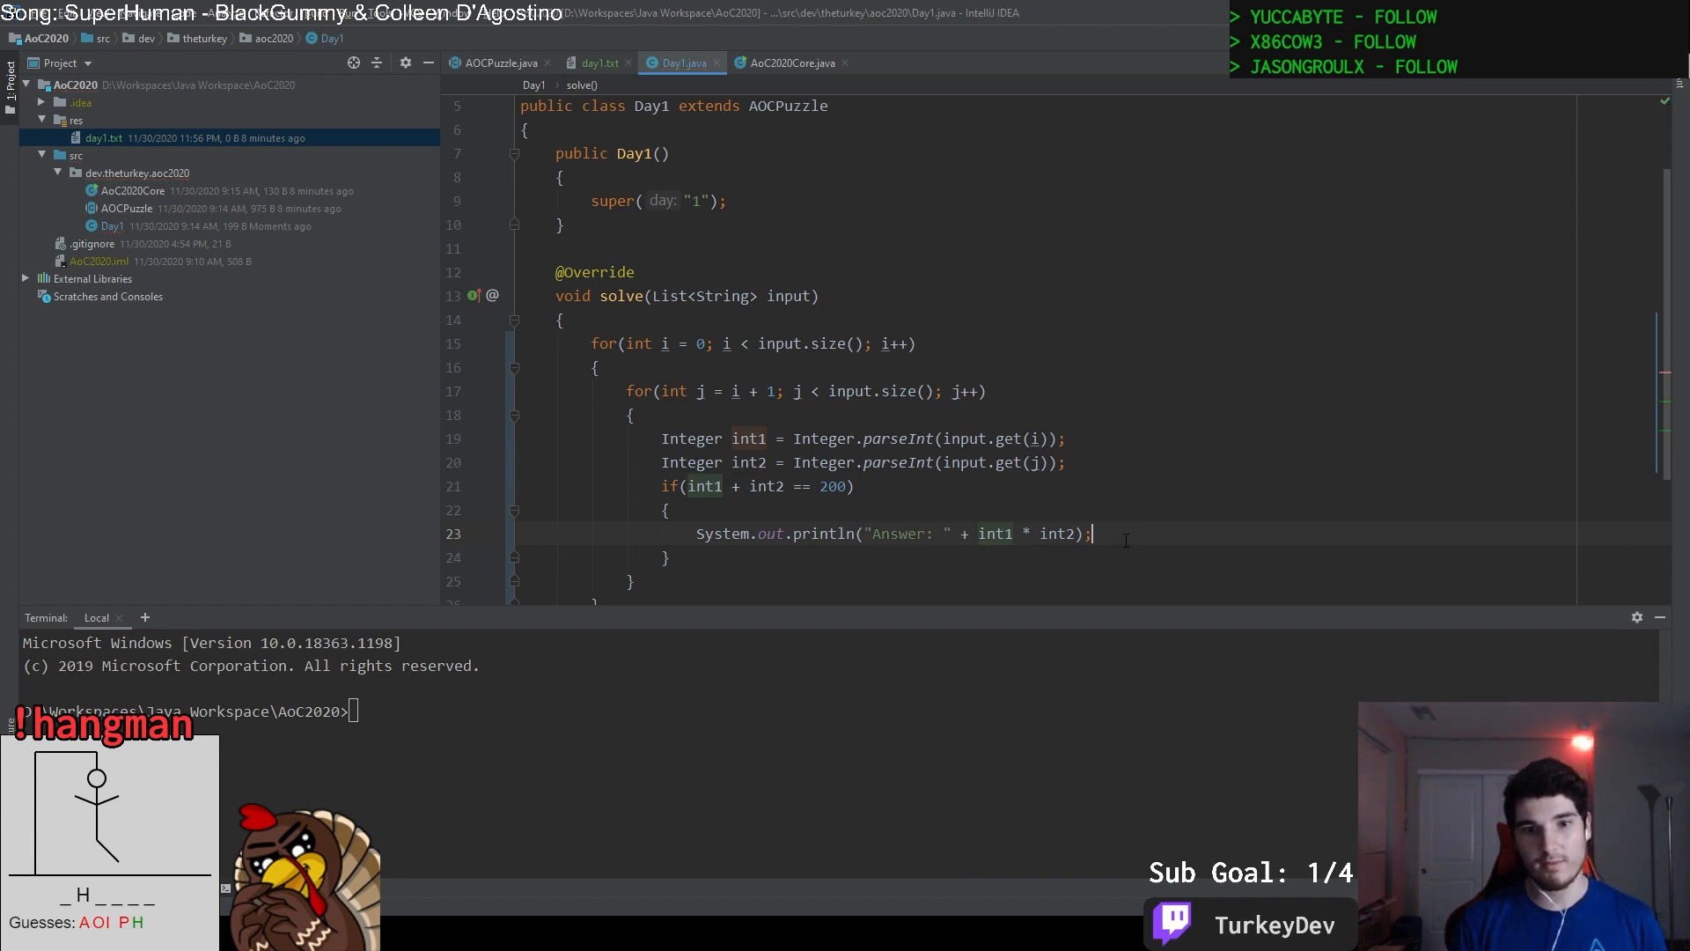
{"action": "type", "text": "return;"}
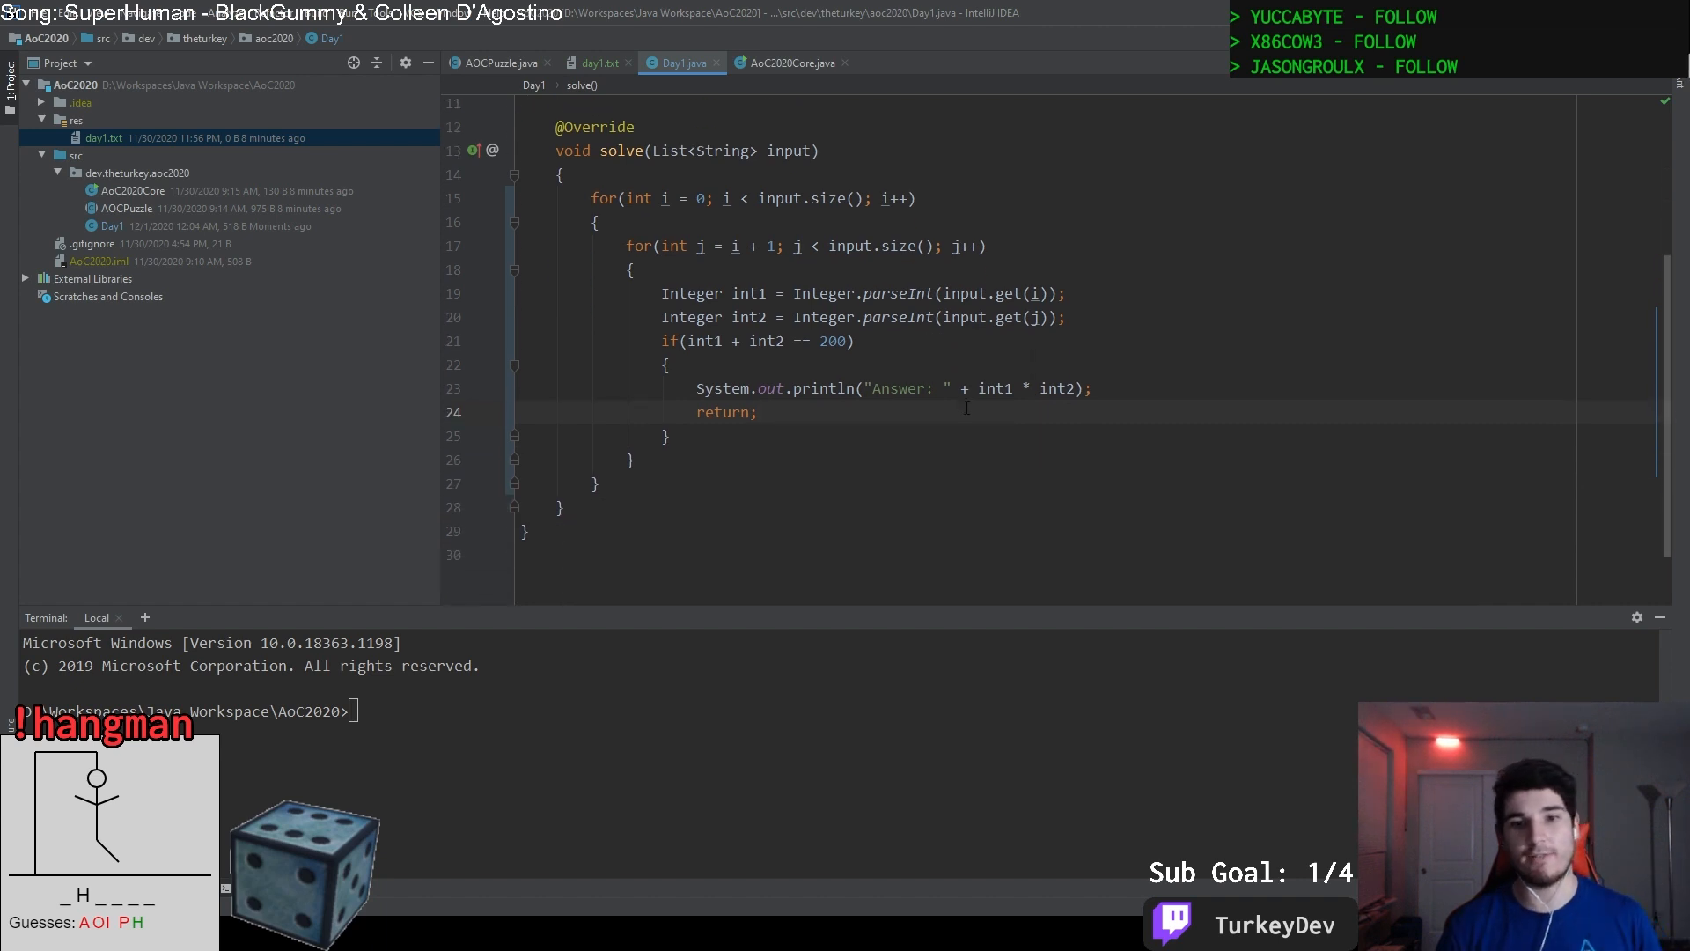
{"action": "key", "text": "alt+tab"}
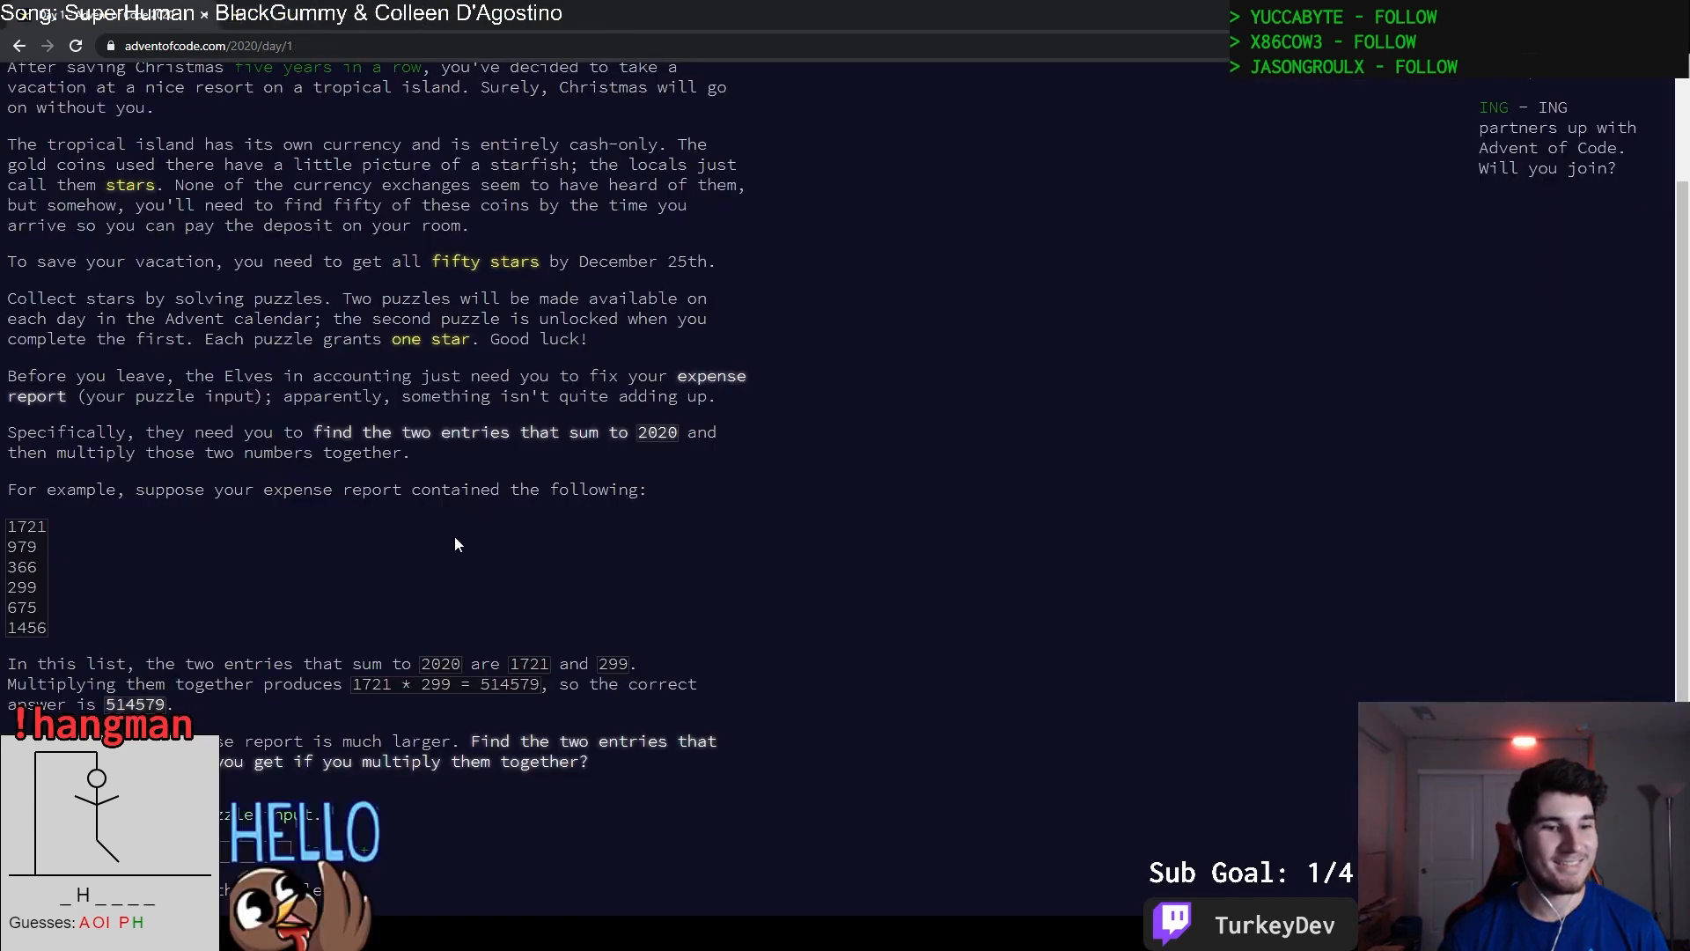
{"action": "mouse_move", "coordinate": [655, 783]}
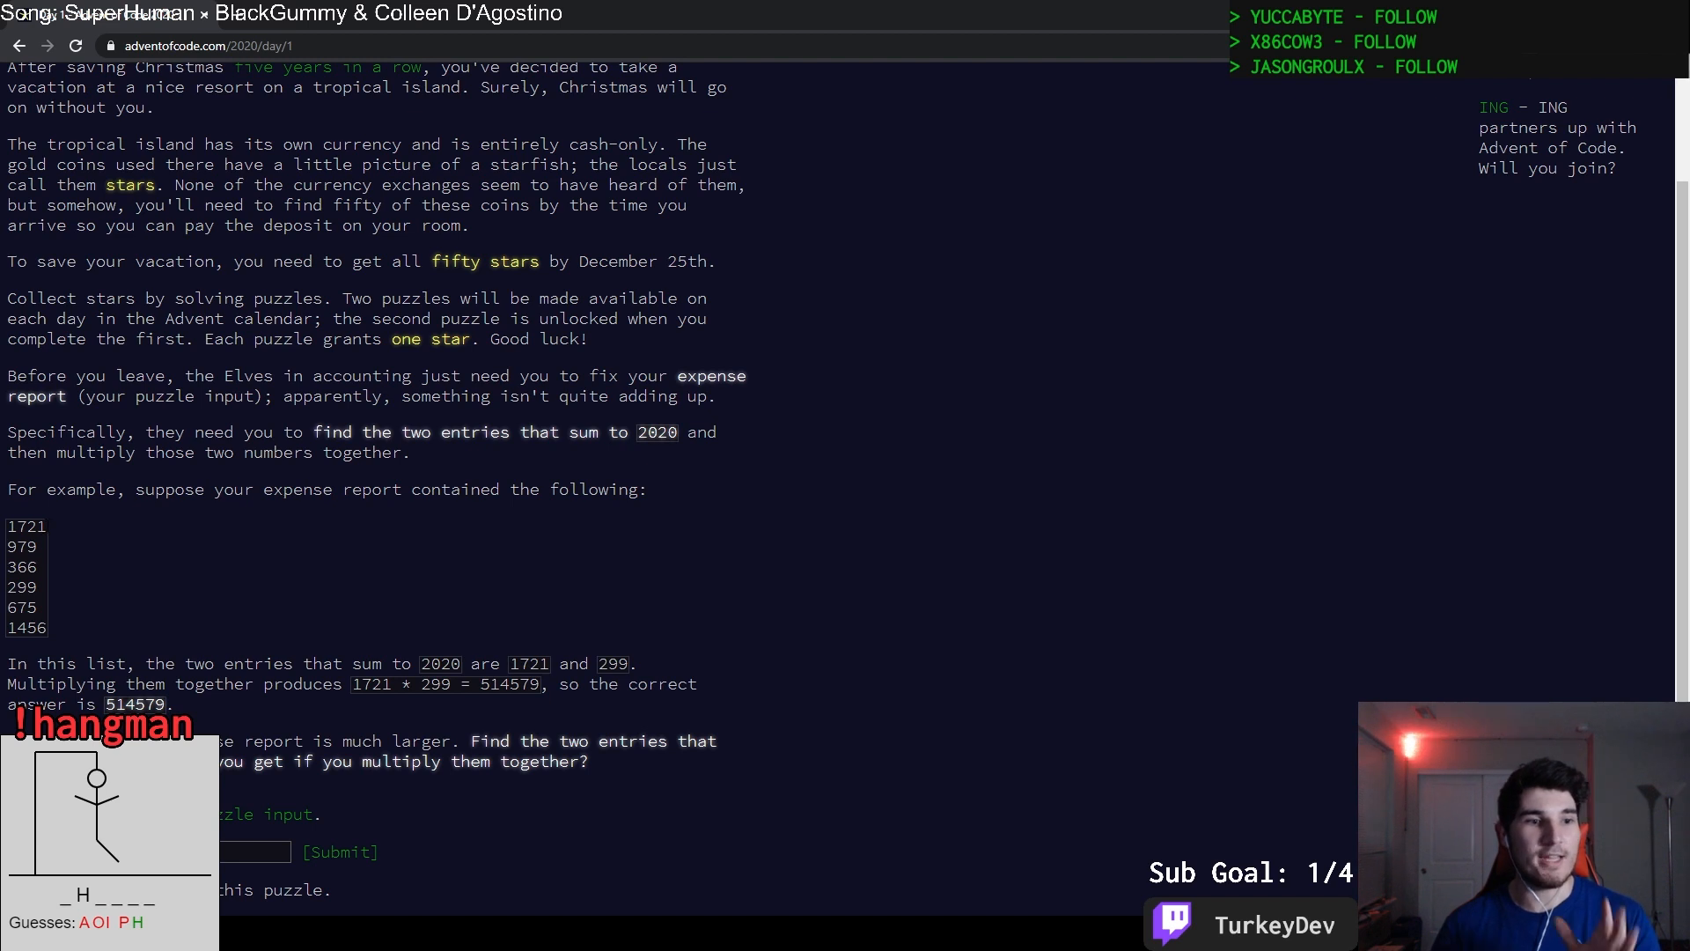
{"action": "double_click", "coordinate": [21, 546]}
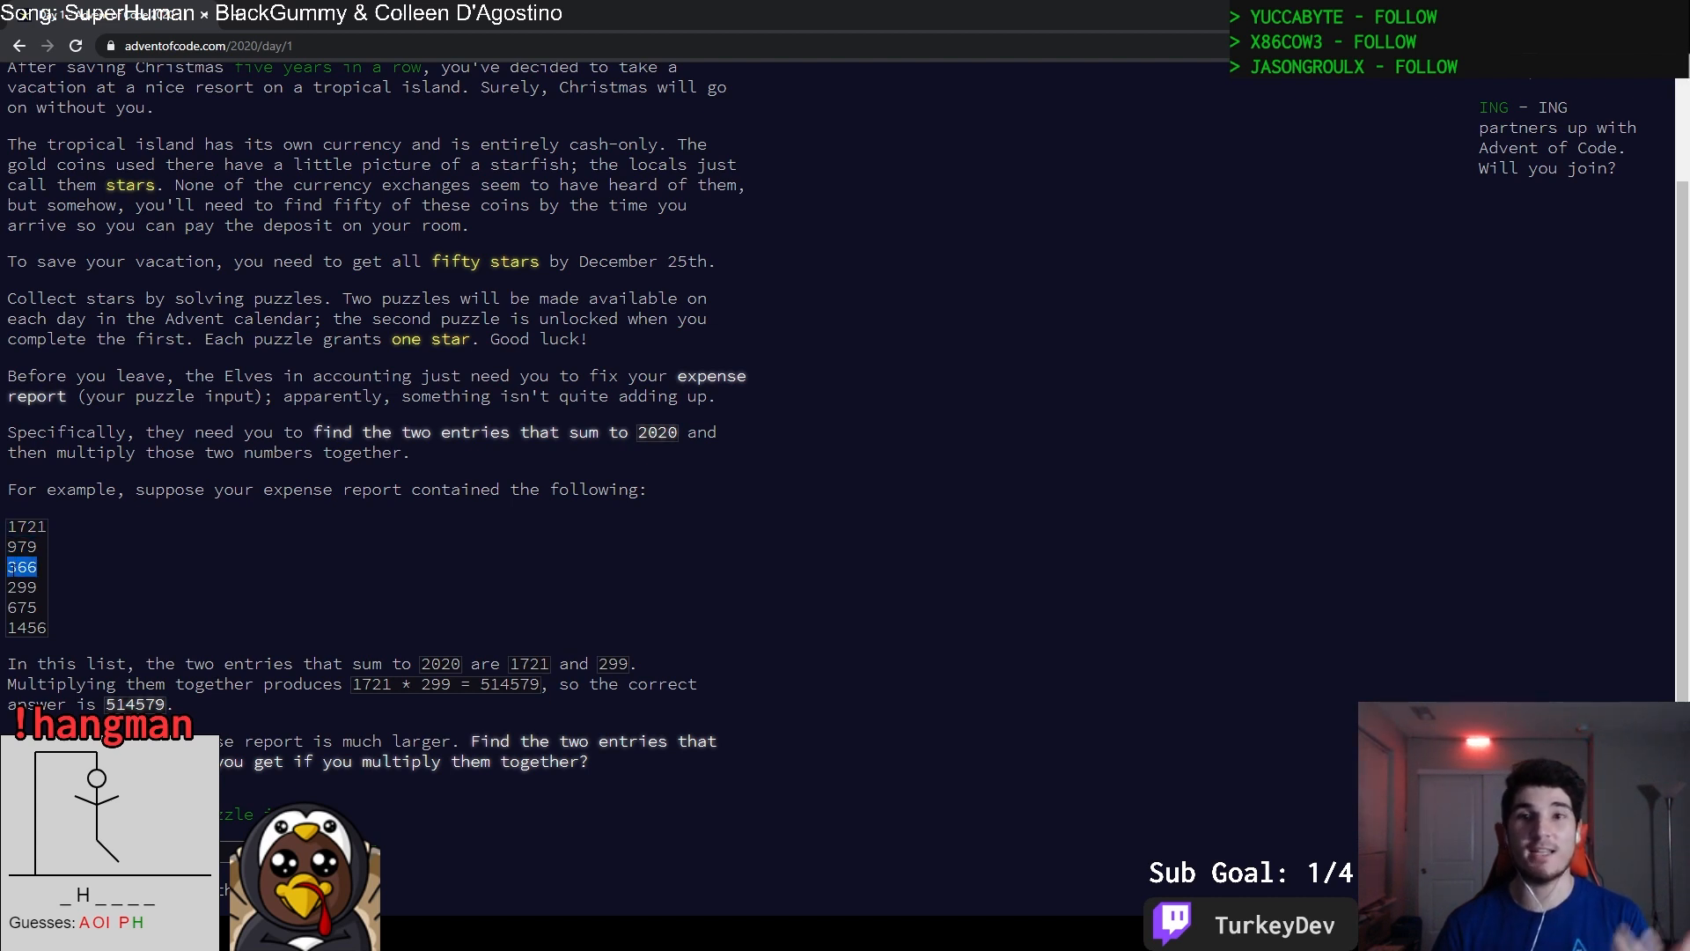
{"action": "left_click", "coordinate": [26, 526]}
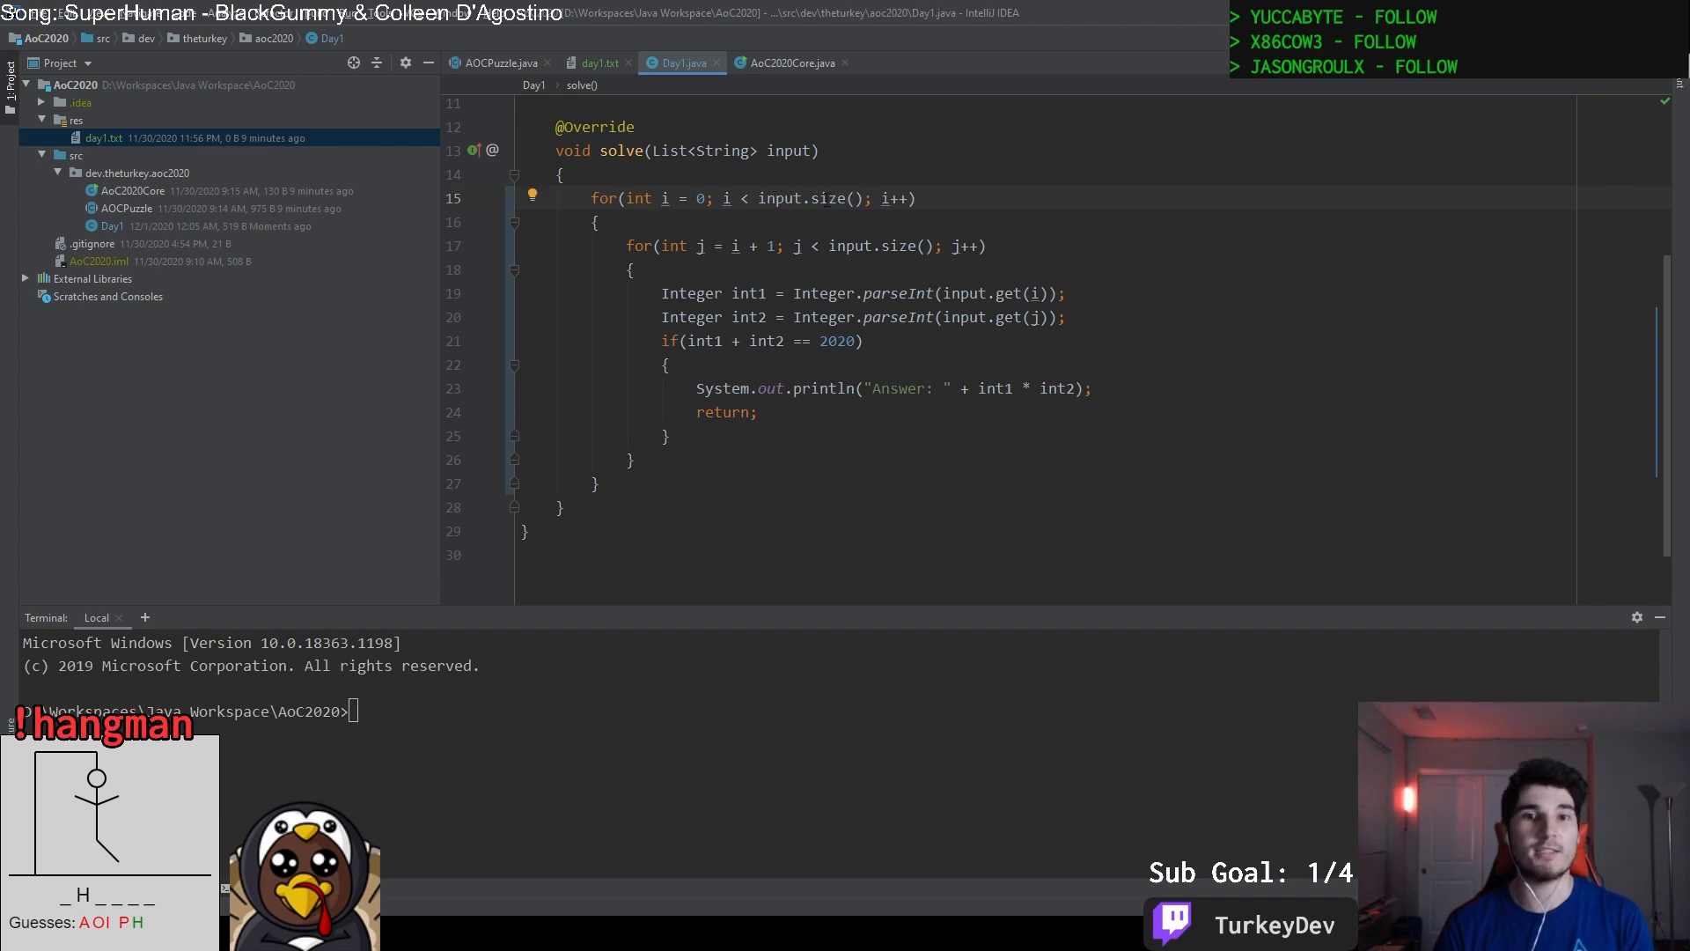
{"action": "mouse_move", "coordinate": [813, 214]}
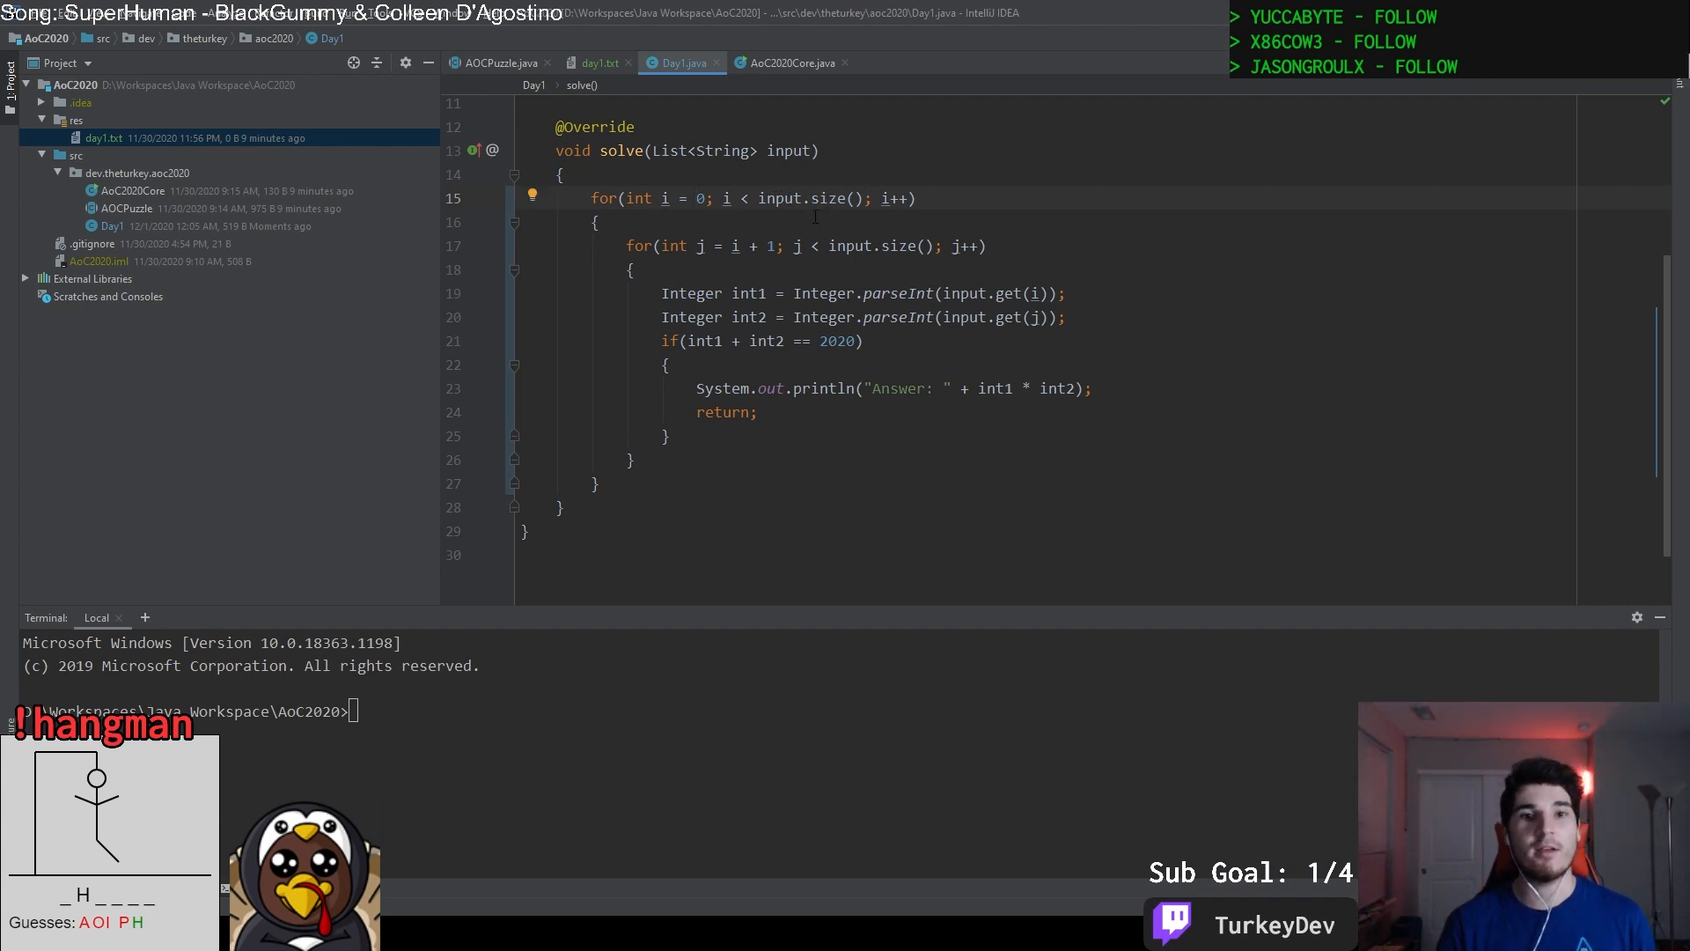
Switch back to the Day 1 puzzle description after changing the target sum to 2020.
{"action": "key", "text": "alt+tab"}
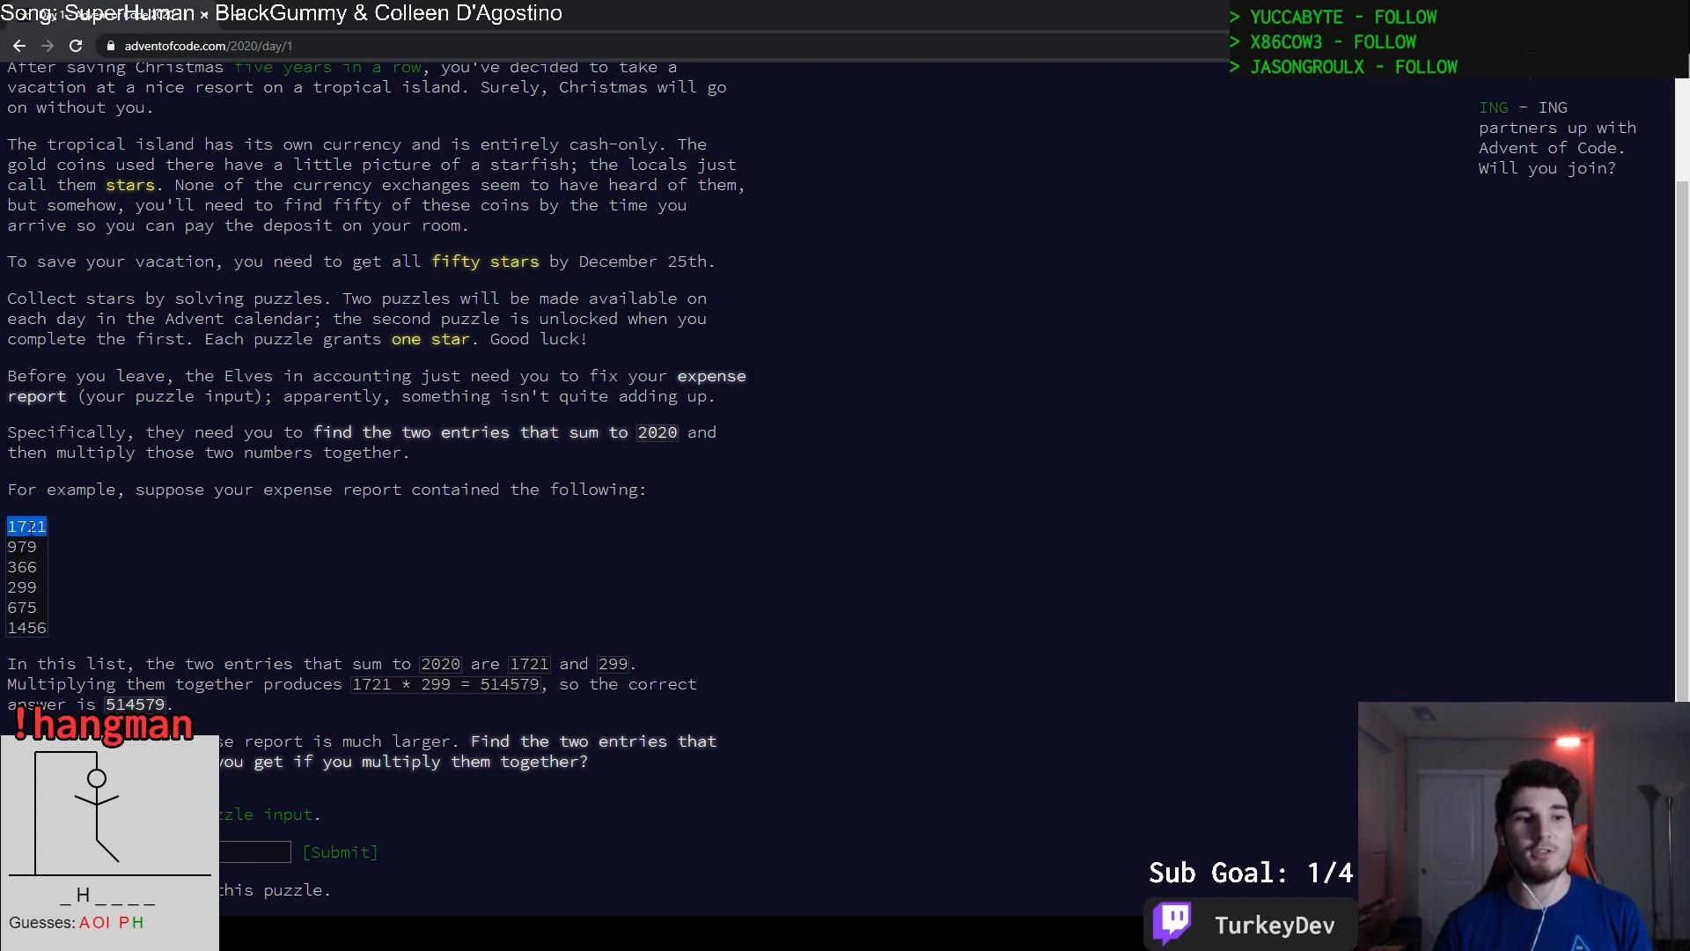
{"action": "left_click", "coordinate": [21, 545]}
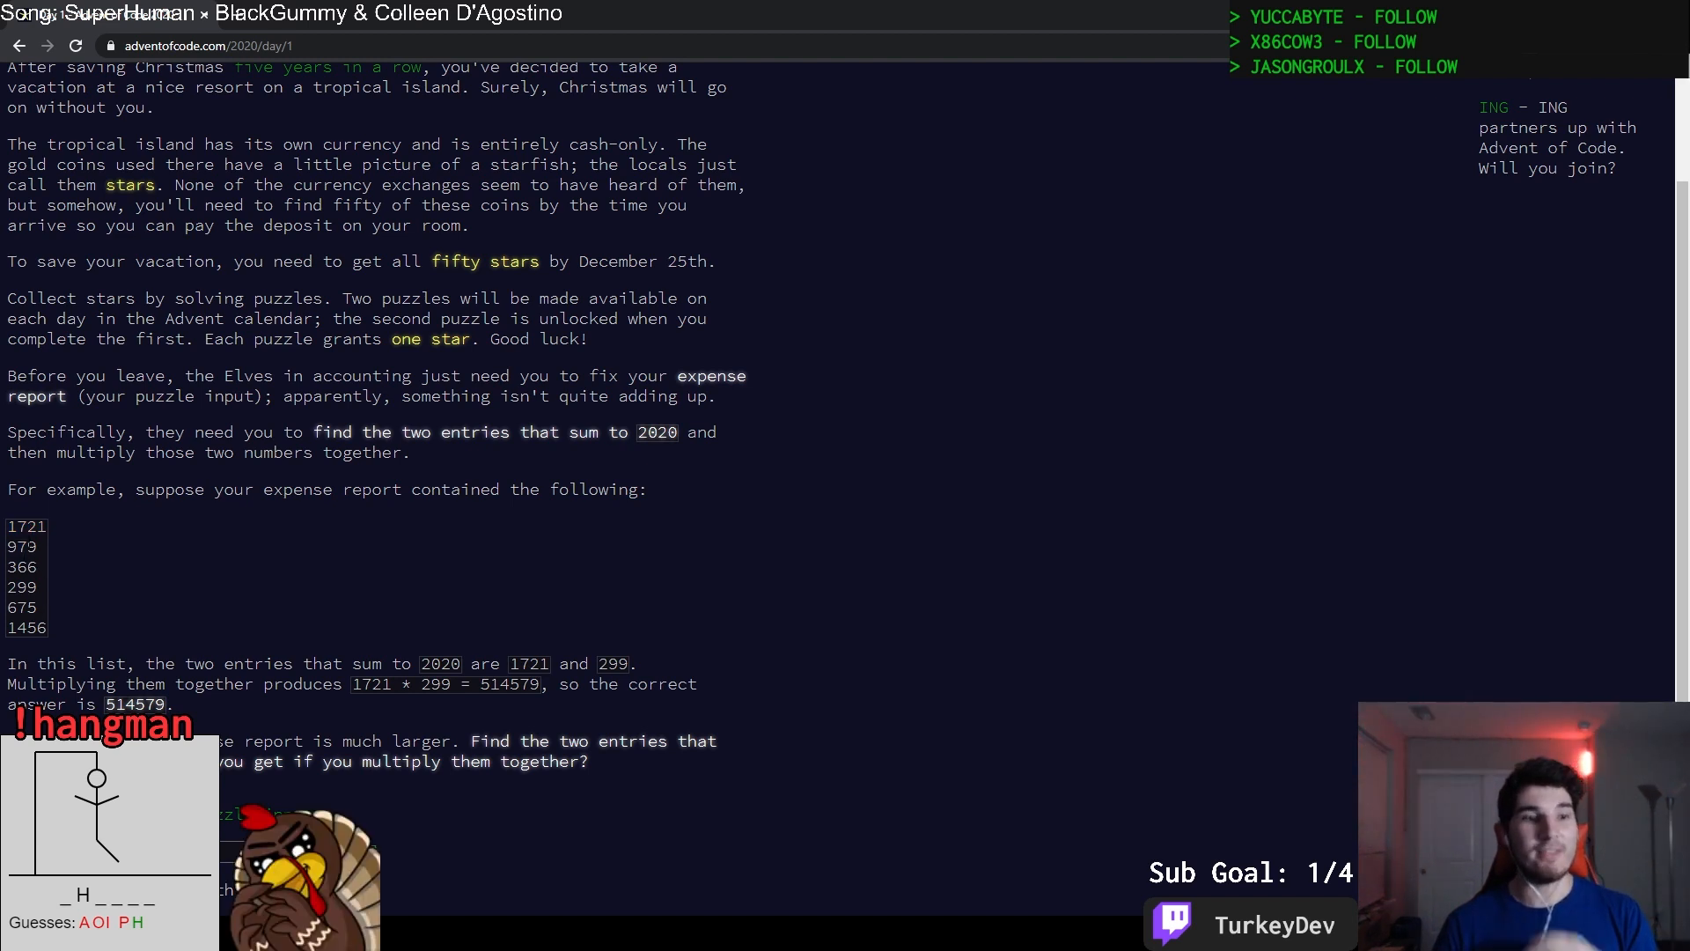
{"action": "double_click", "coordinate": [21, 546]}
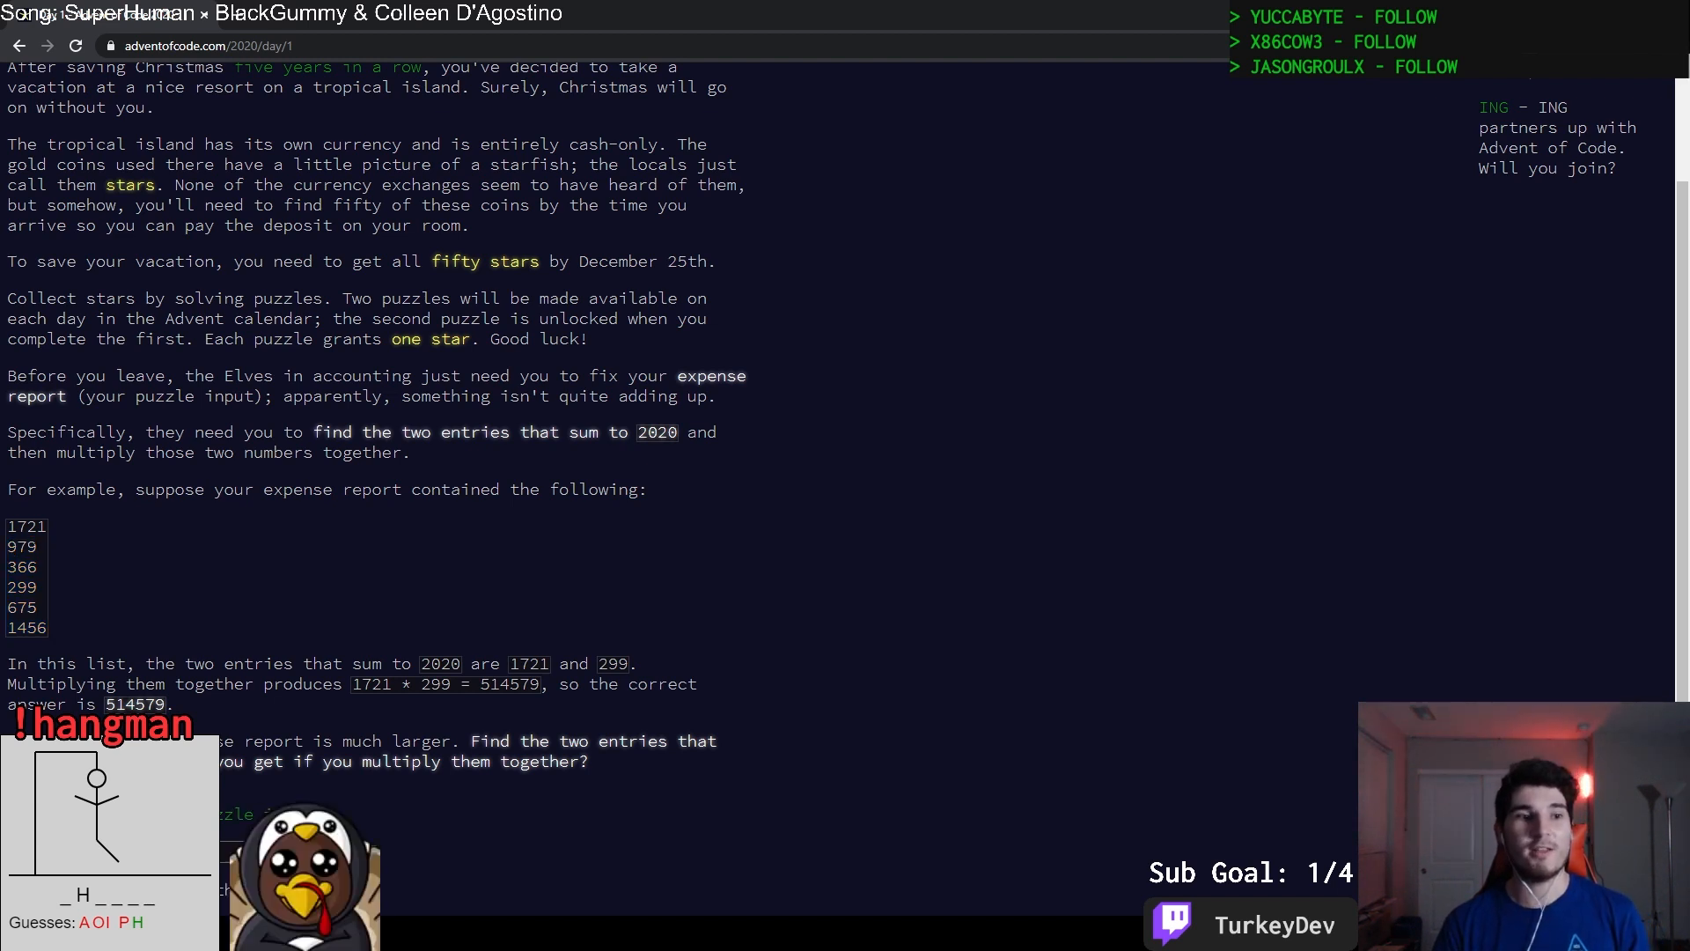
{"action": "double_click", "coordinate": [21, 545]}
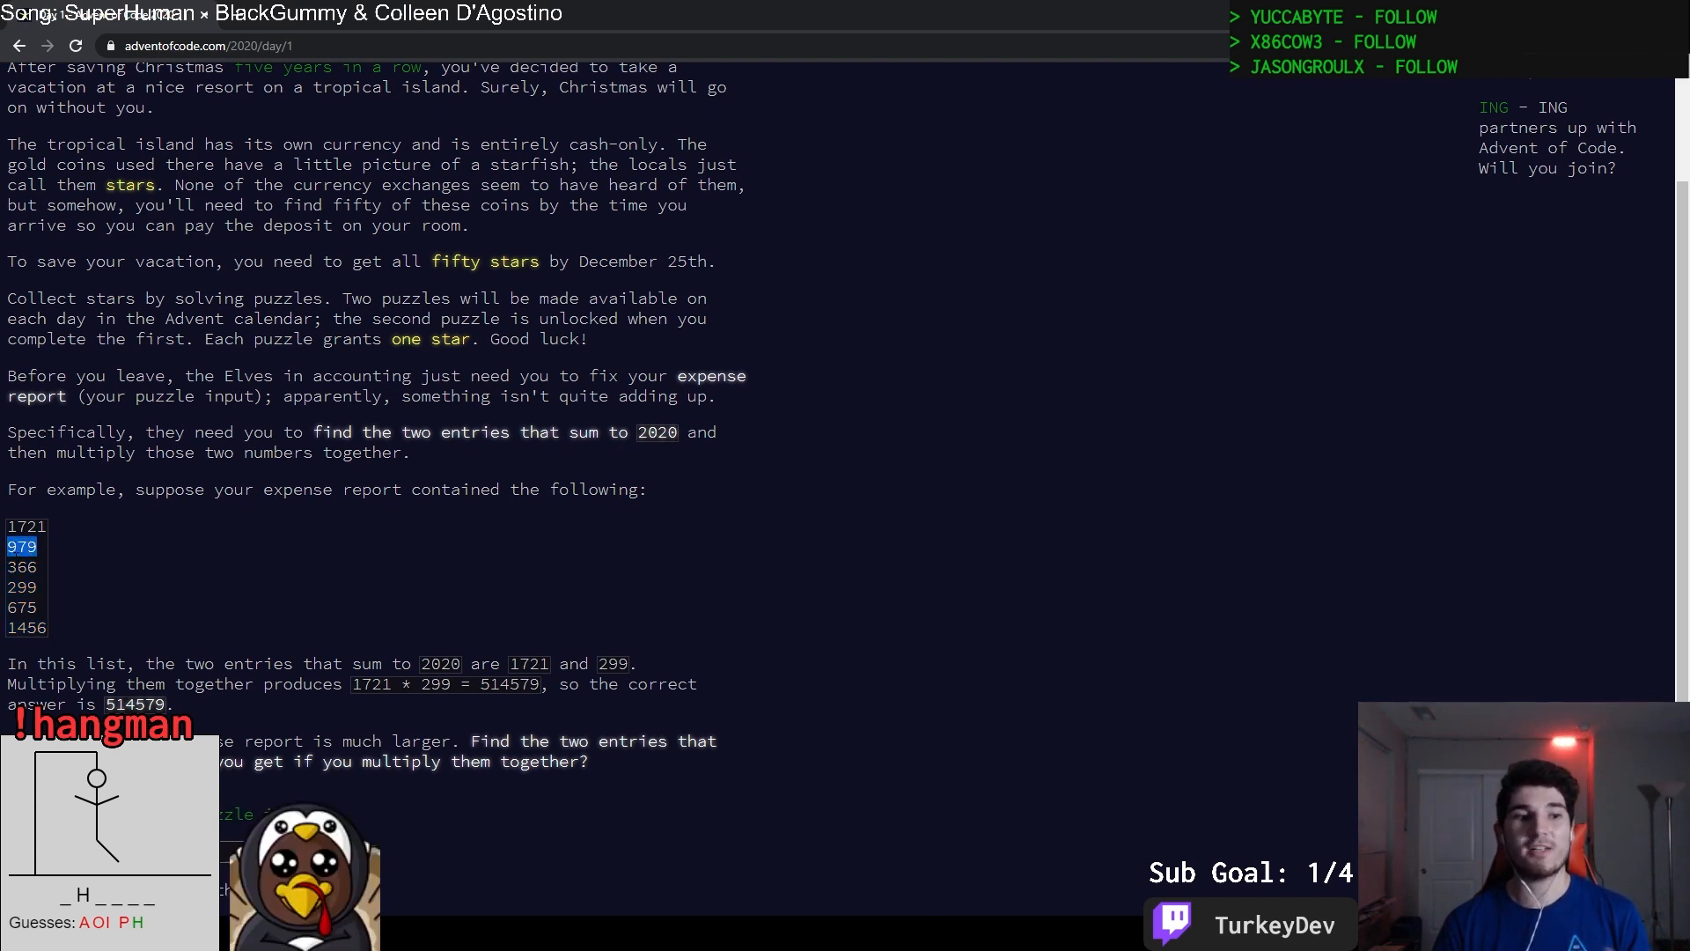
{"action": "left_click_drag", "start_coordinate": [21, 567], "coordinate": [21, 626]}
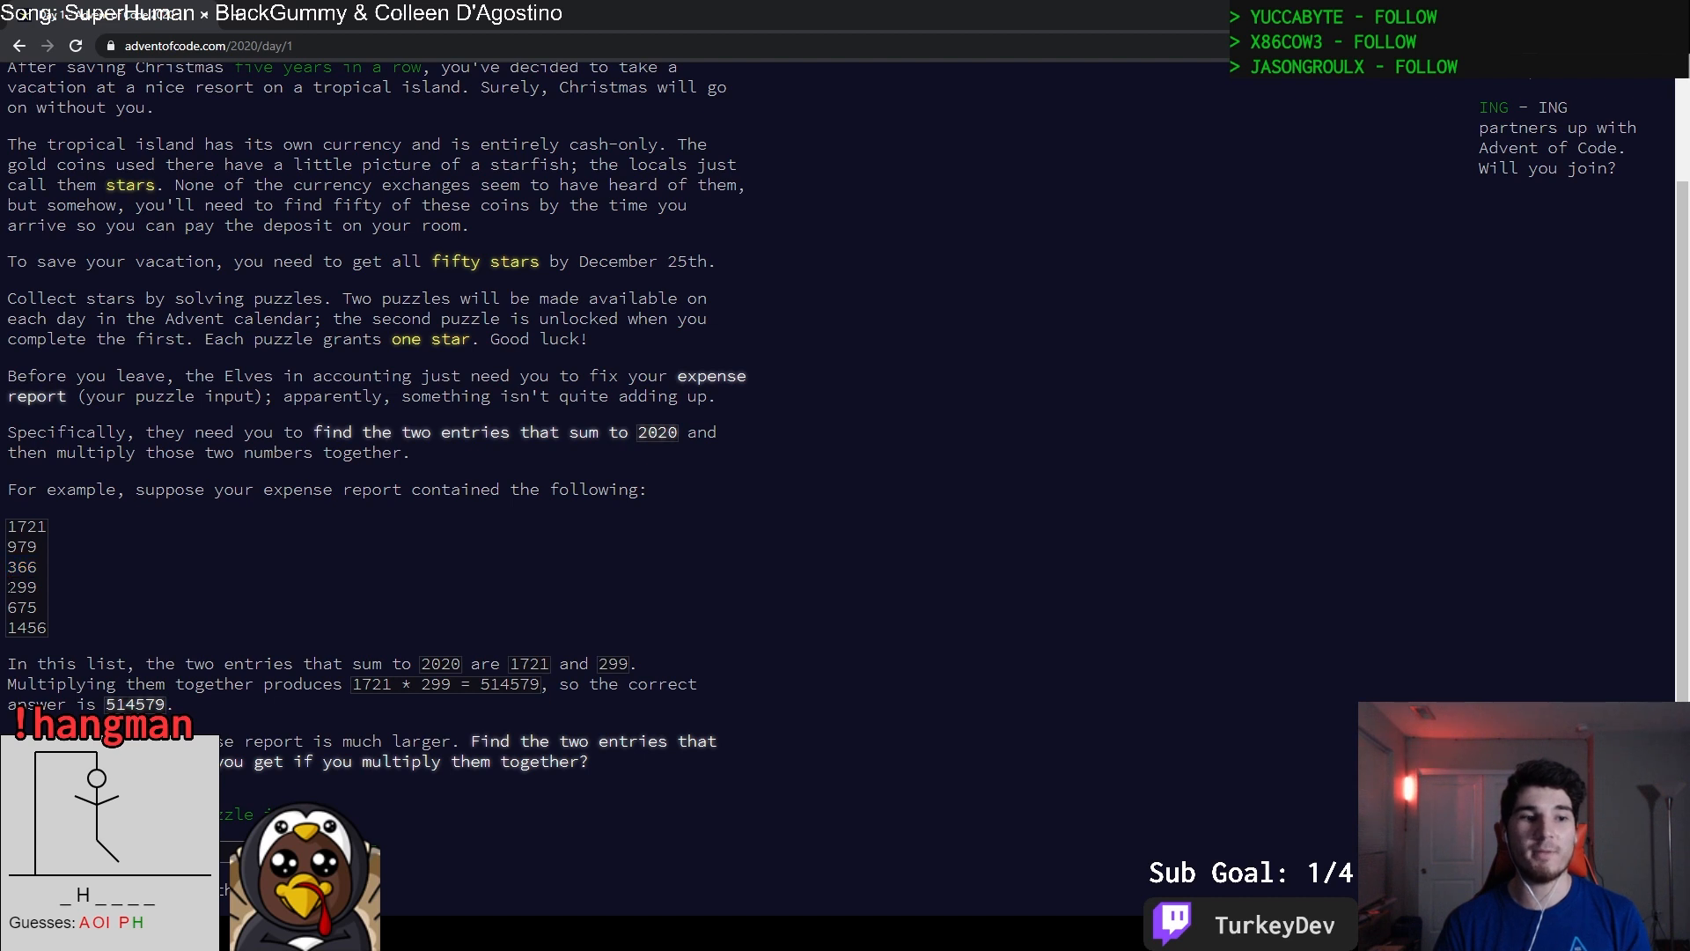
{"action": "left_click_drag", "start_coordinate": [22, 588], "coordinate": [43, 626]}
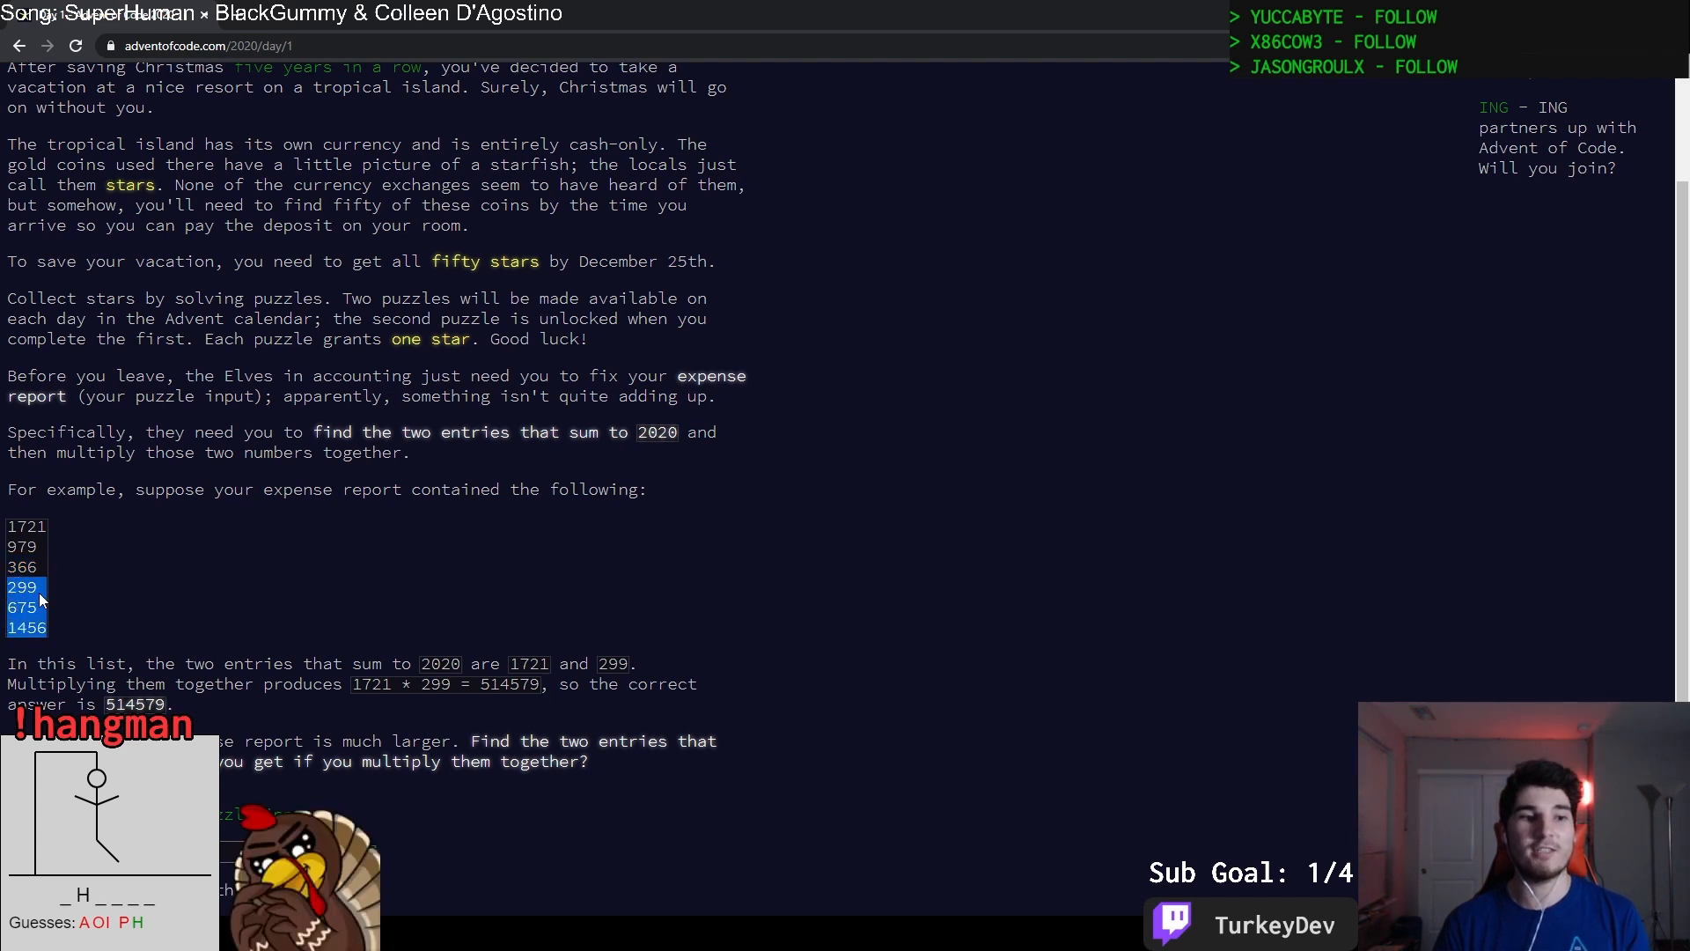
{"action": "left_click", "coordinate": [56, 618]}
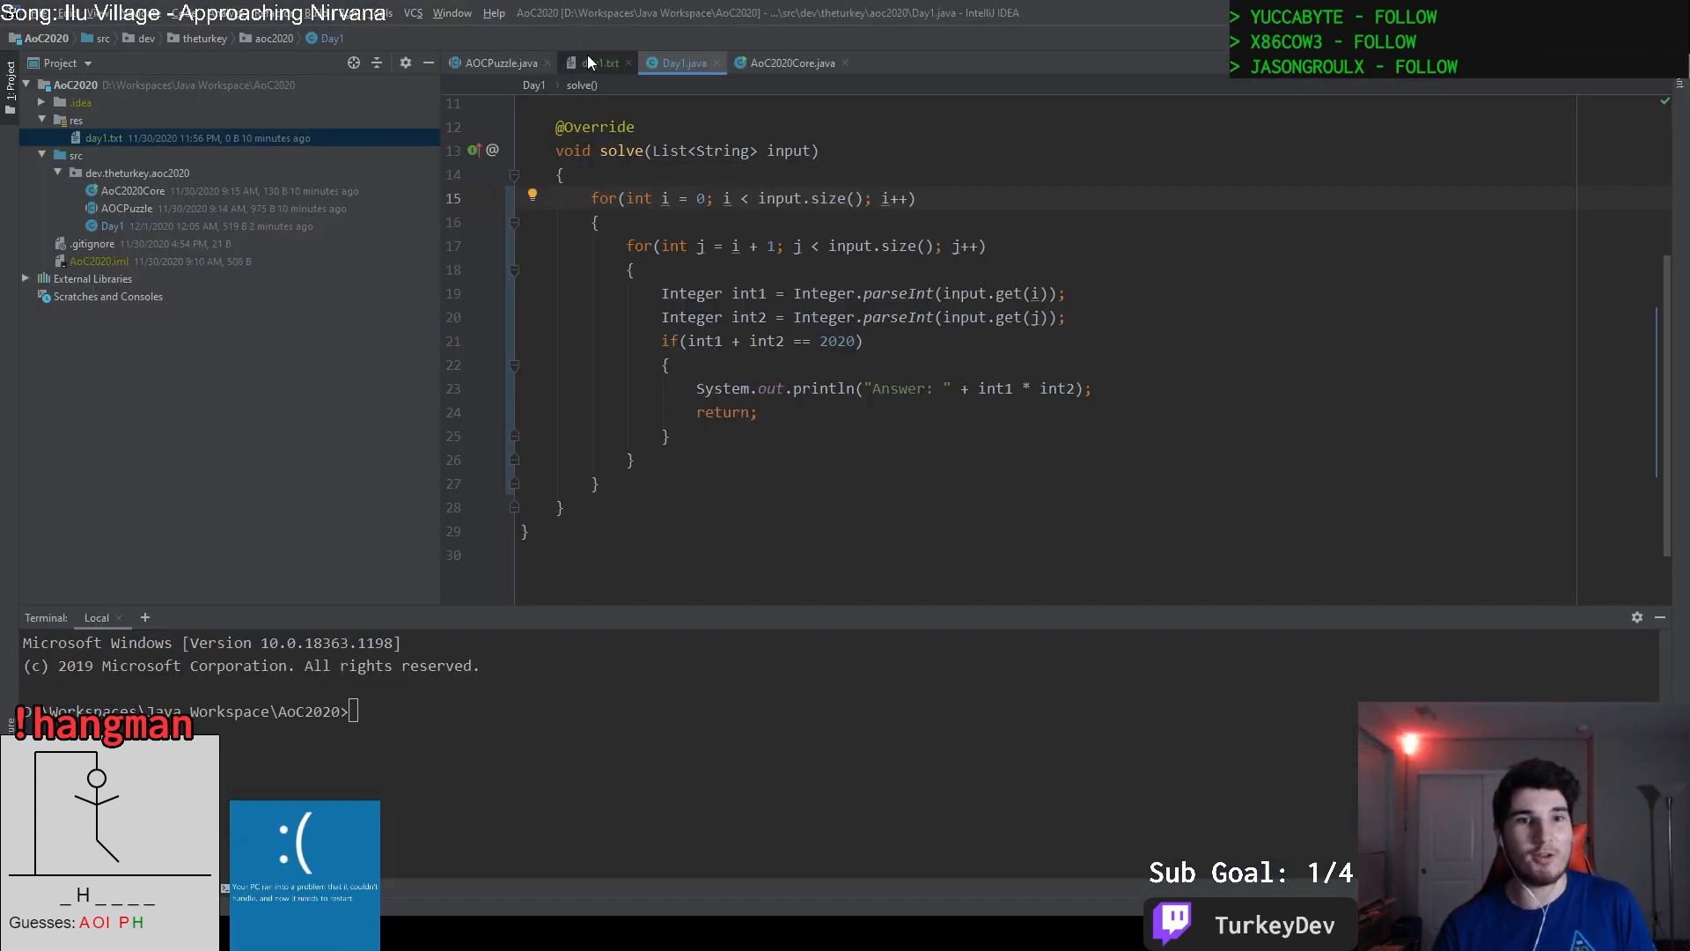
Fill day1.txt with the puzzle input and run the AoC2020Core main class to compute the answer.
{"action": "left_click", "coordinate": [598, 63]}
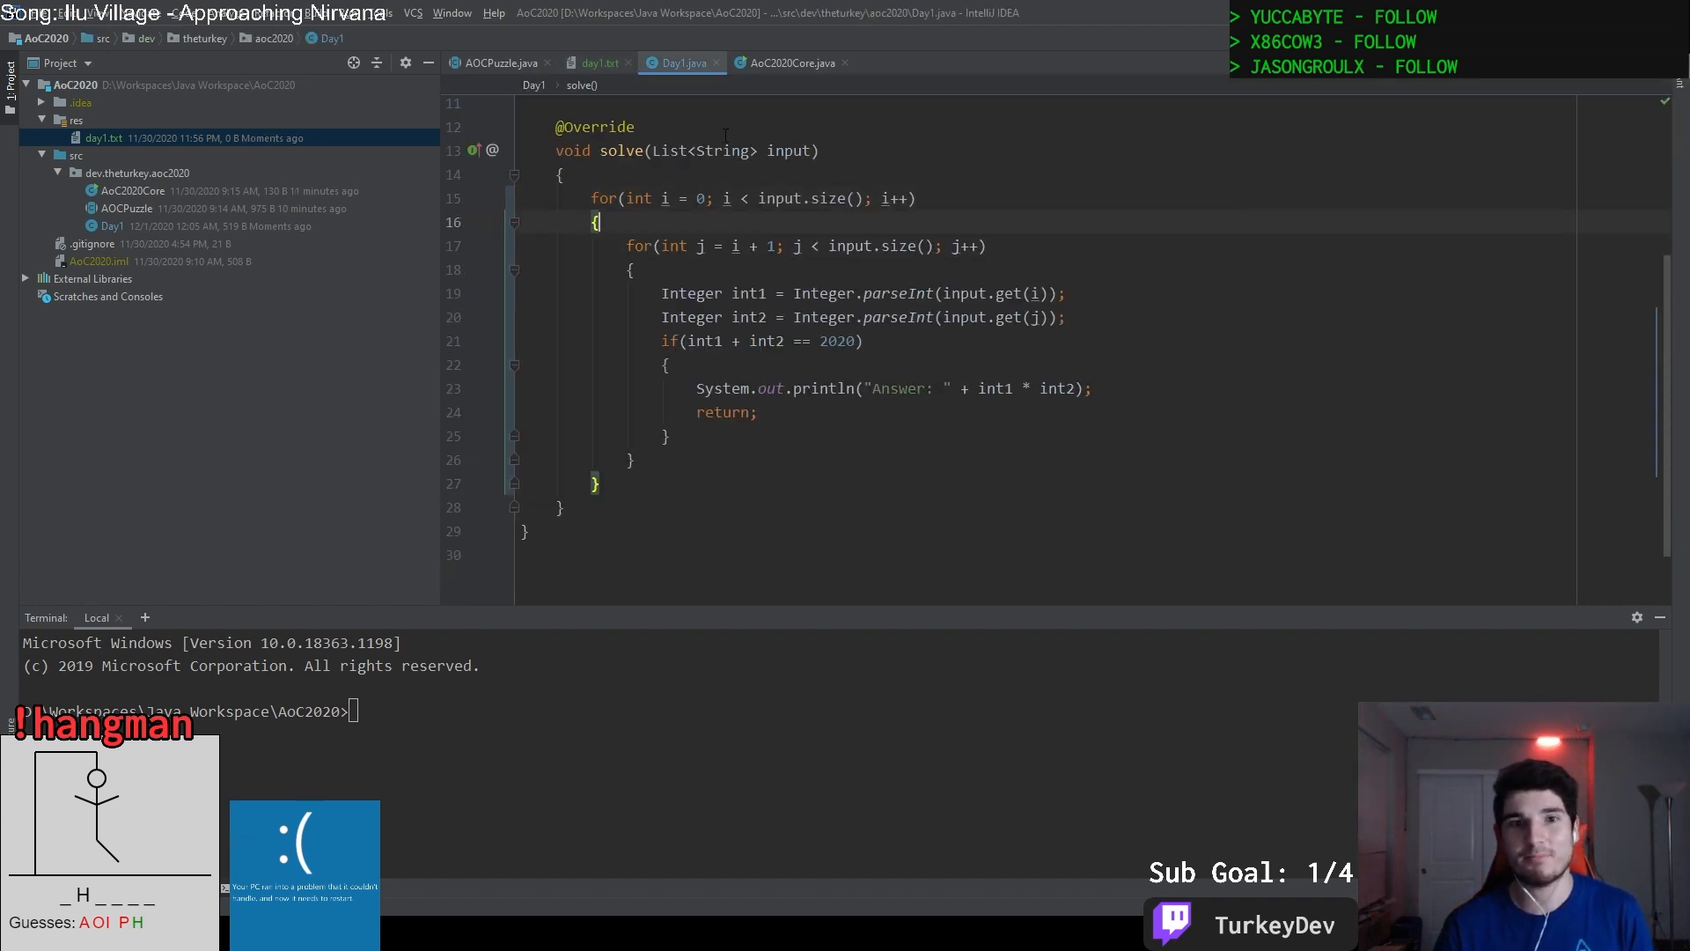
{"action": "left_click", "coordinate": [497, 63]}
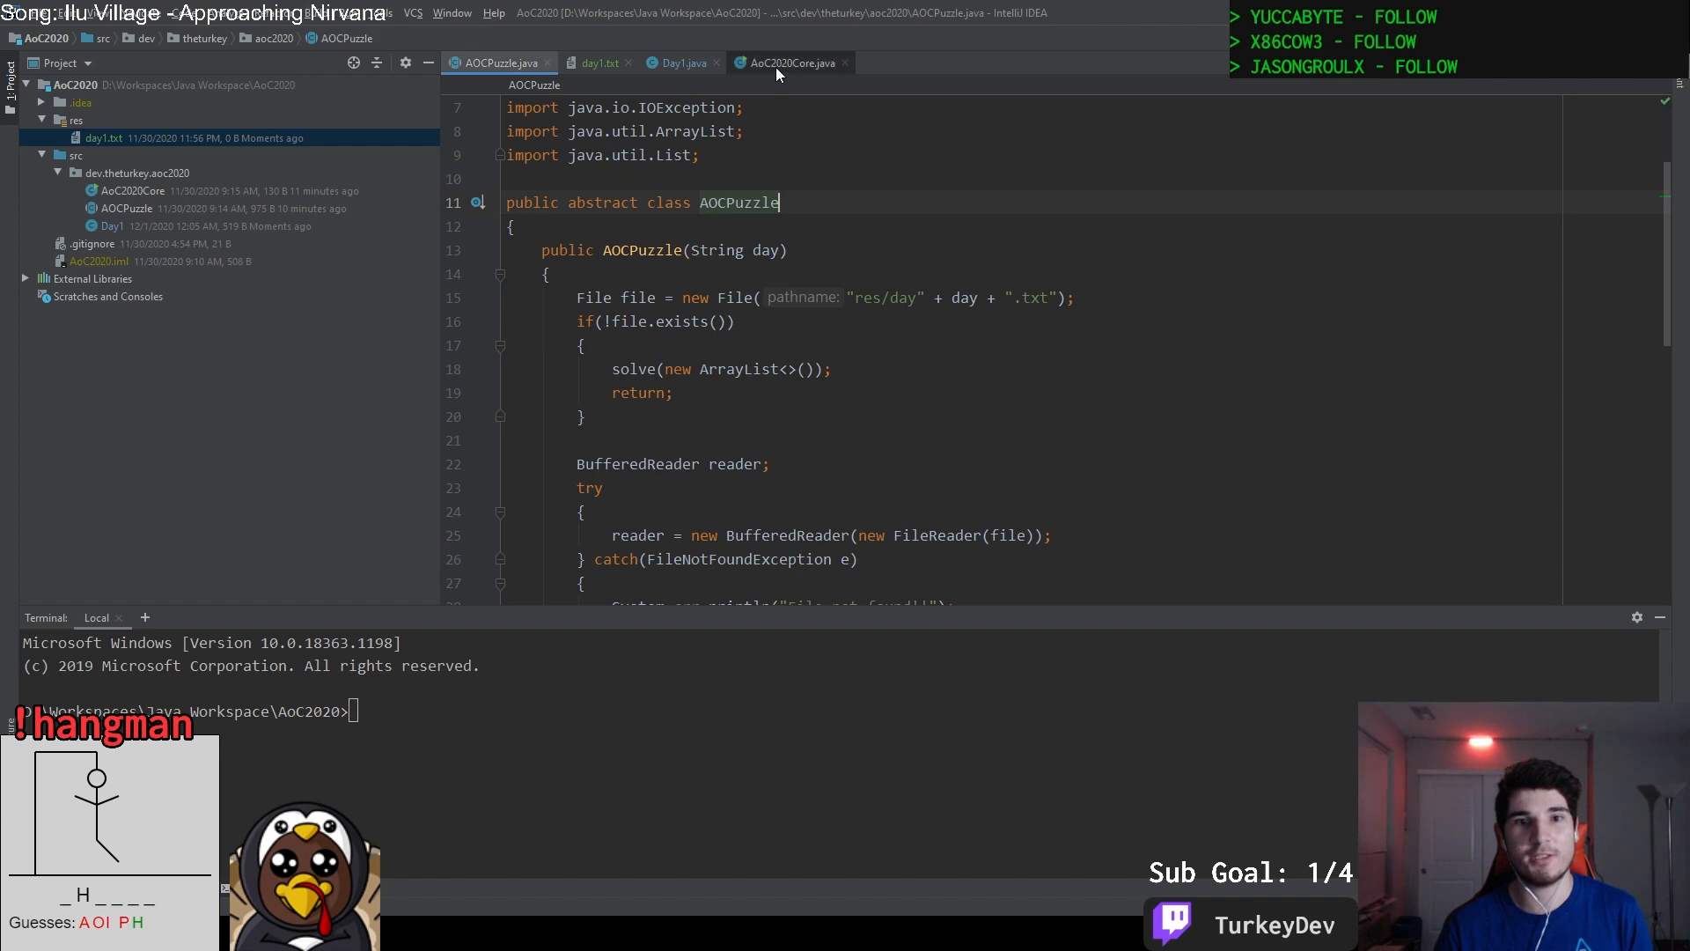
{"action": "left_click", "coordinate": [788, 63]}
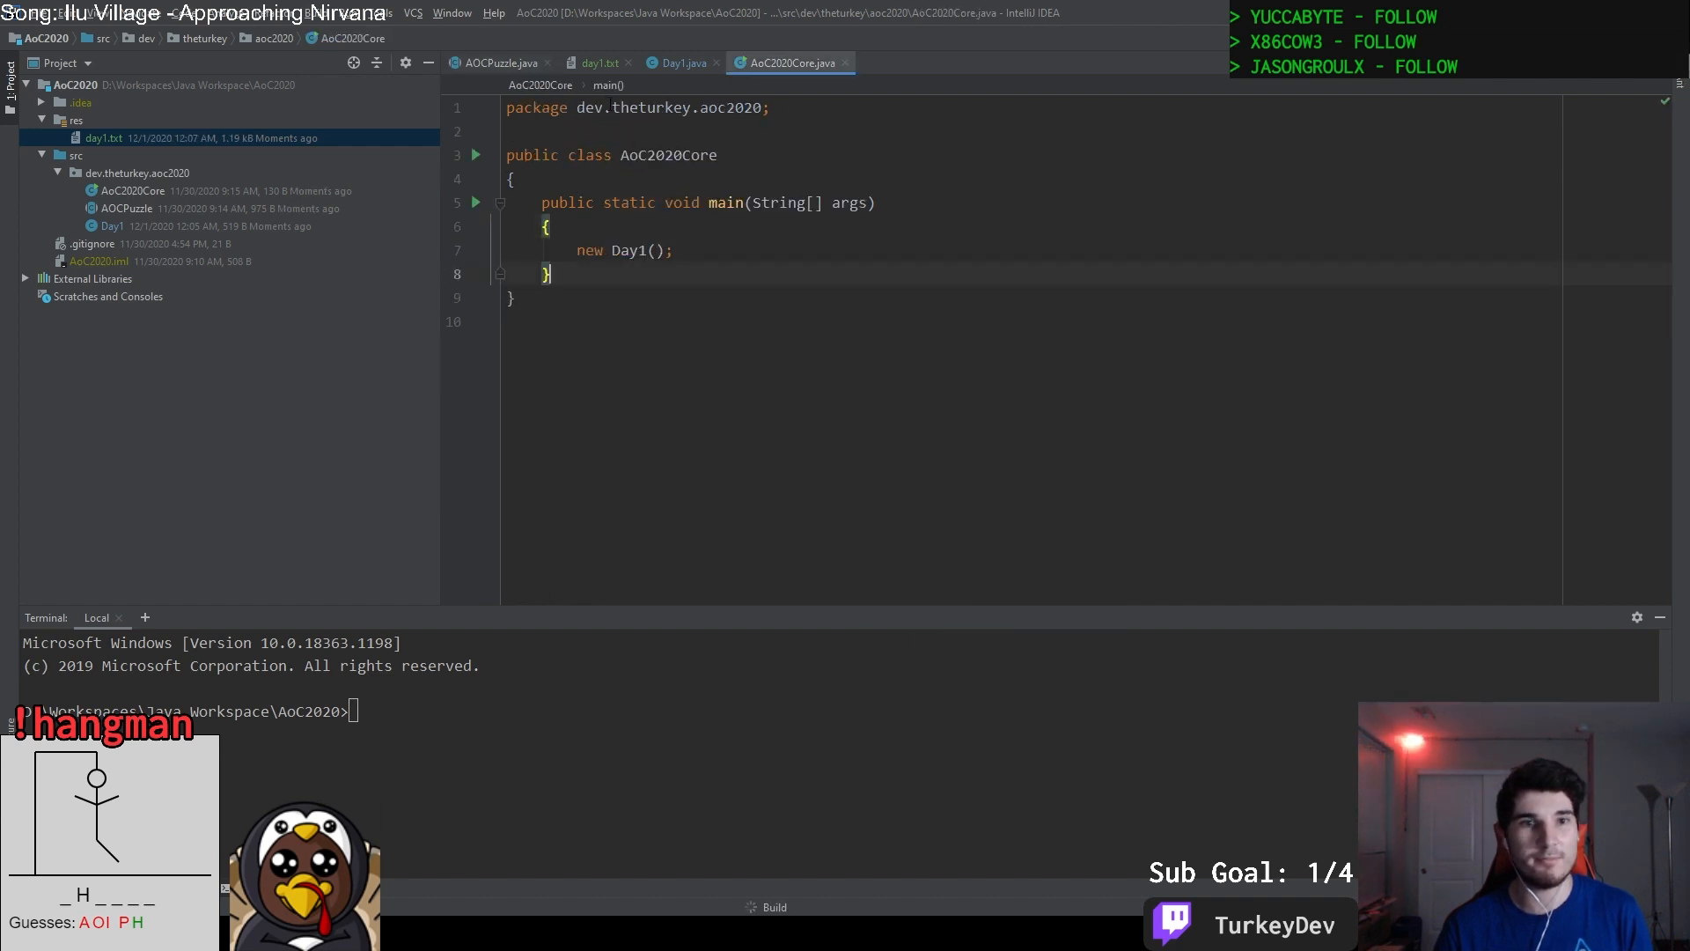
{"action": "left_click", "coordinate": [683, 63]}
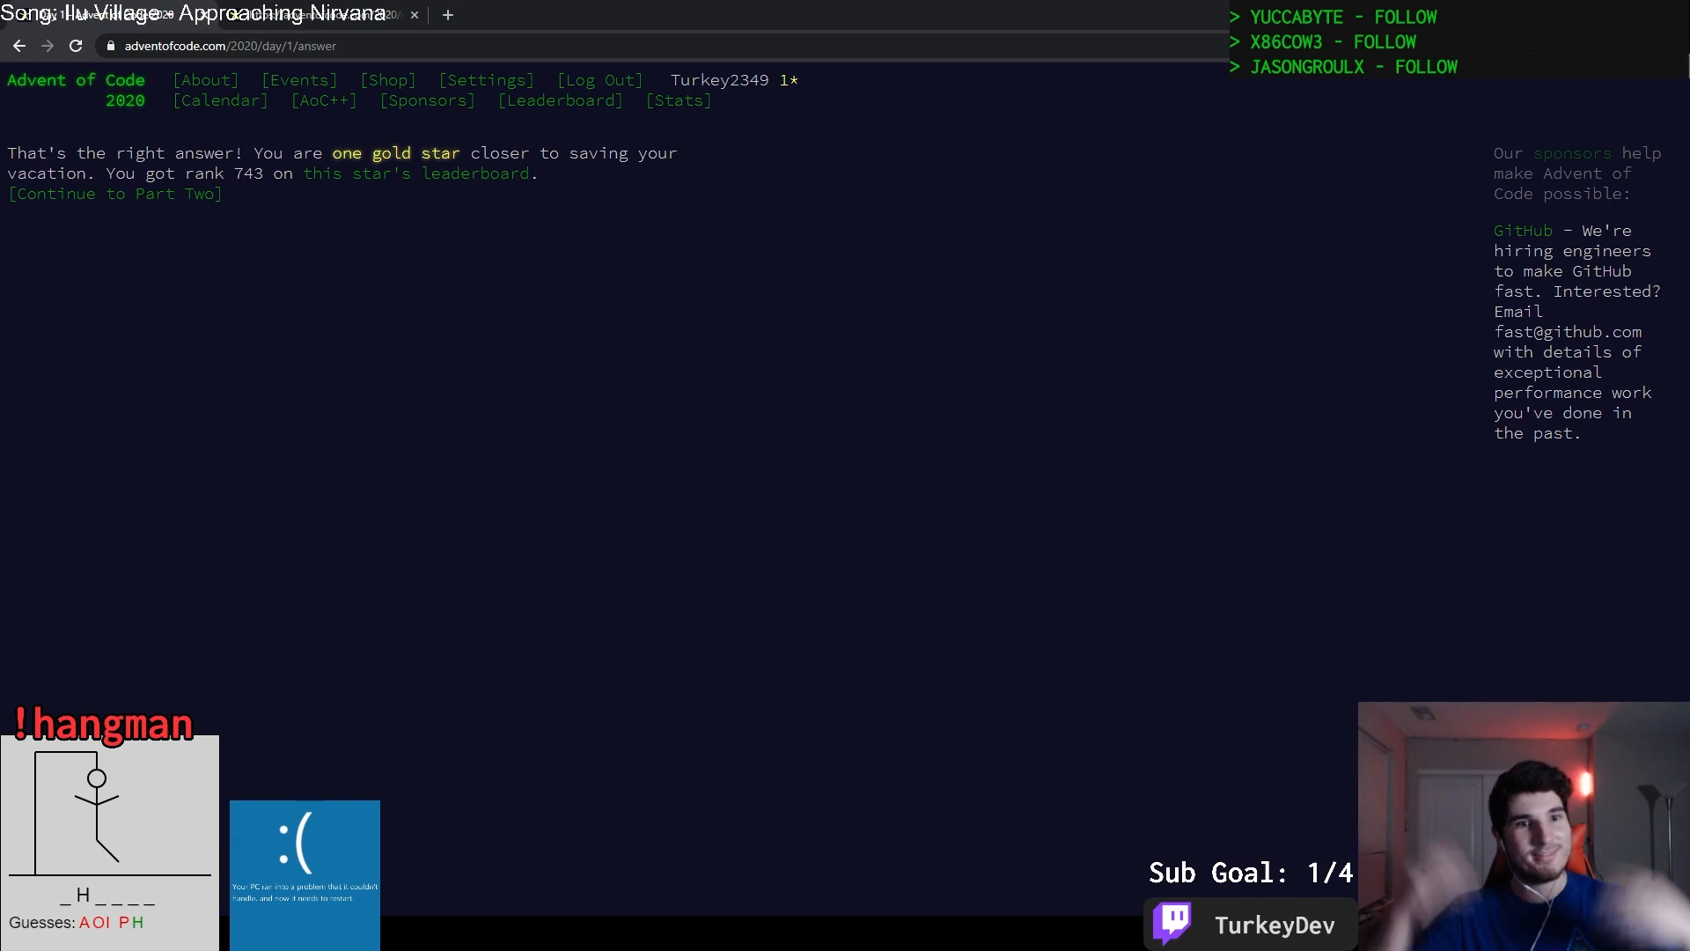
Continue to Part Two after the part one answer earns a gold star.
{"action": "left_click", "coordinate": [114, 194]}
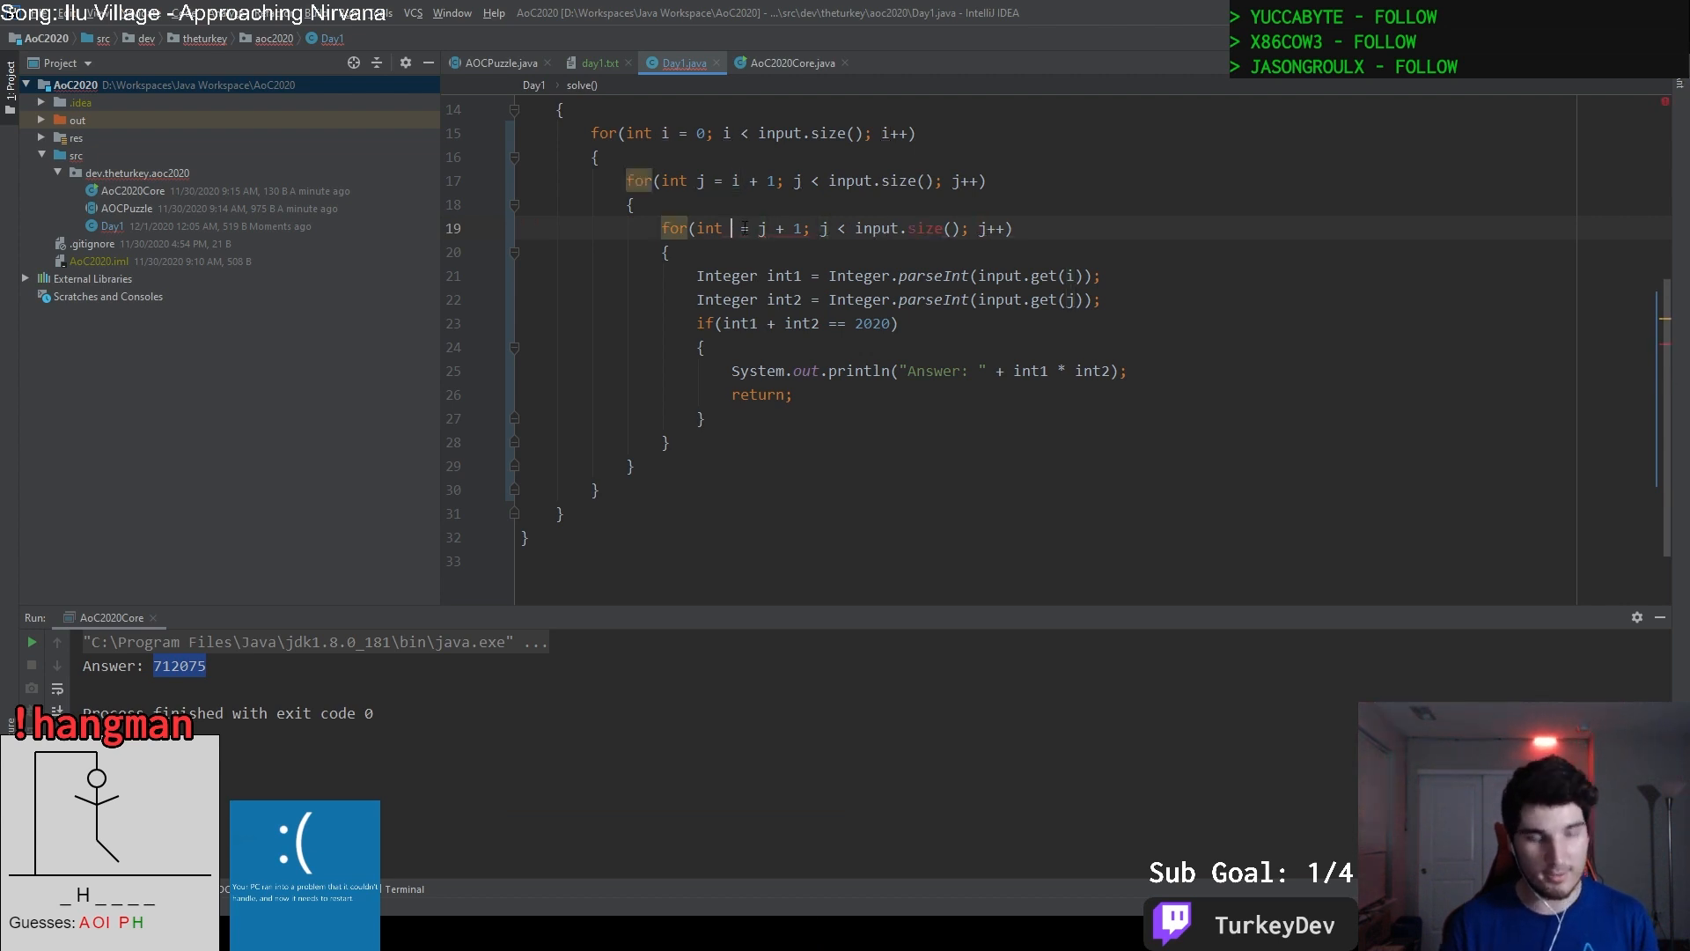
Add a third nested loop over k parsing int3 and check int1 + int2 + int3 == 2020.
{"action": "type", "text": "k"}
{"action": "left_click", "coordinate": [797, 322]}
{"action": "type", "text": "+  "}
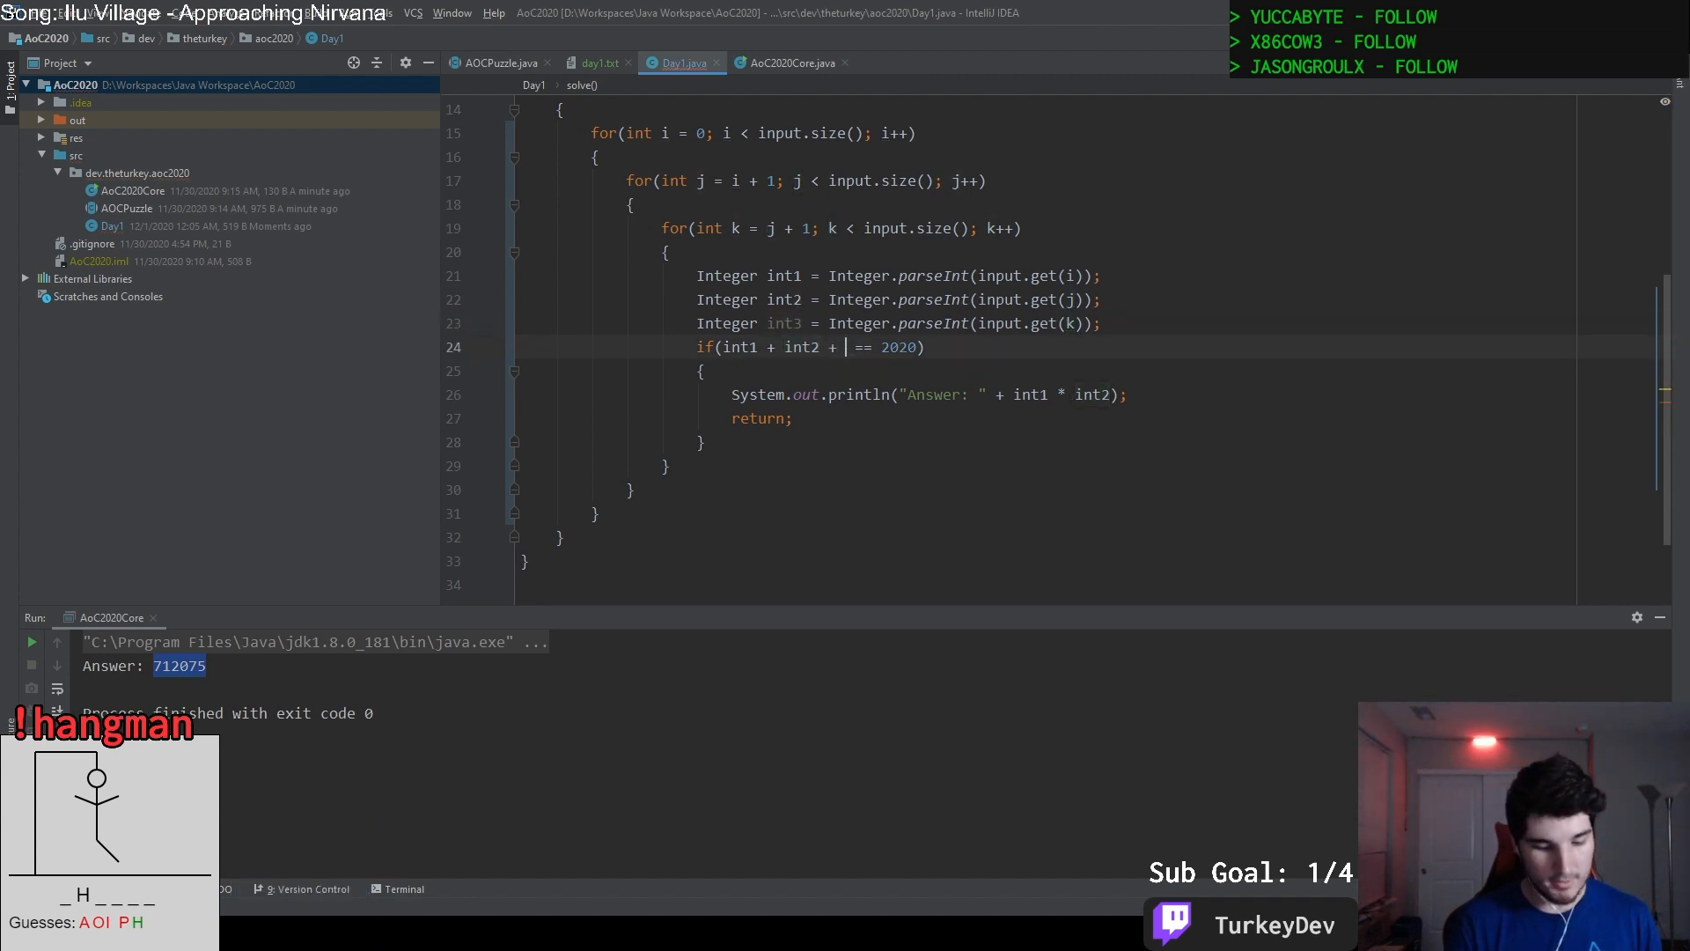
{"action": "type", "text": "int3"}
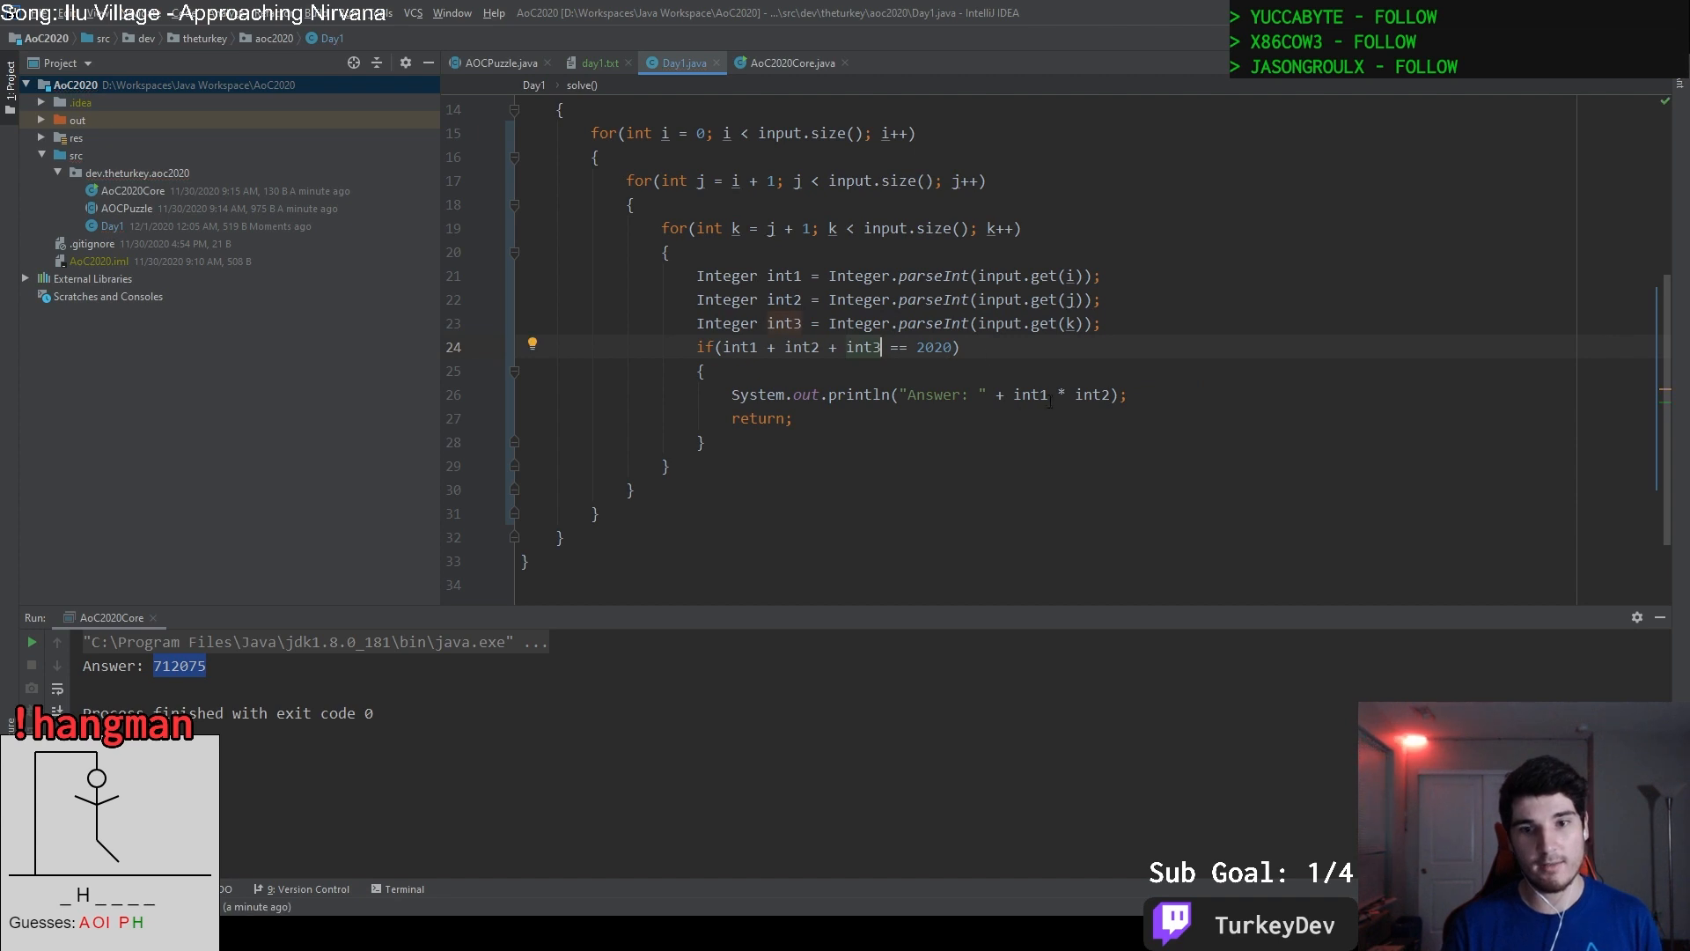